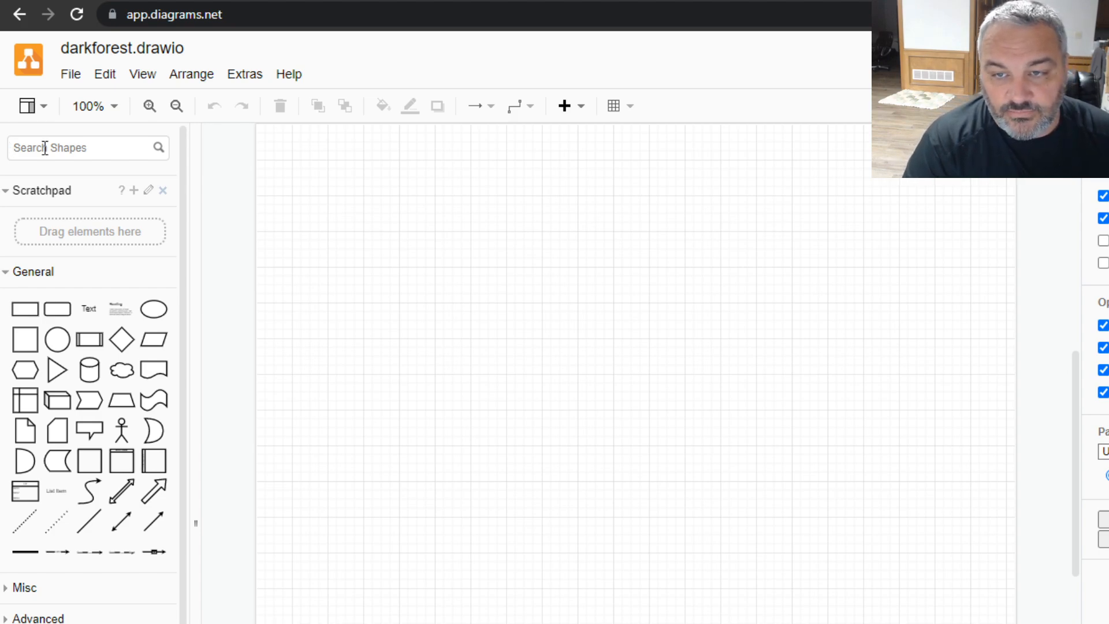
# - Find the Ethereum logo in the shape search, then search for 'chain' icons to place beneath it
pyautogui.write('ethereum')
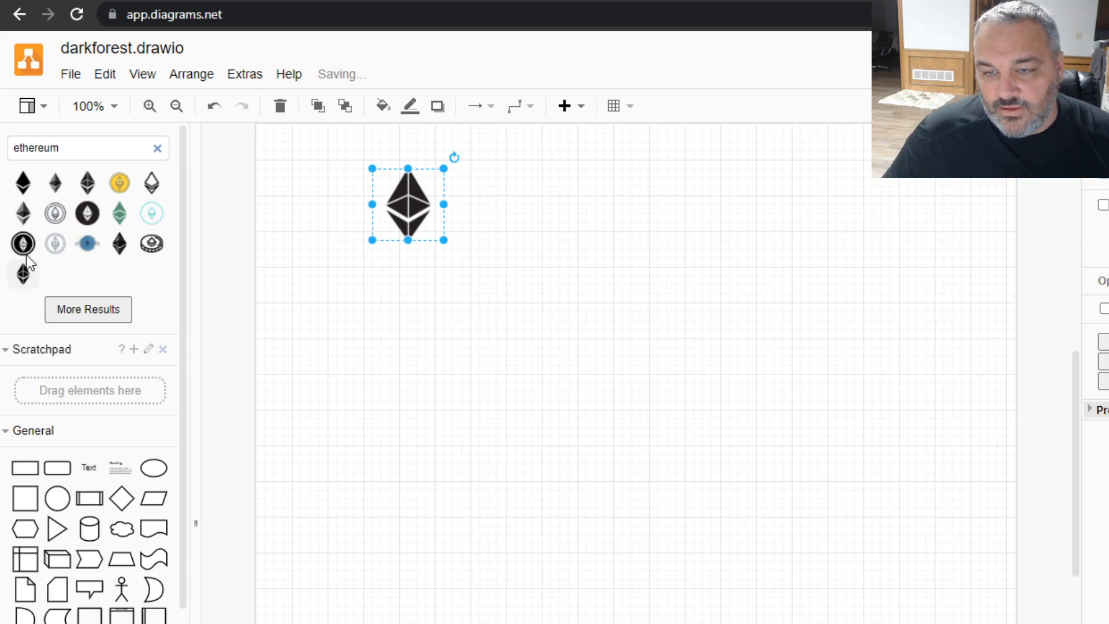
pyautogui.tripleClick(71, 148)
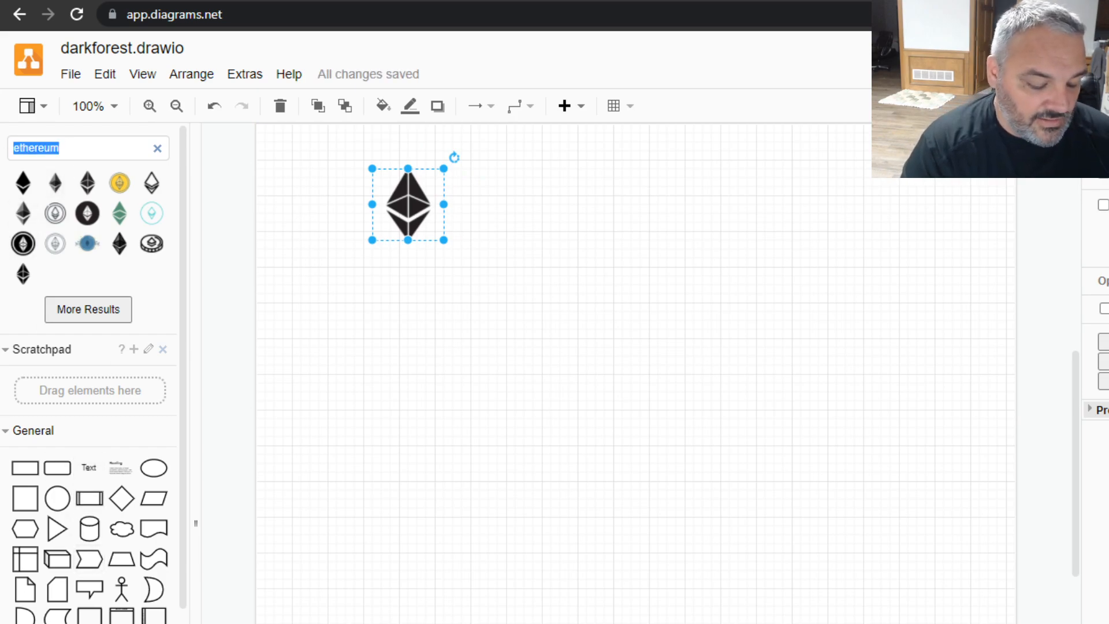
pyautogui.write('chain')
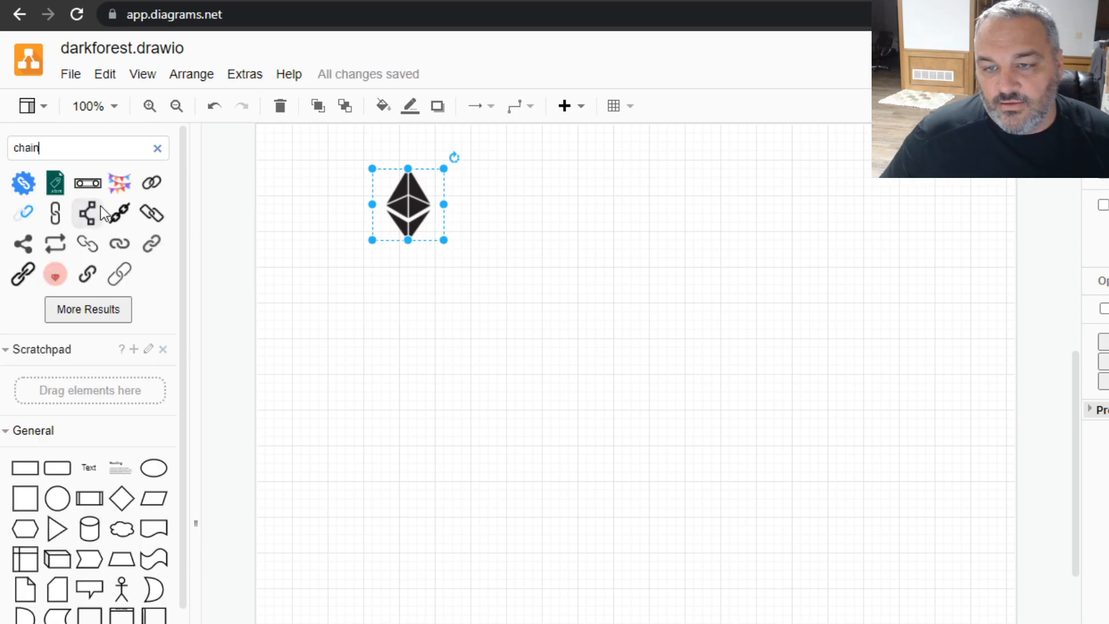
pyautogui.moveTo(22, 275)
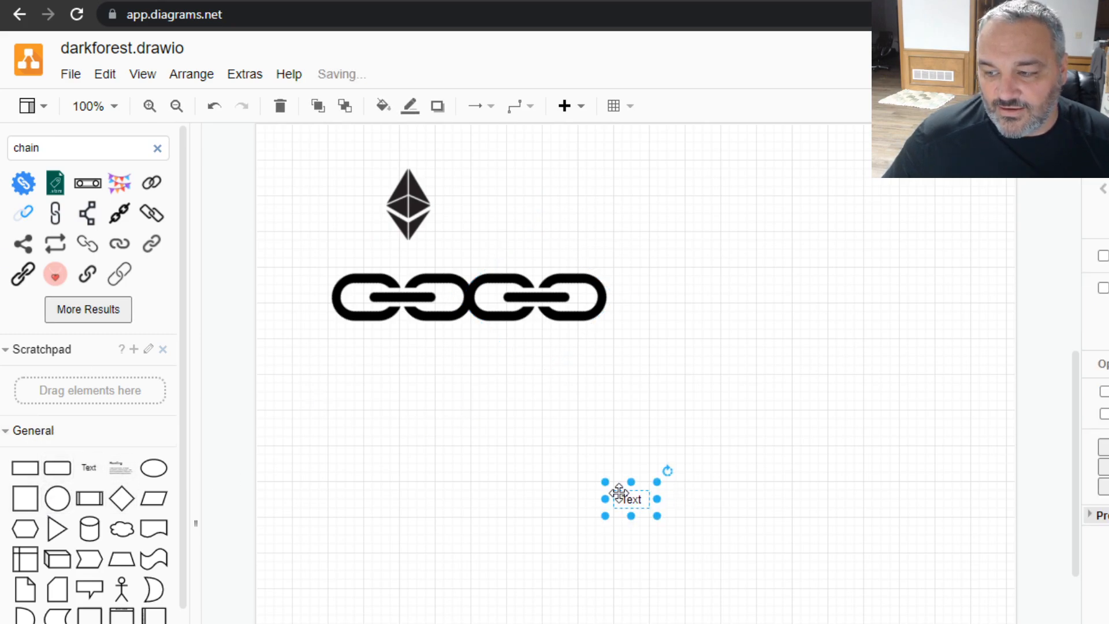
# - Change the text label to '15sec' and set it on the chain graphic
pyautogui.doubleClick(629, 499)
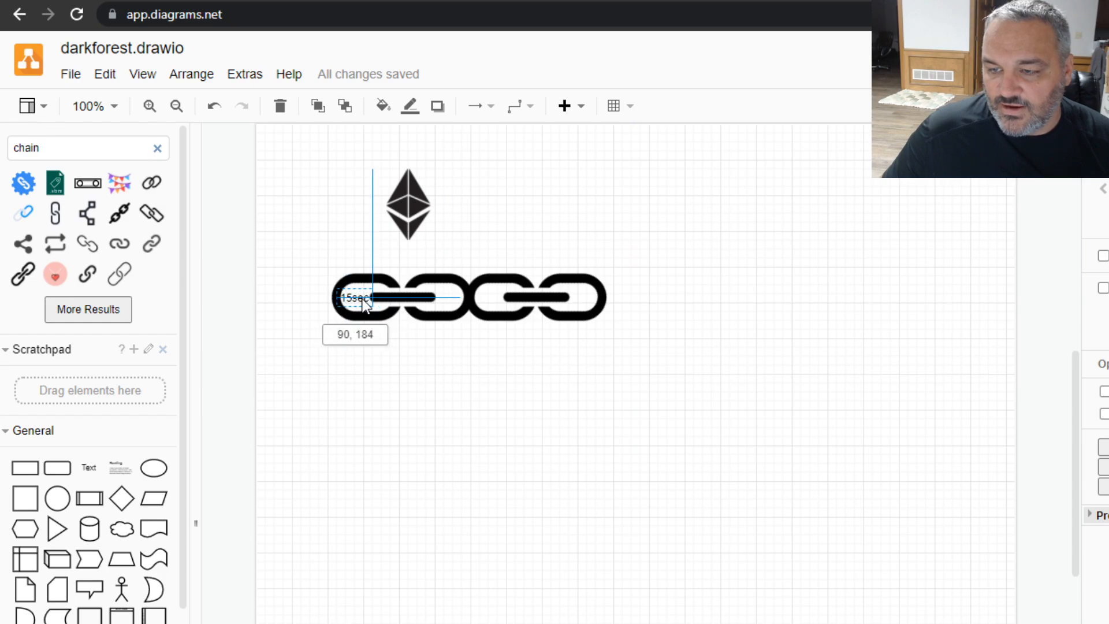
pyautogui.click(846, 359)
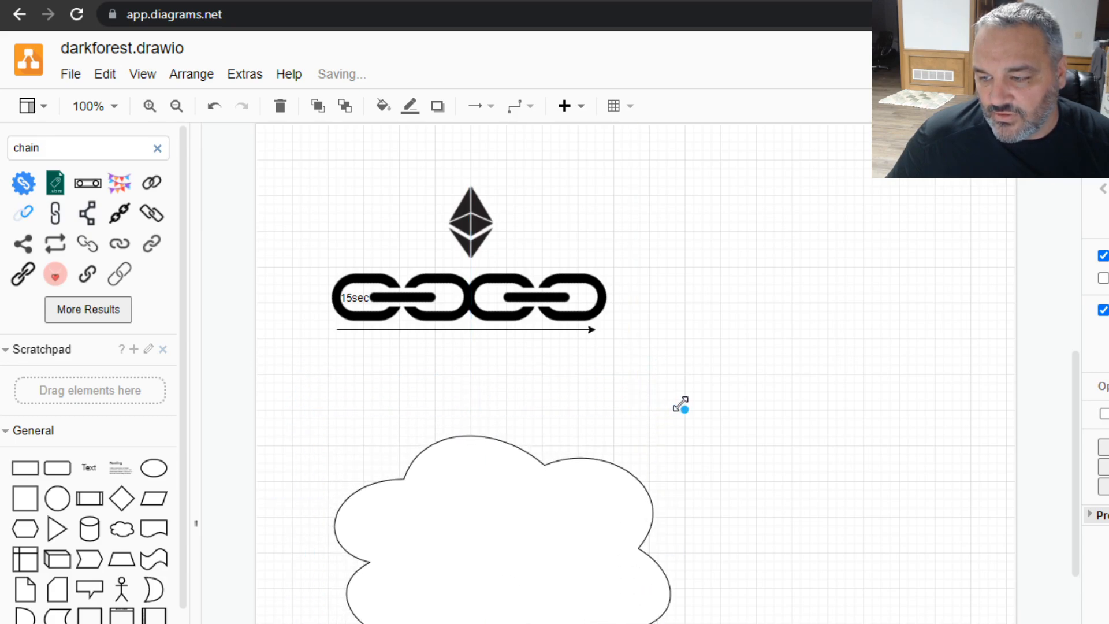
# - Name the cloud shape 'Dark Forest'
pyautogui.doubleClick(488, 531)
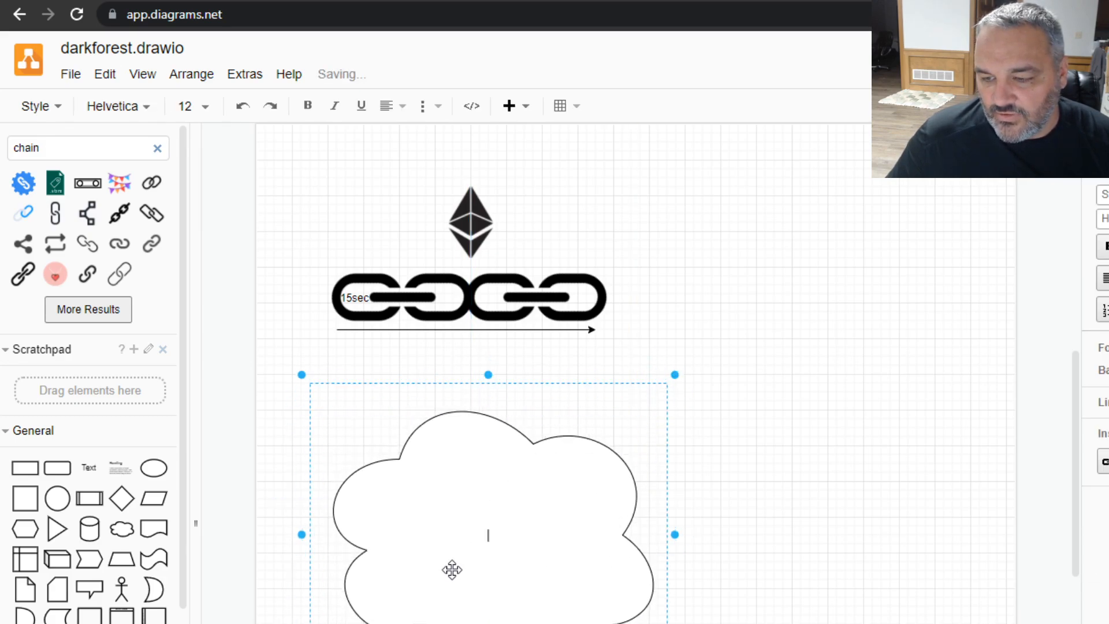
pyautogui.write('Dark Forest')
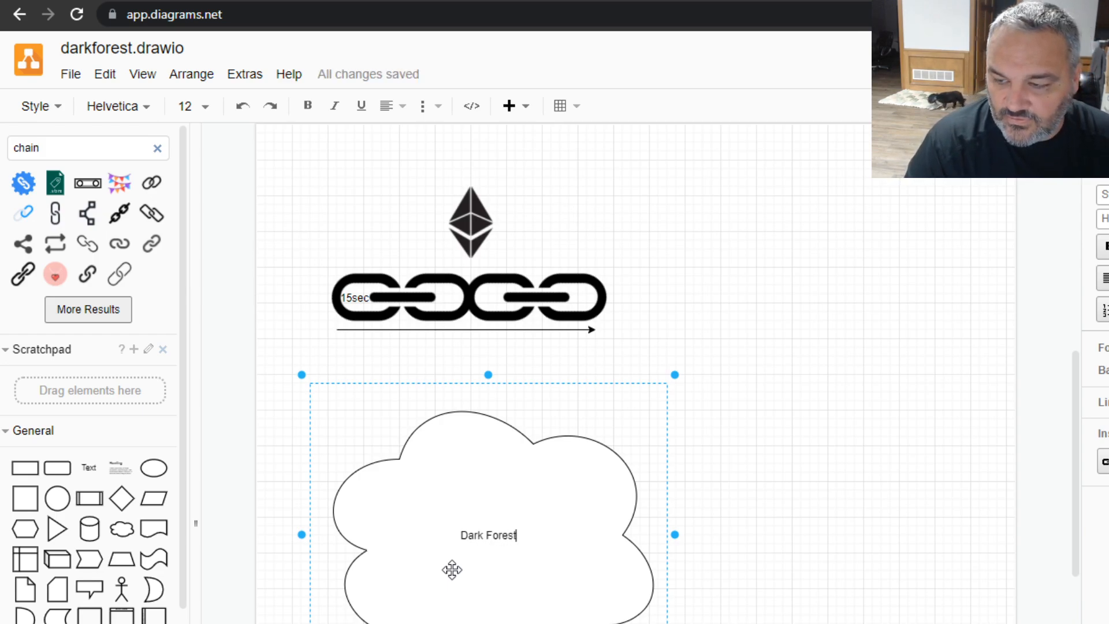
pyautogui.click(956, 536)
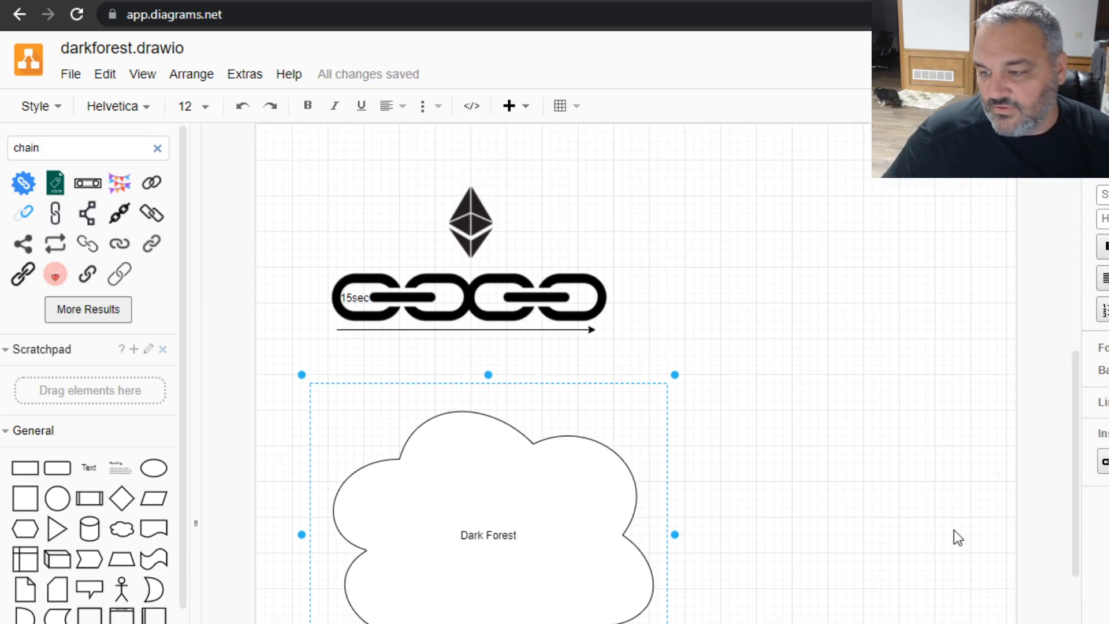
pyautogui.click(488, 533)
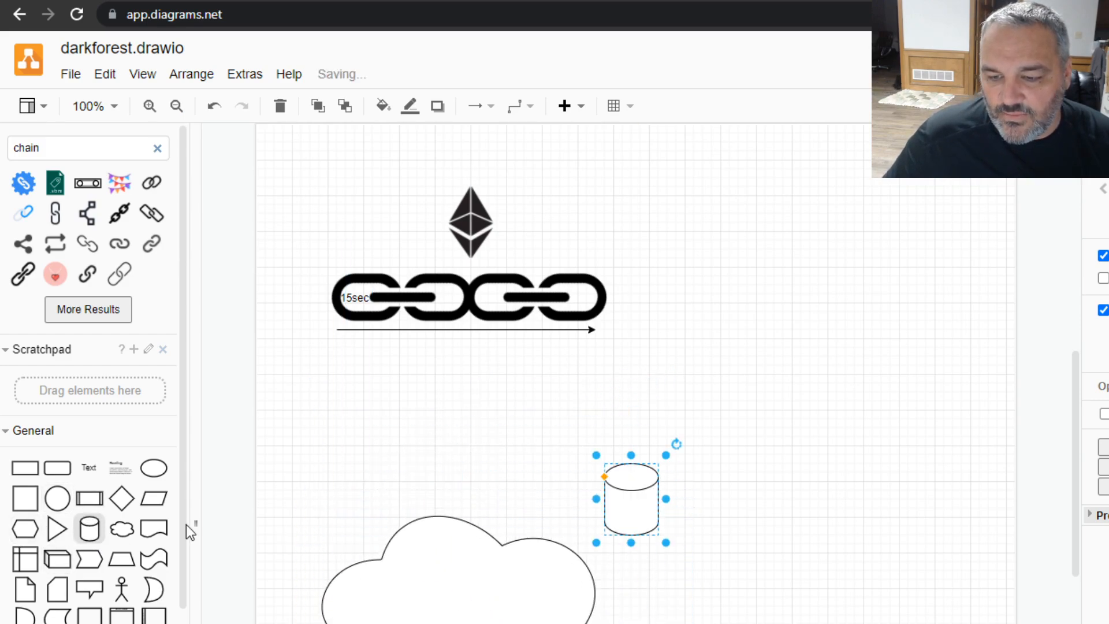
# - Label the cylinder 'Memory Pool'
pyautogui.doubleClick(630, 499)
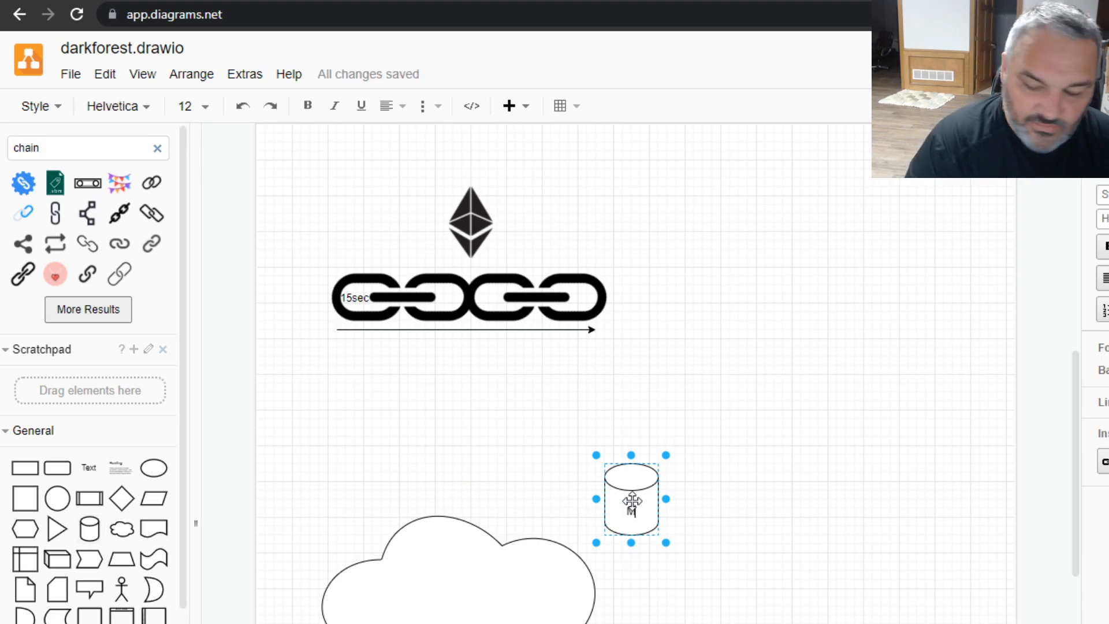
pyautogui.write('Memory Pool')
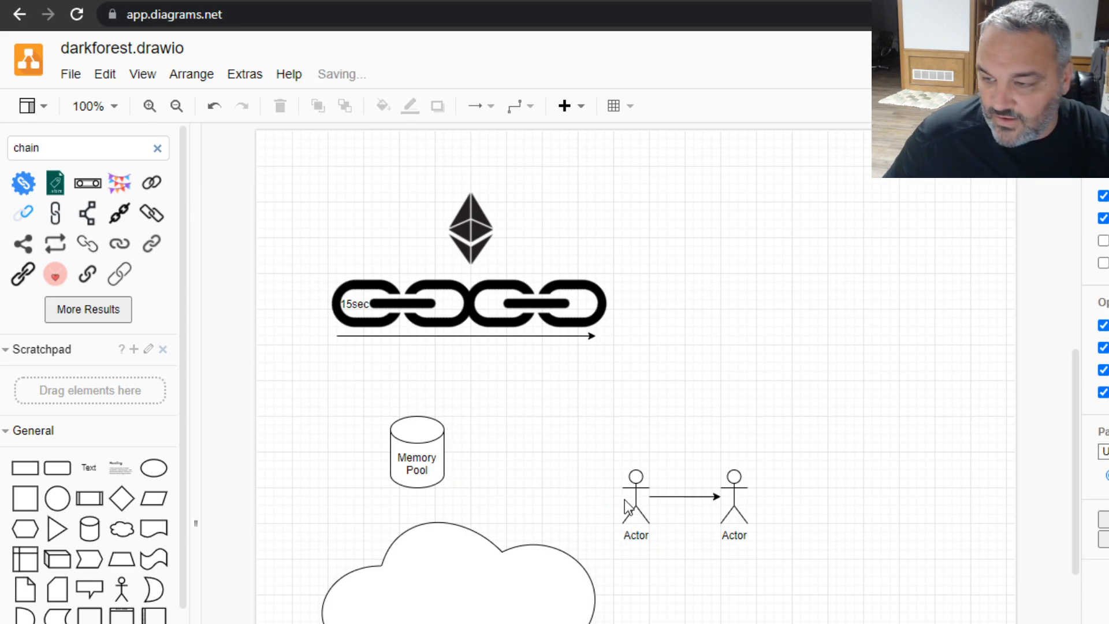
# - Label the arrow between the actors 'Transfering' and add a third actor below
pyautogui.click(634, 492)
pyautogui.write('Transferin')
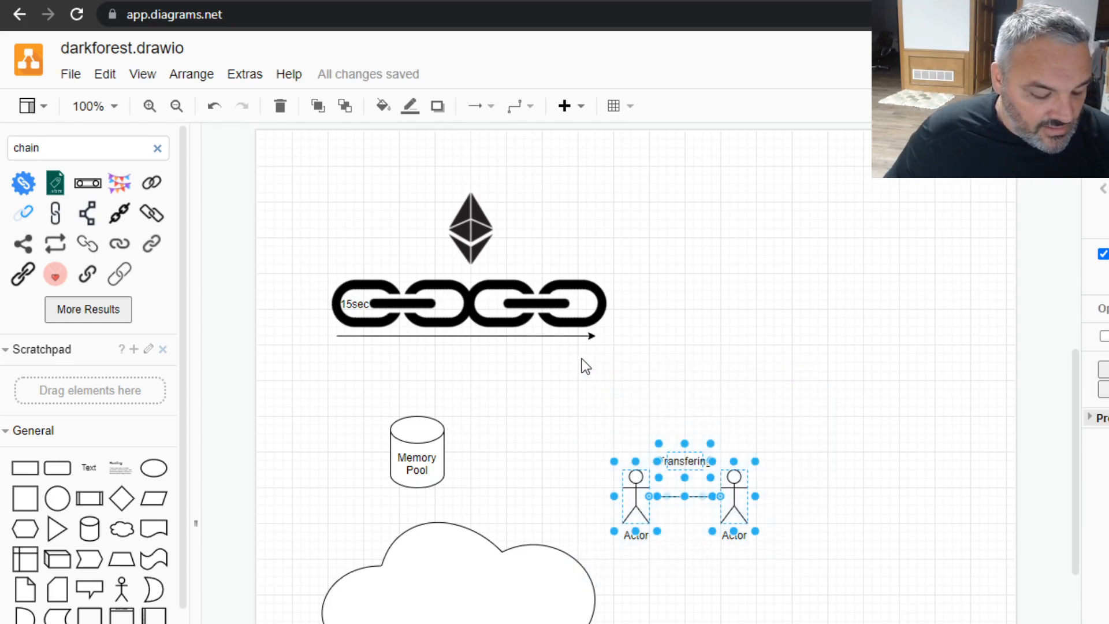
pyautogui.click(634, 495)
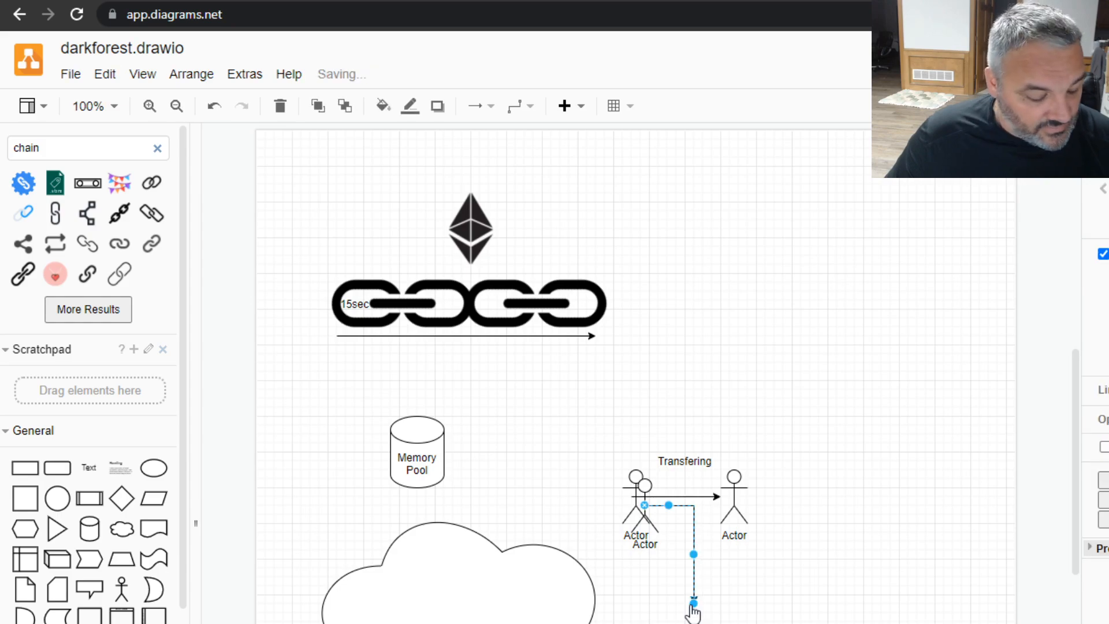
pyautogui.click(634, 499)
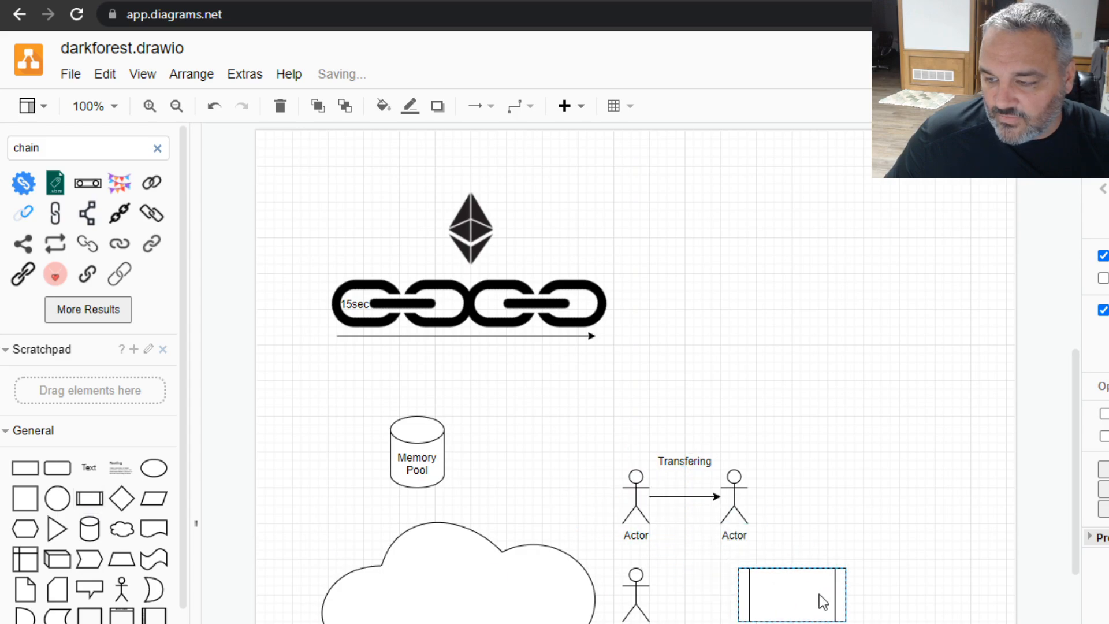
# - Place a process box beside the new actor and name it 'Smart Contract'
pyautogui.click(790, 592)
pyautogui.write('Smart Contract')
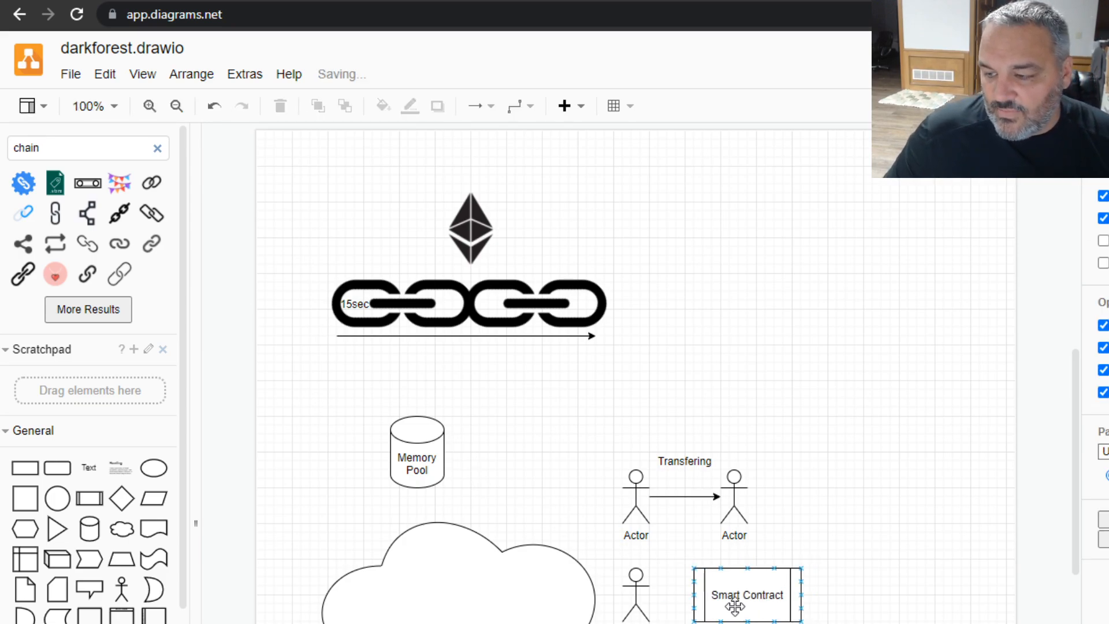
pyautogui.click(745, 594)
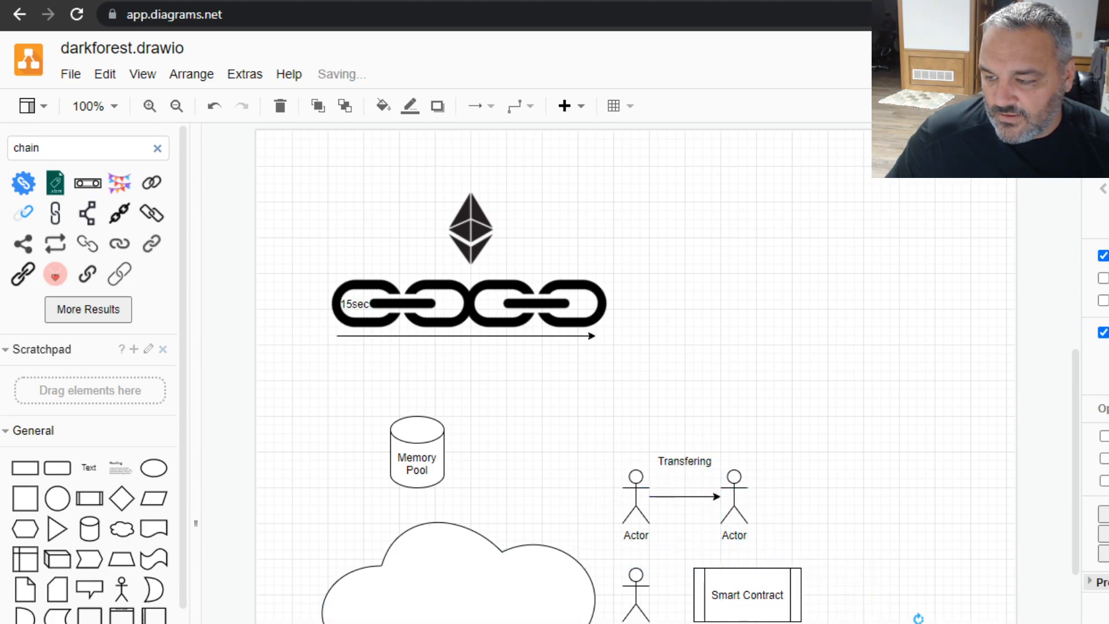
# - Add a Uniswap list beside the Smart Contract with entries 'Selling Eth' and 'Another Token'
pyautogui.click(746, 593)
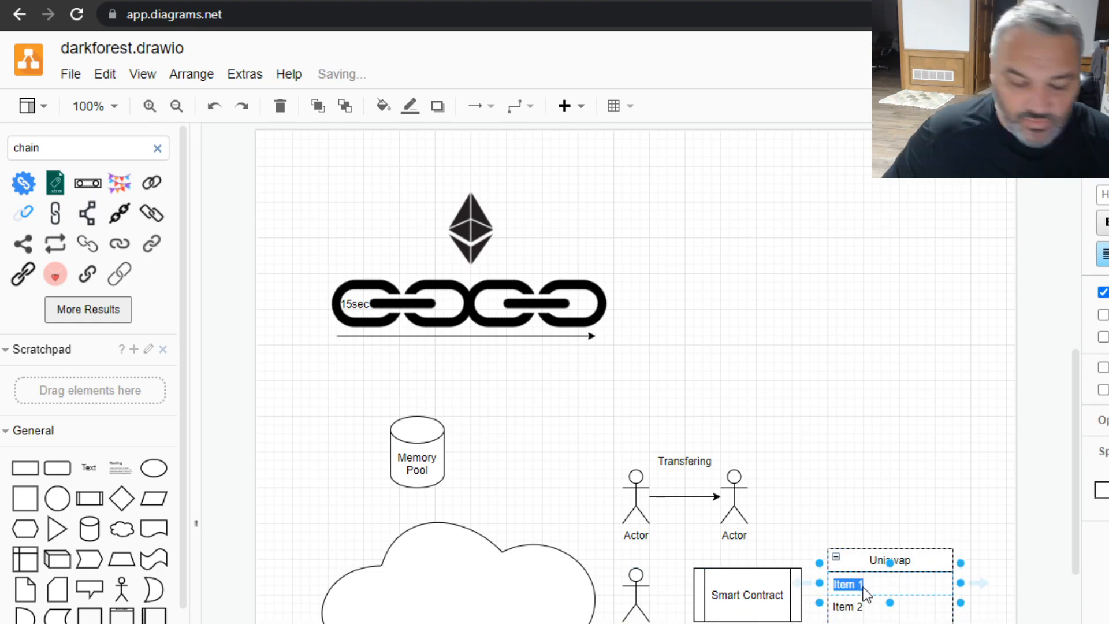
pyautogui.write('B')
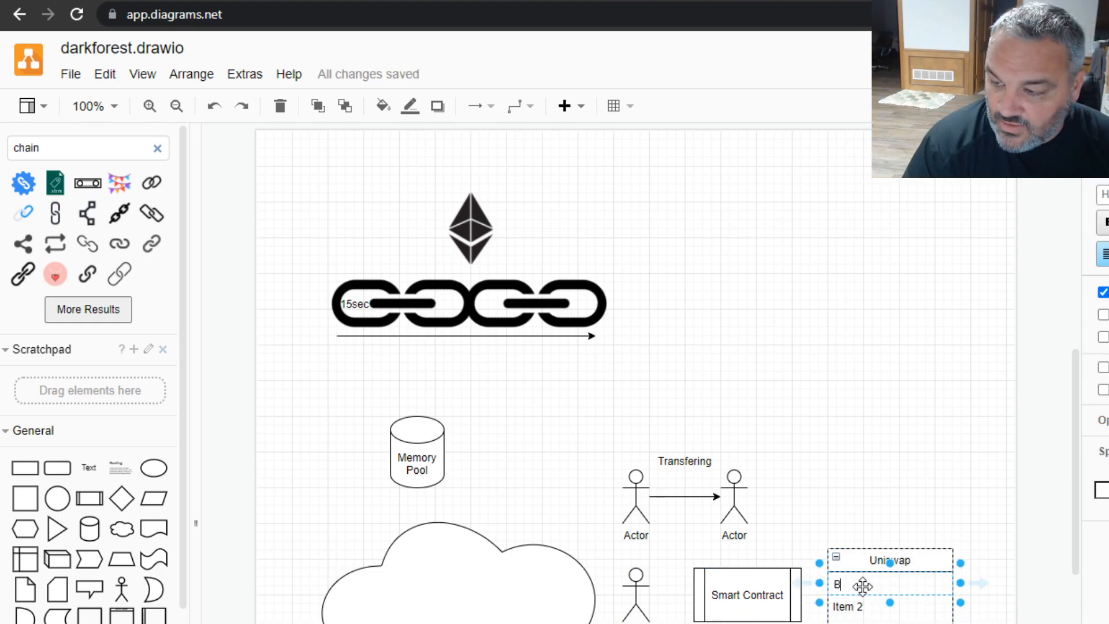
pyautogui.write('uying')
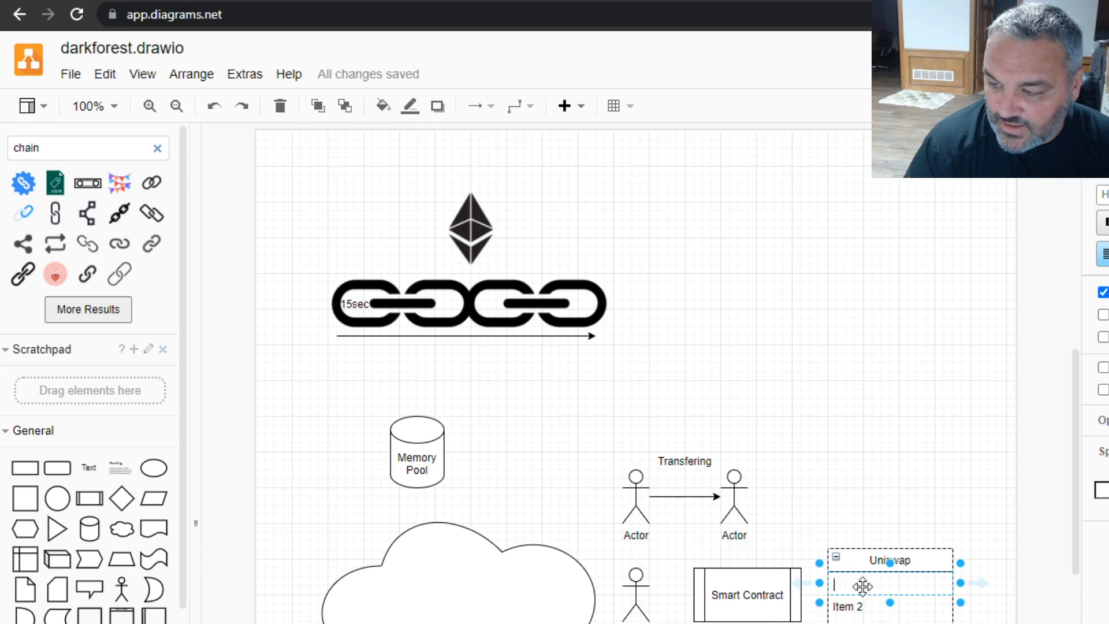
pyautogui.write('Selling')
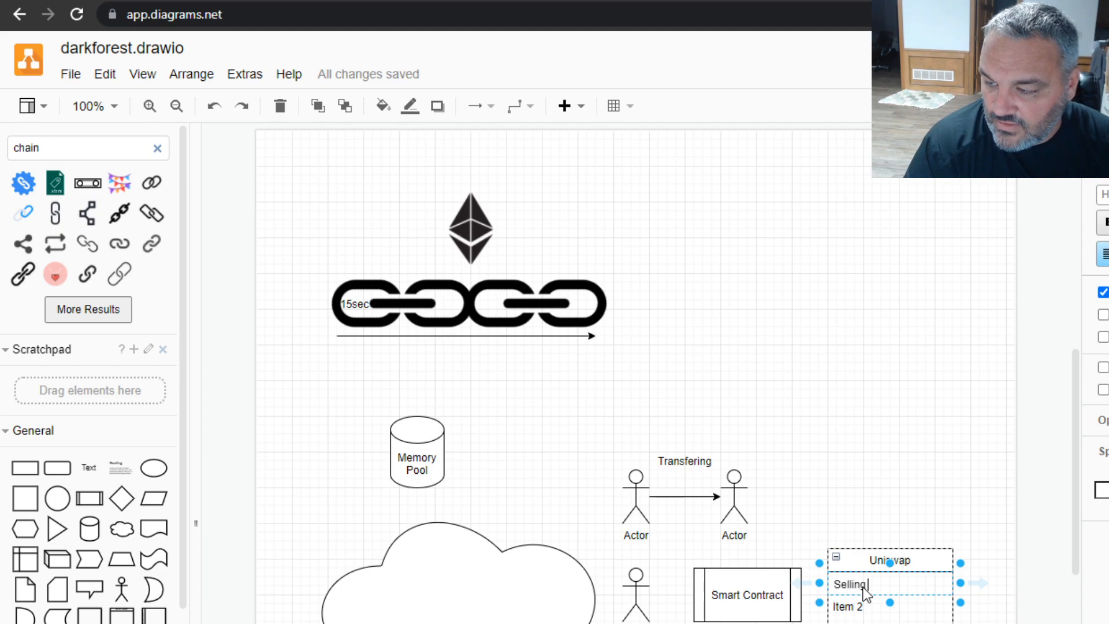
pyautogui.write('Eth')
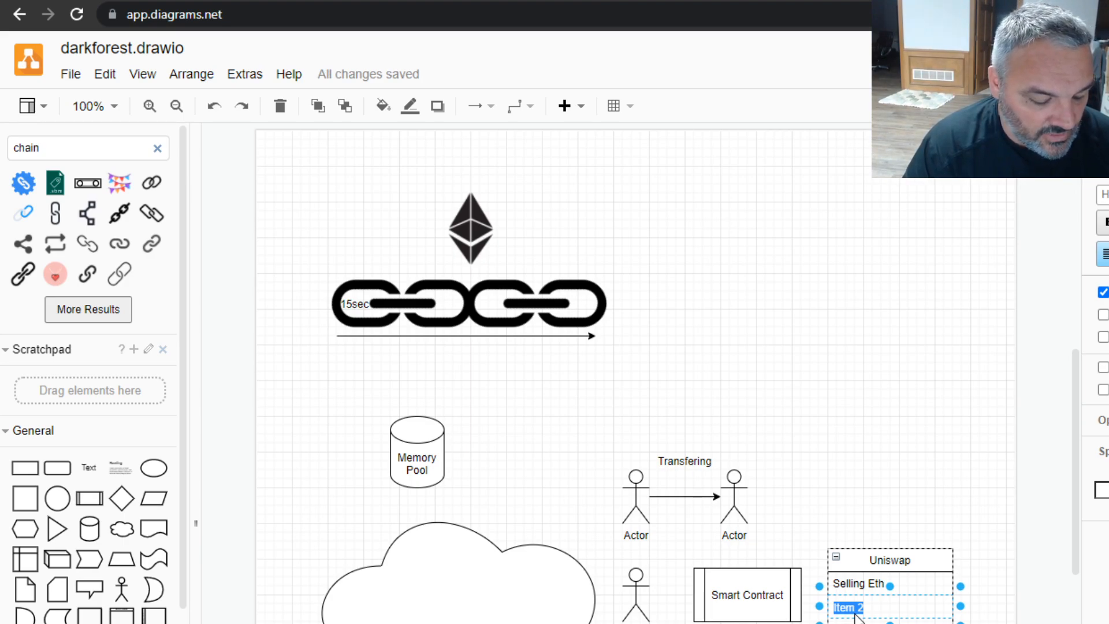
pyautogui.write('Another Token')
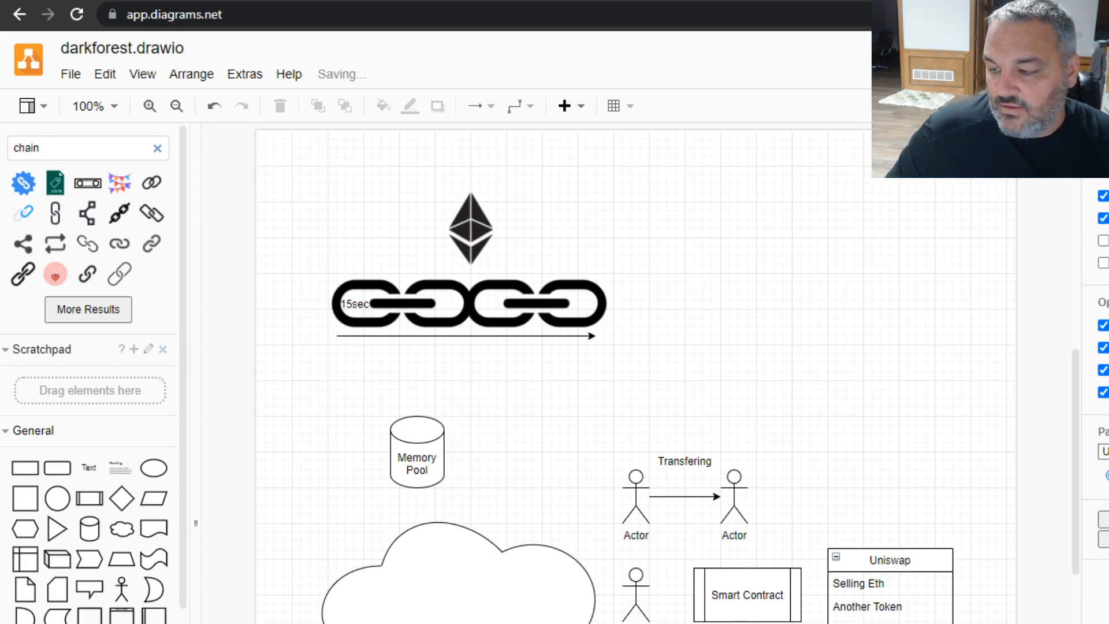
pyautogui.click(890, 594)
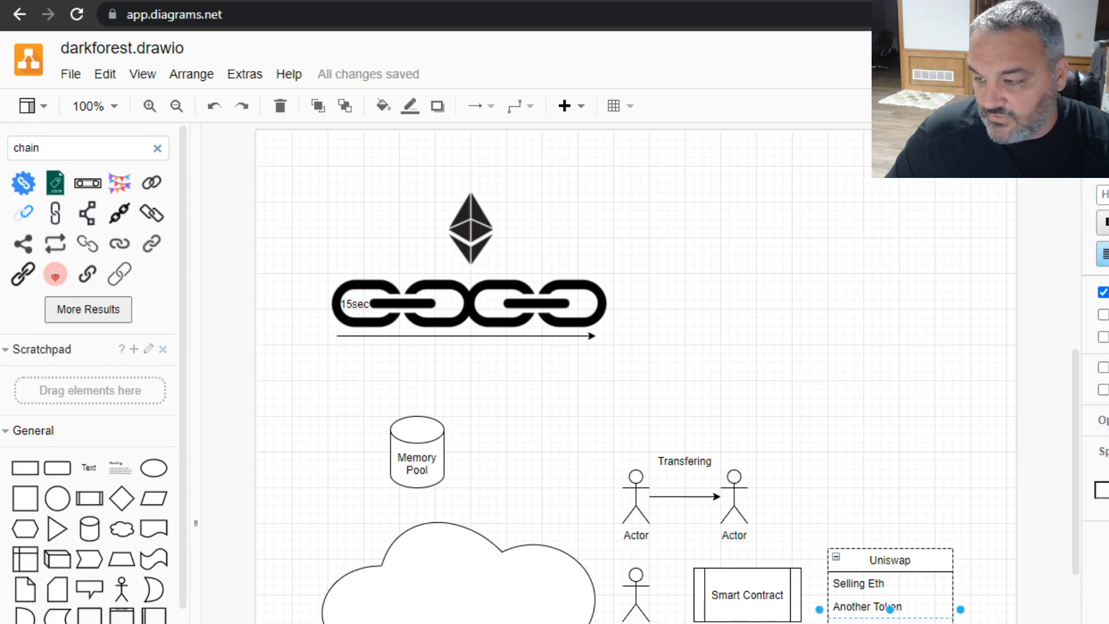
pyautogui.click(889, 582)
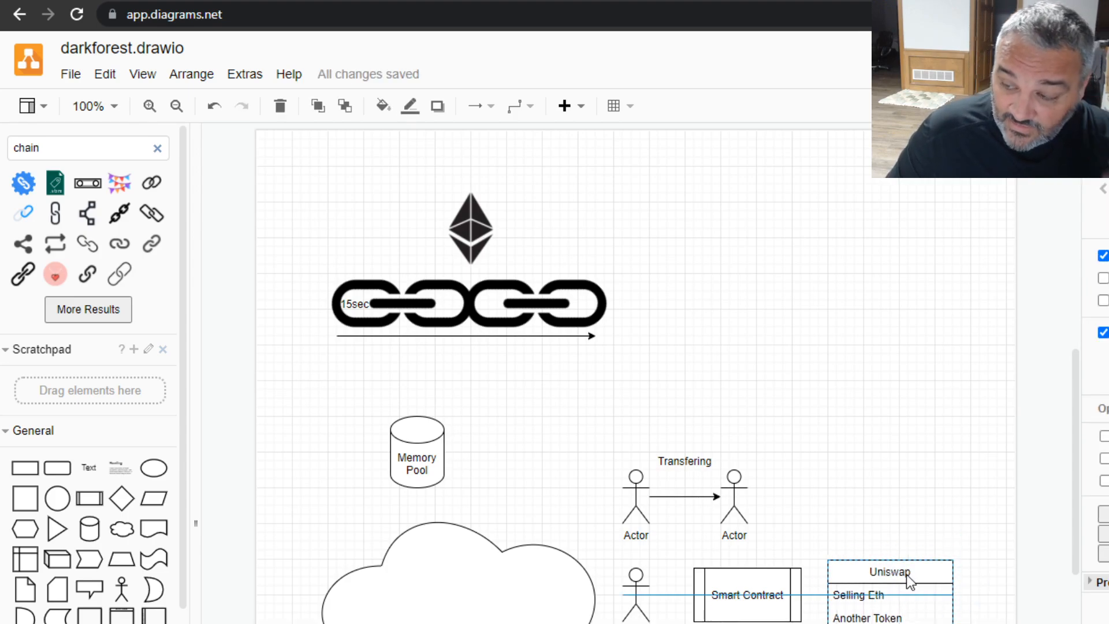
# - Rename the lower Transfering label to 'Trade/Swap'
pyautogui.click(682, 460)
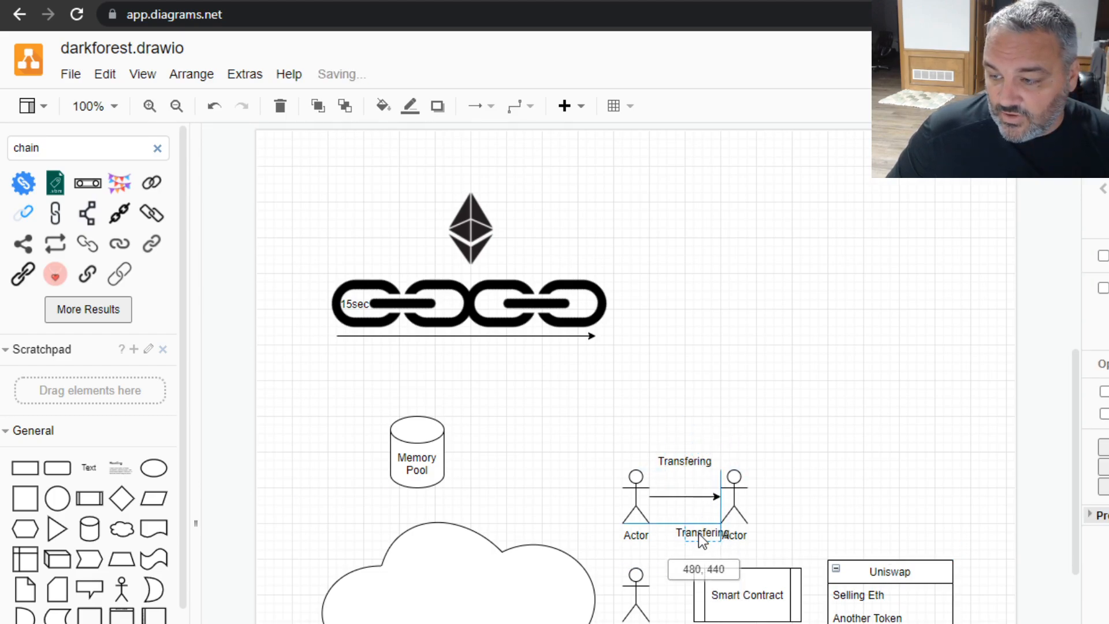
pyautogui.doubleClick(694, 551)
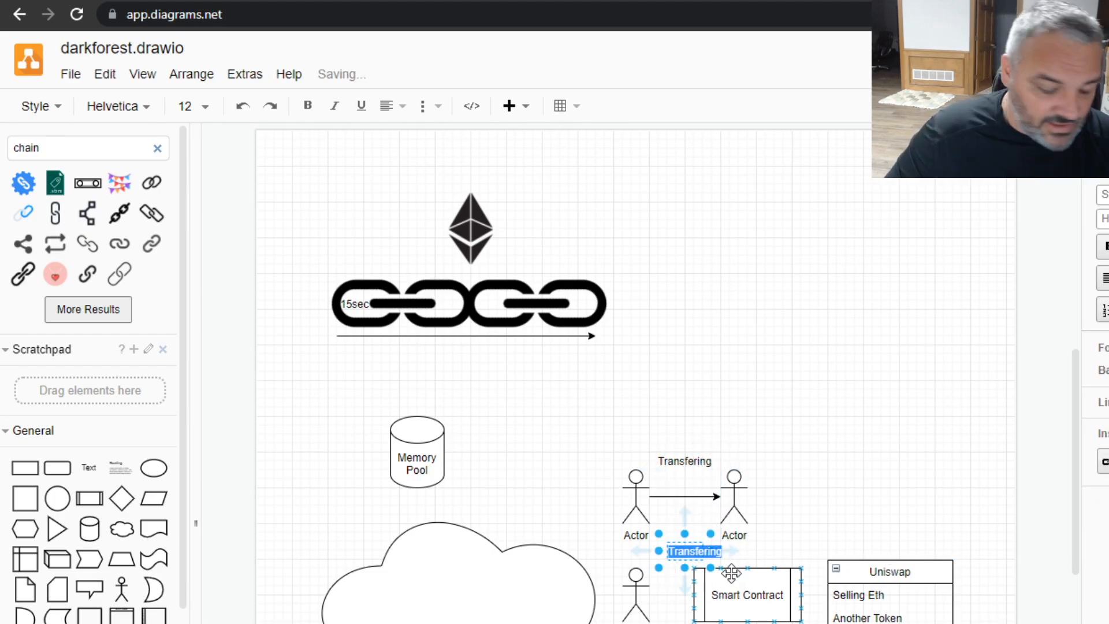
pyautogui.write('Trade/S')
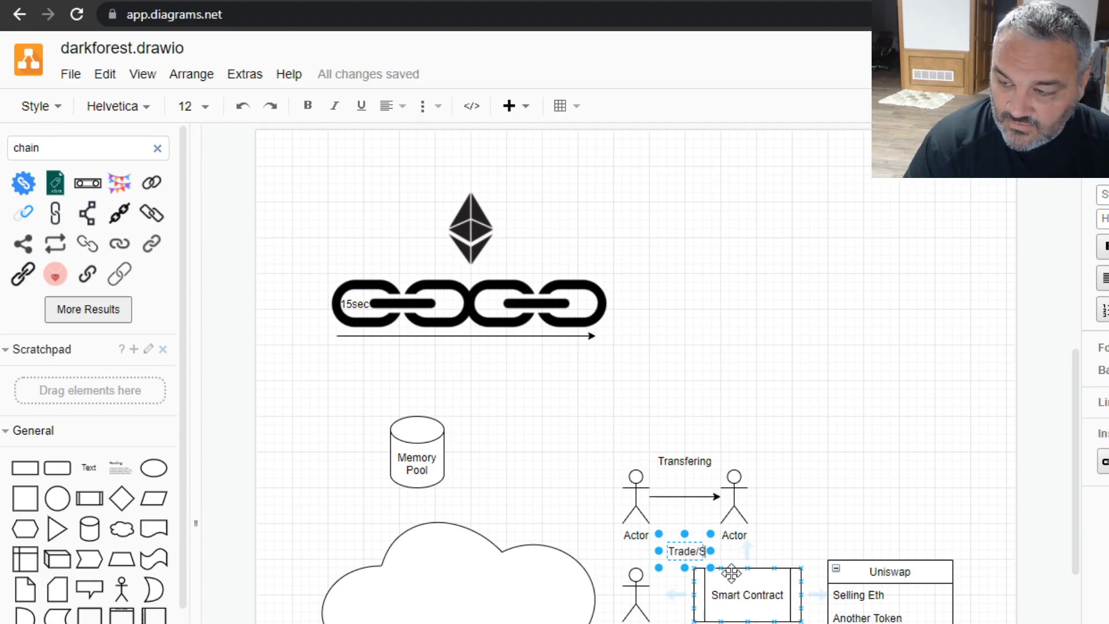
pyautogui.write('wap')
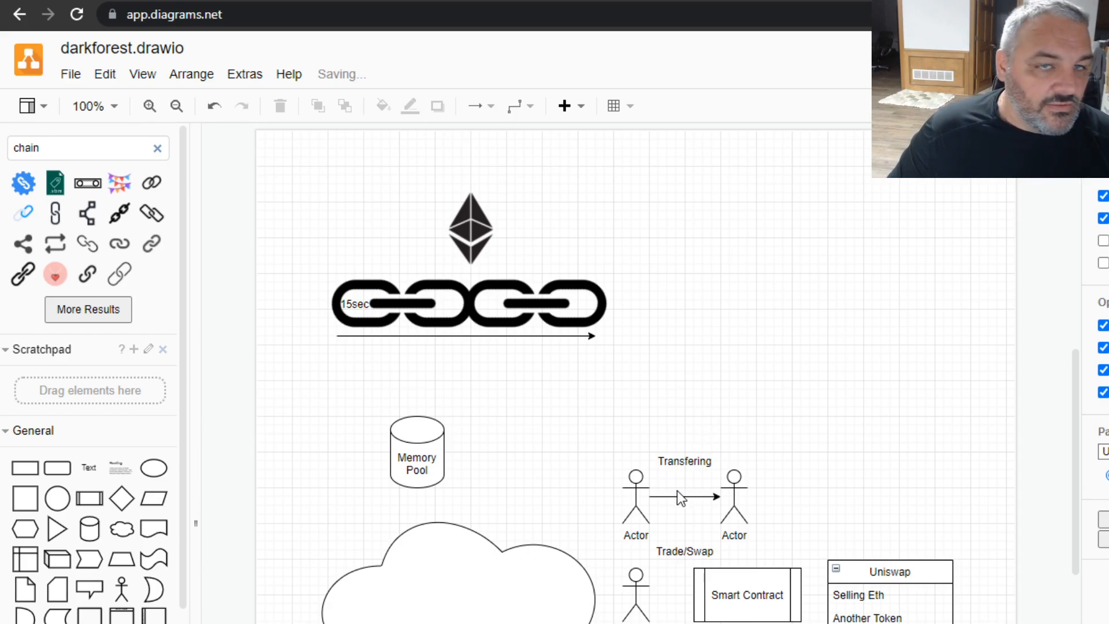
pyautogui.moveTo(814, 528)
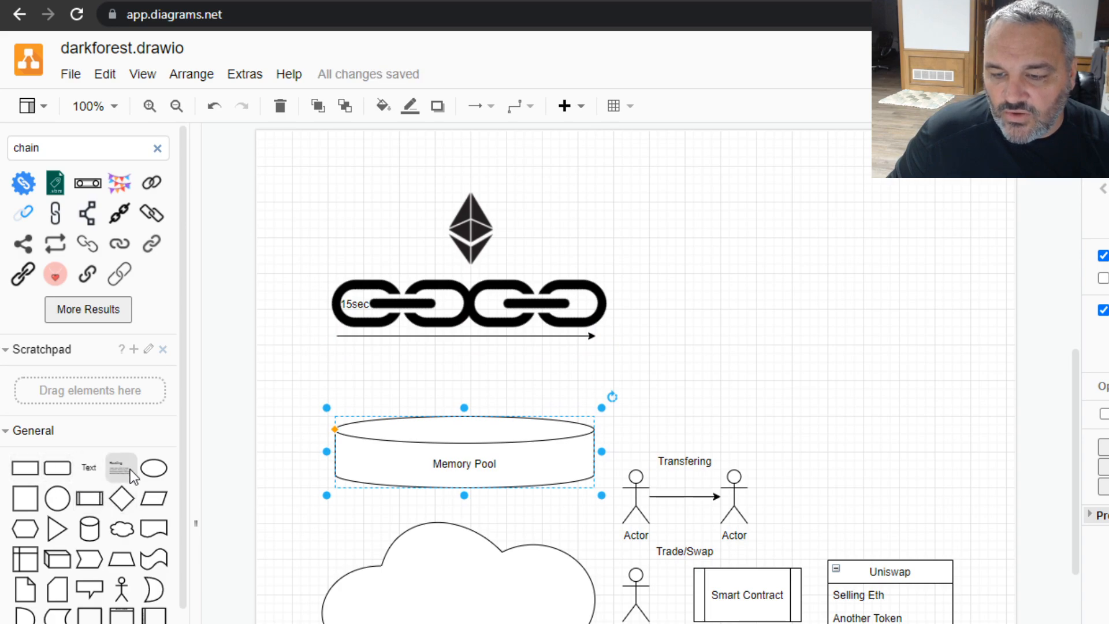
# - Add a sized block square under the chain and a stick-figure actor at the top right
pyautogui.click(635, 495)
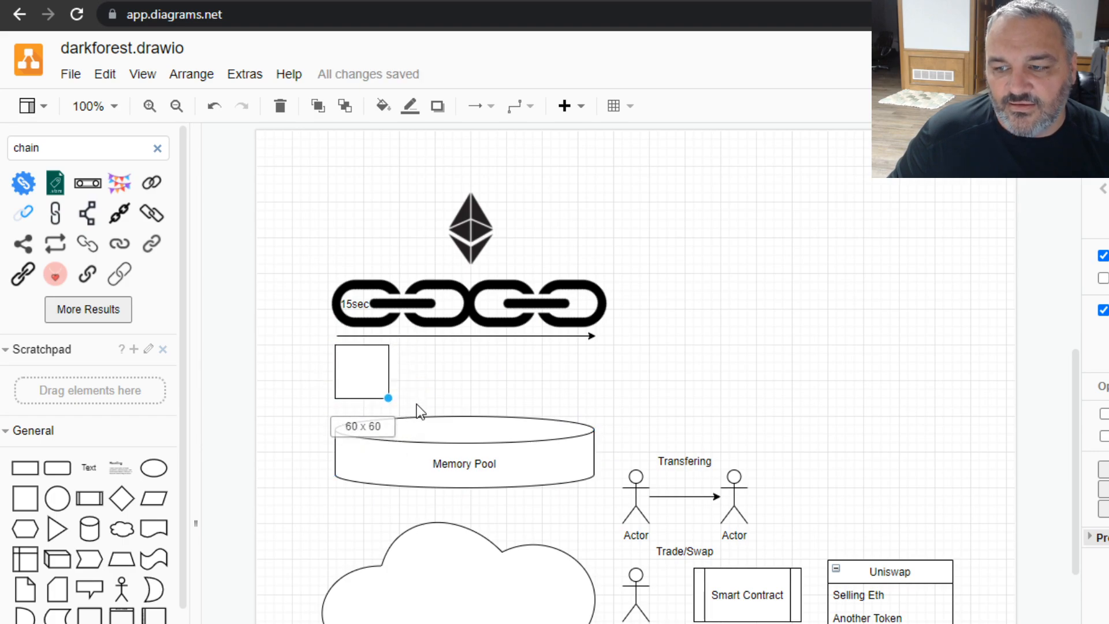
pyautogui.click(362, 373)
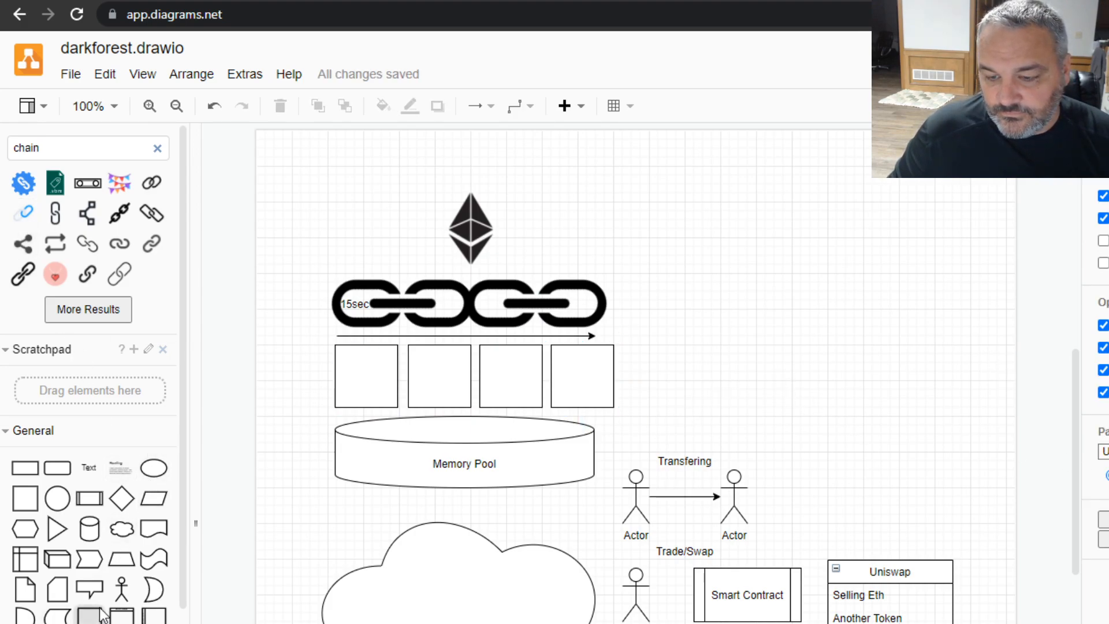
pyautogui.click(634, 493)
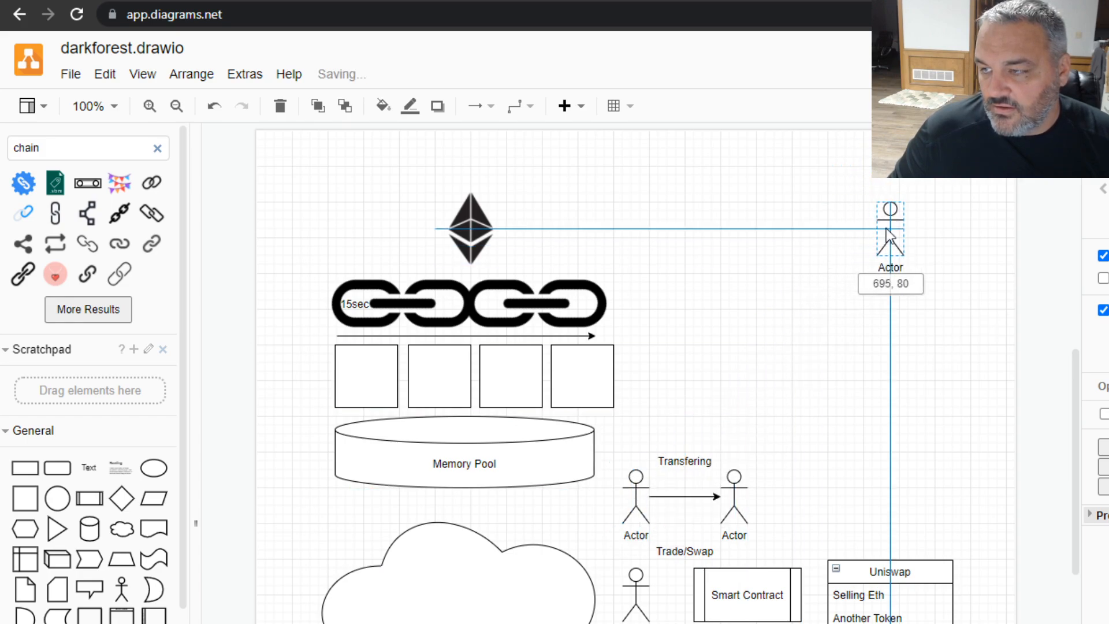
pyautogui.click(889, 247)
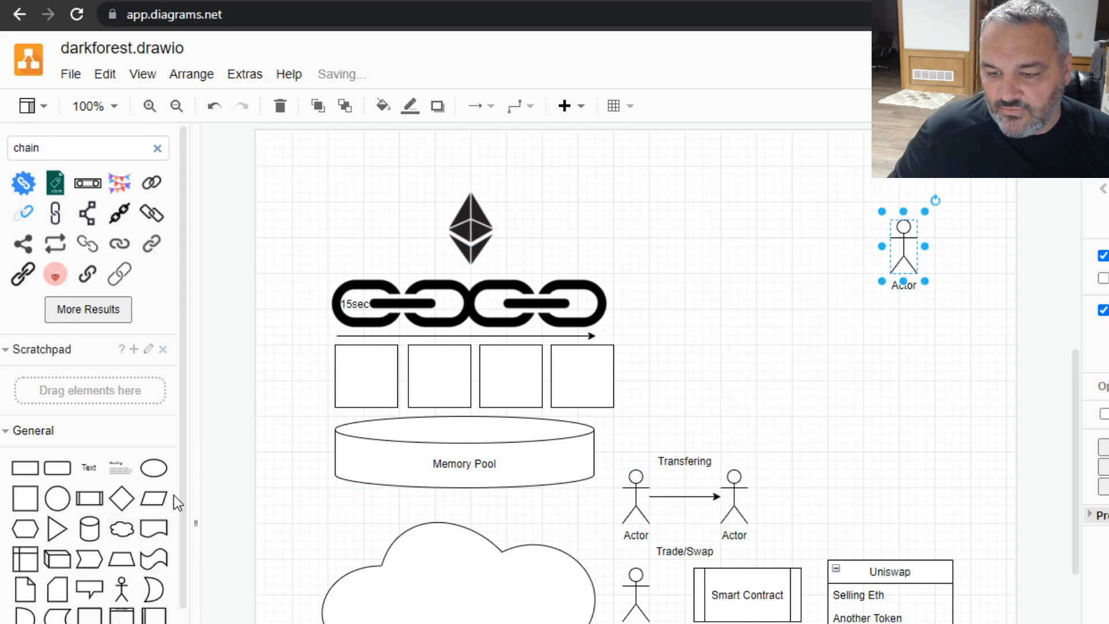
pyautogui.moveTo(58, 558)
pyautogui.write('M')
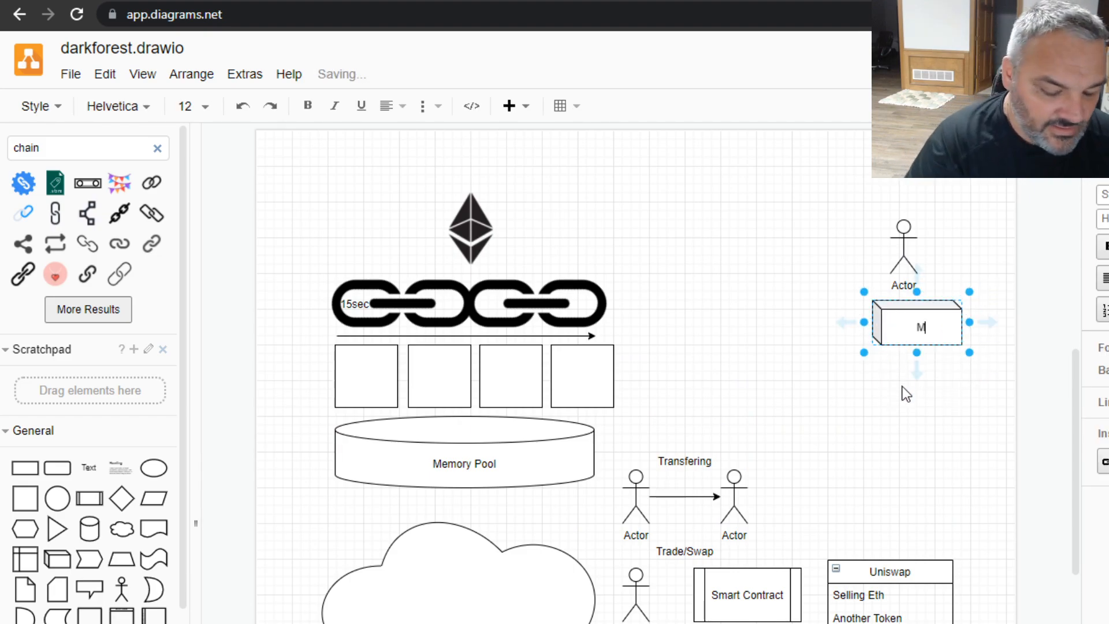
# - Label the cube 'Mining Rig' and the cylinder 'Pool', lined up beneath the actor
pyautogui.write('ining Rig')
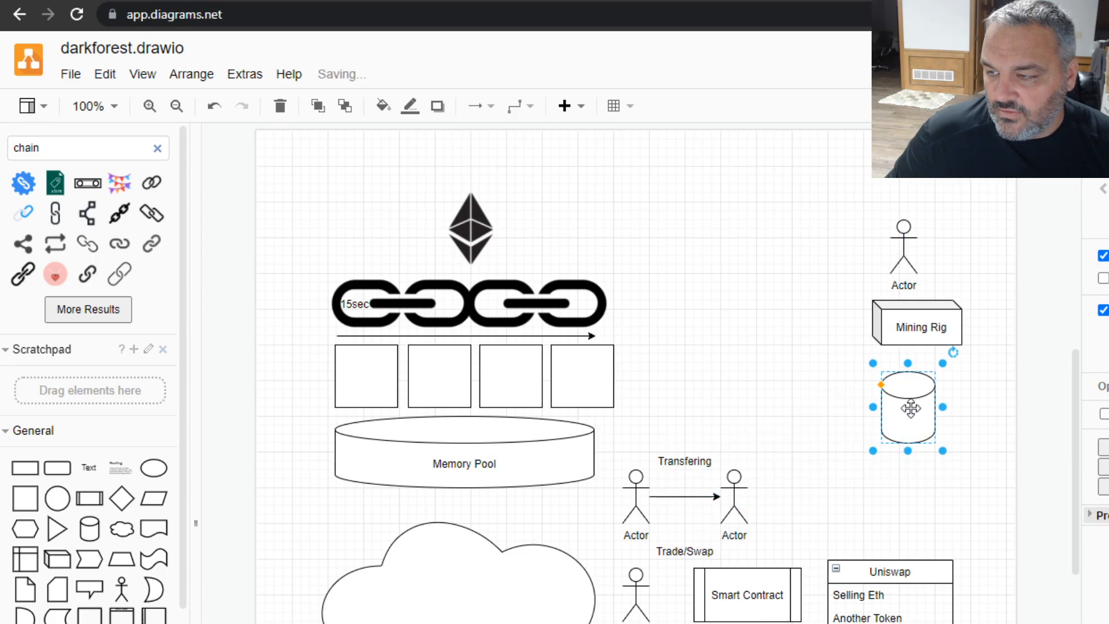
pyautogui.doubleClick(908, 407)
pyautogui.write('Pool')
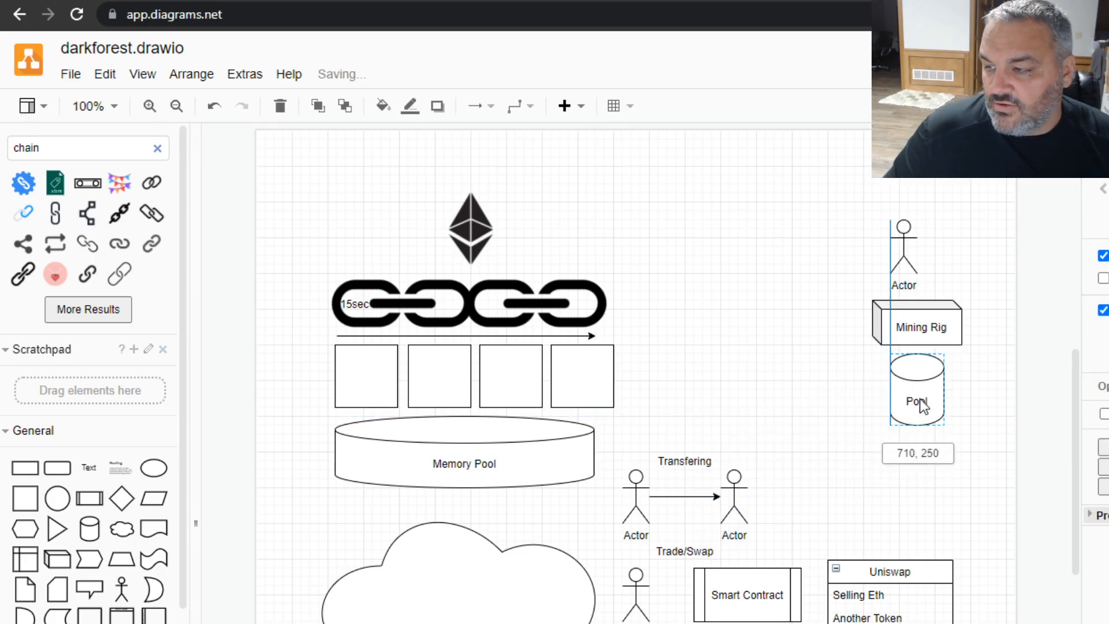
pyautogui.click(902, 244)
pyautogui.write('people')
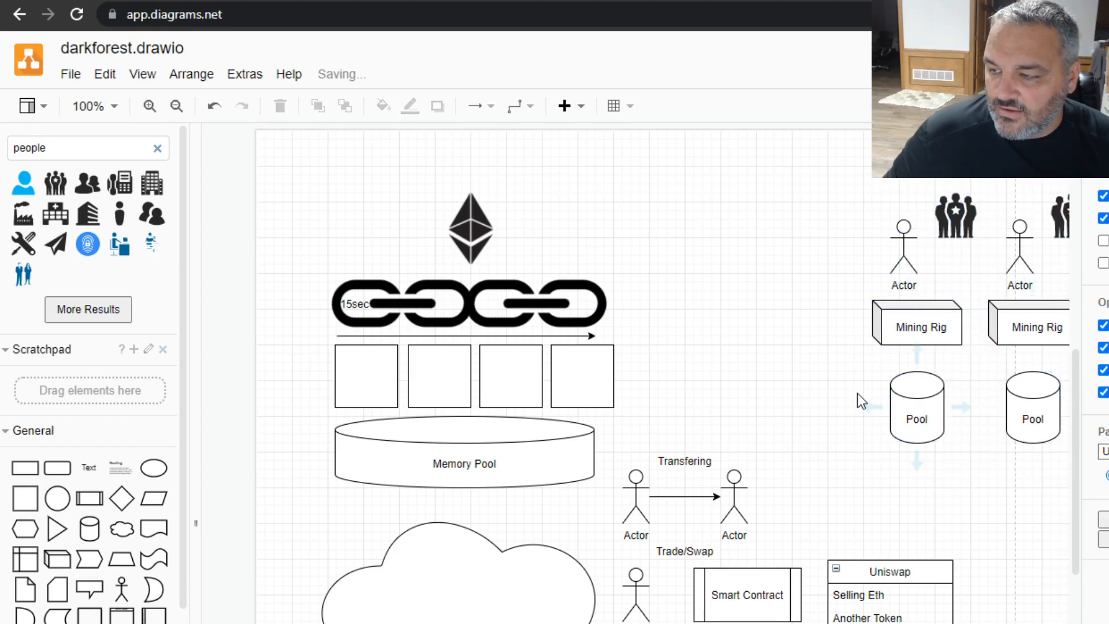
# - Fill the left pool cylinder yellow and the other red
pyautogui.click(367, 376)
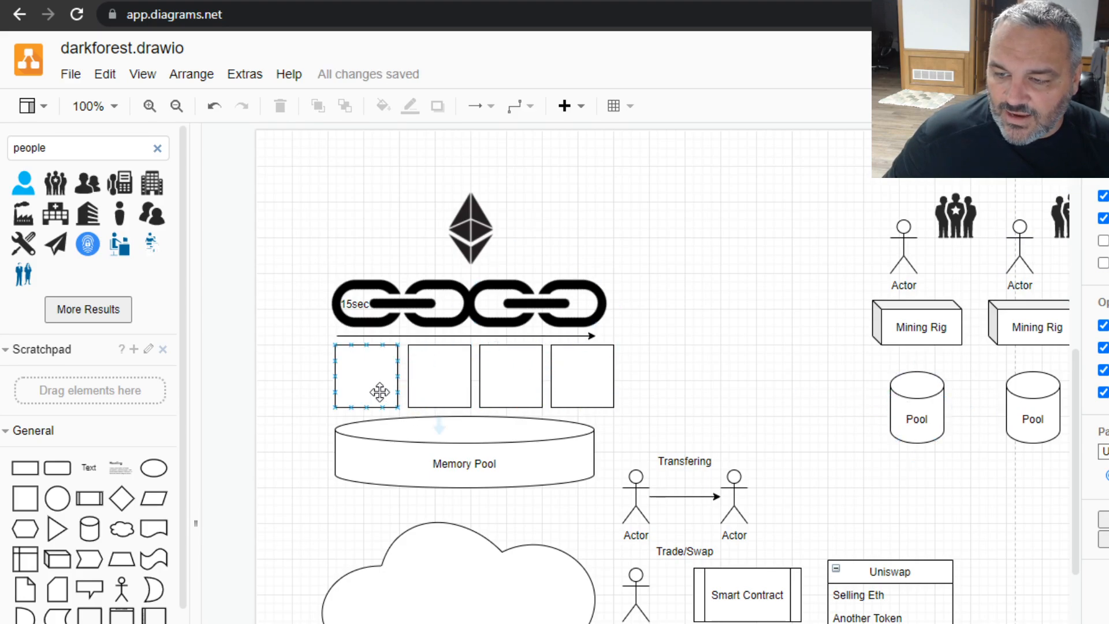
pyautogui.click(916, 407)
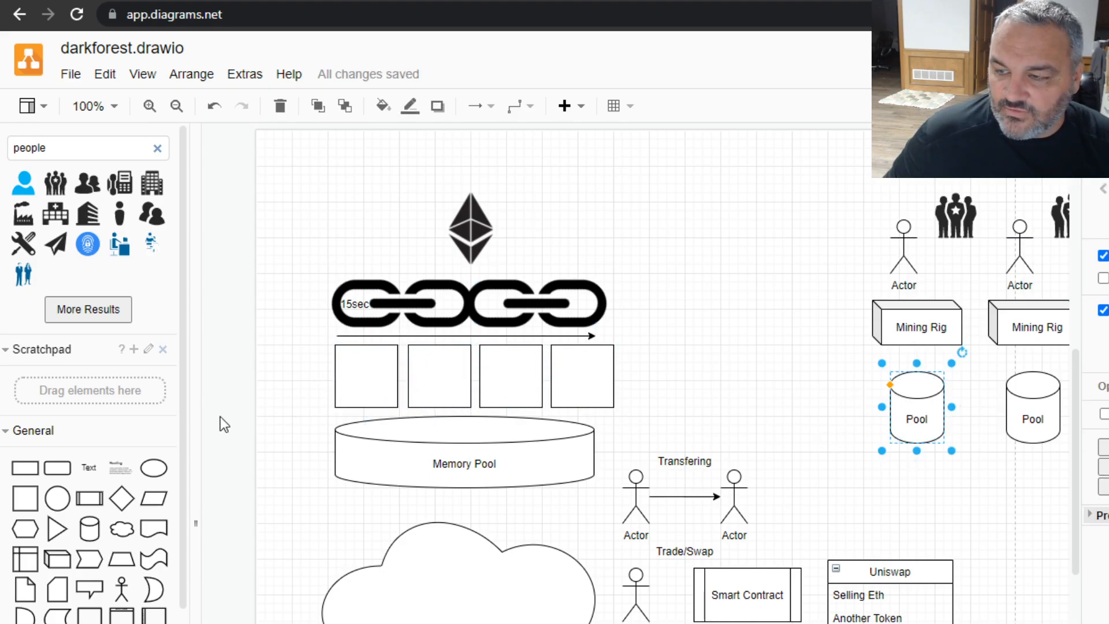
pyautogui.click(1031, 406)
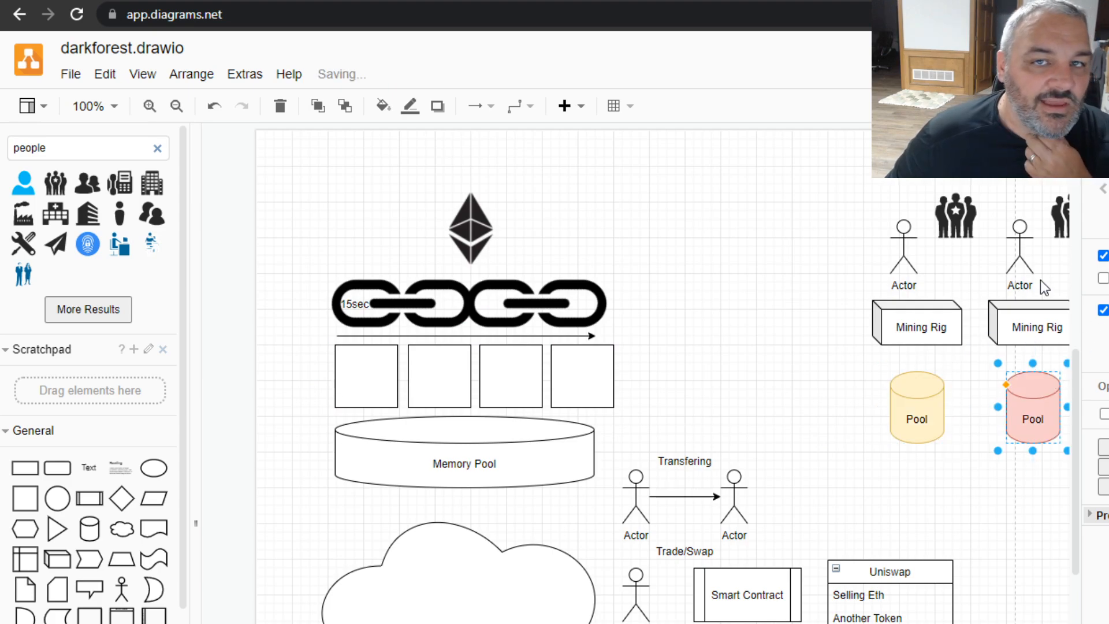
pyautogui.moveTo(1074, 262)
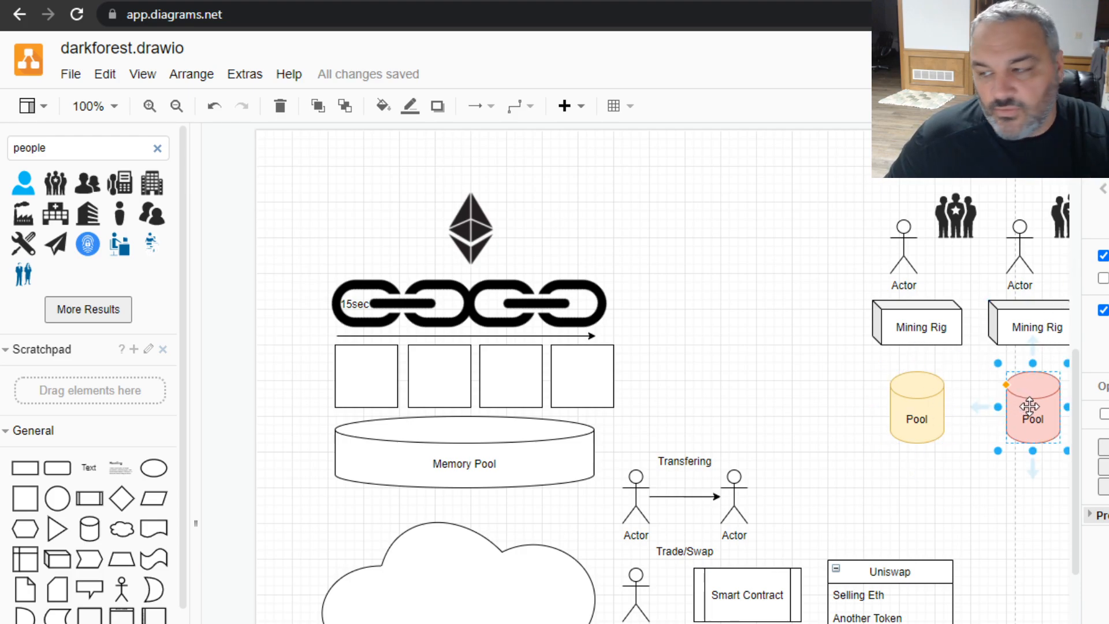
pyautogui.click(917, 406)
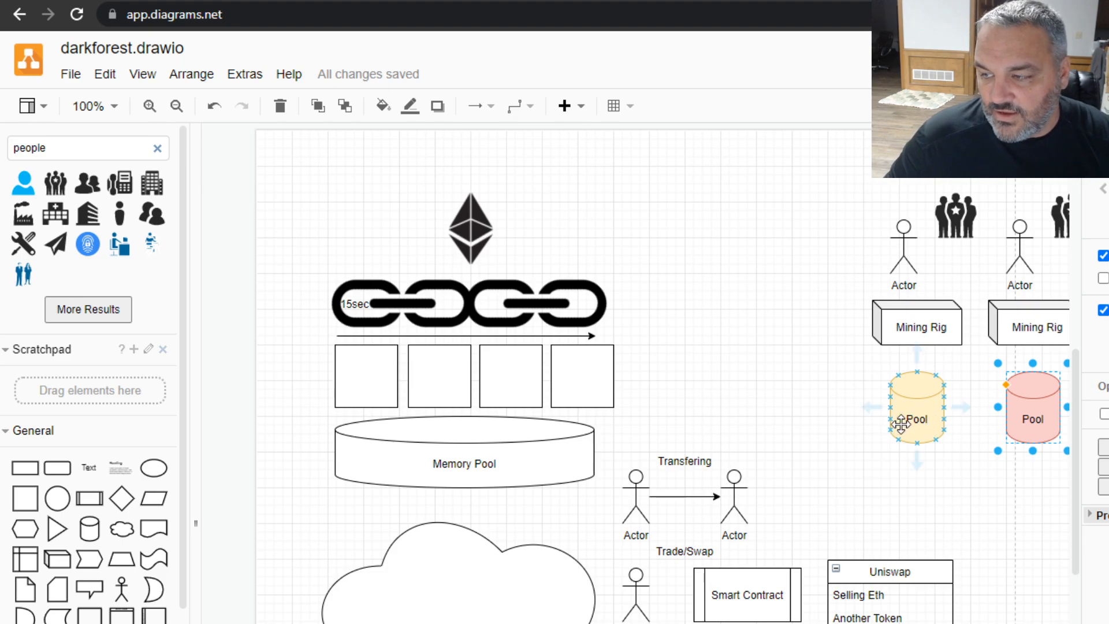
# - Name the pools Ethermine and 2Miners and connect each Mining Rig to its pool
pyautogui.doubleClick(916, 418)
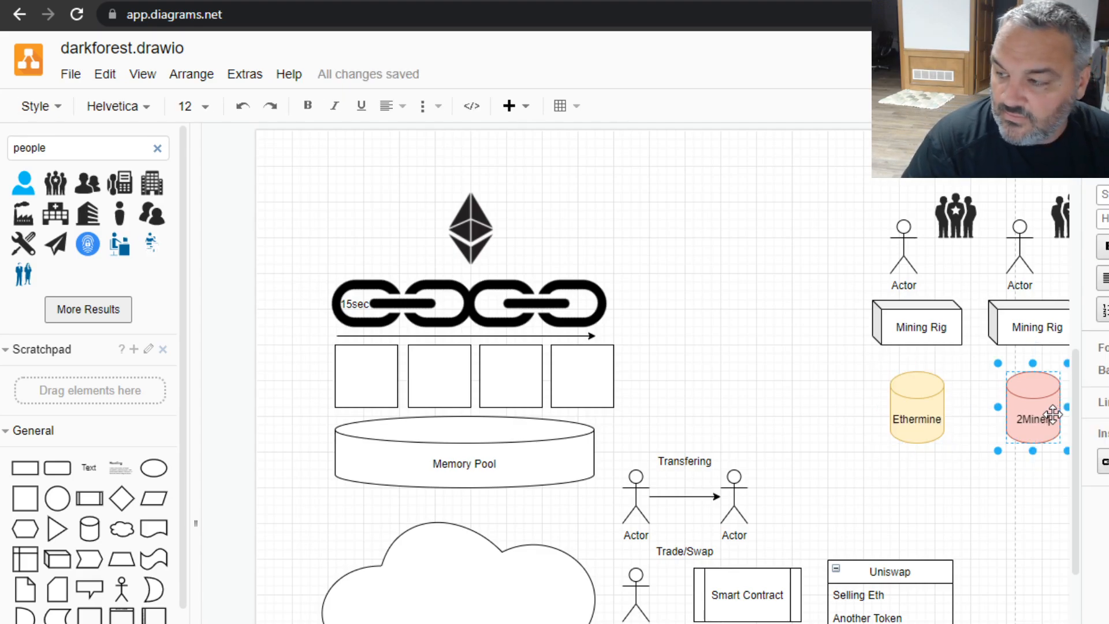
pyautogui.click(916, 327)
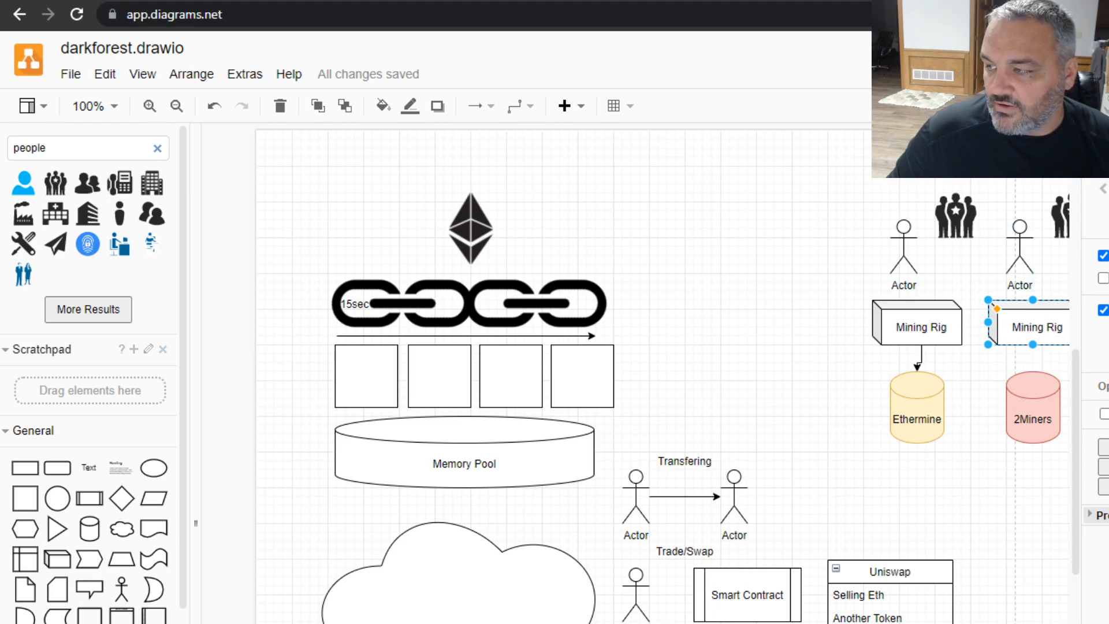
pyautogui.click(1031, 327)
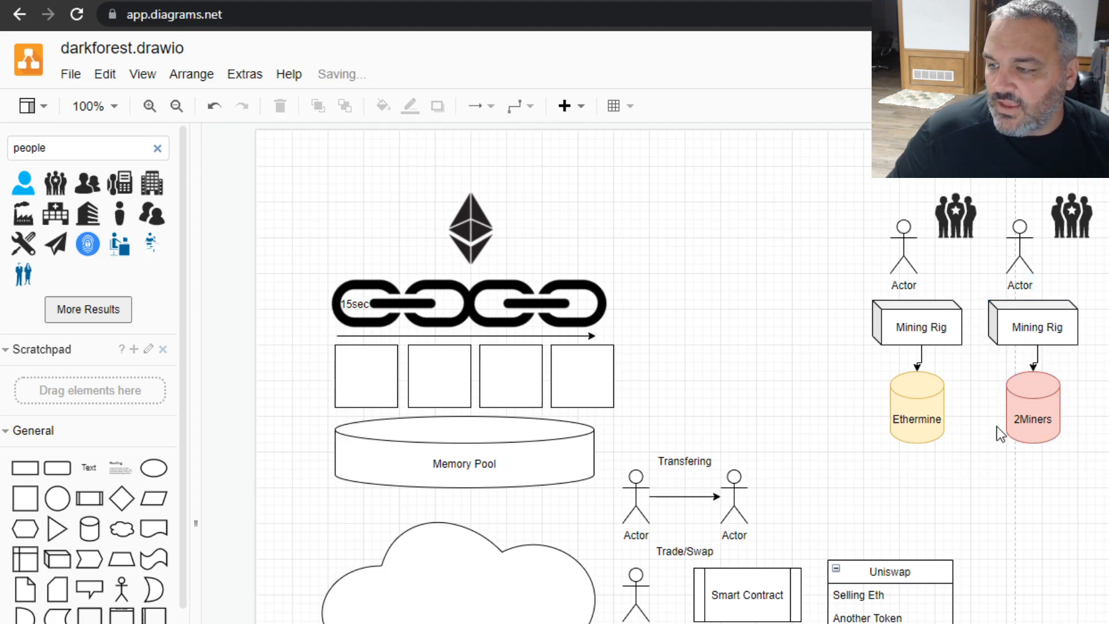
pyautogui.click(916, 407)
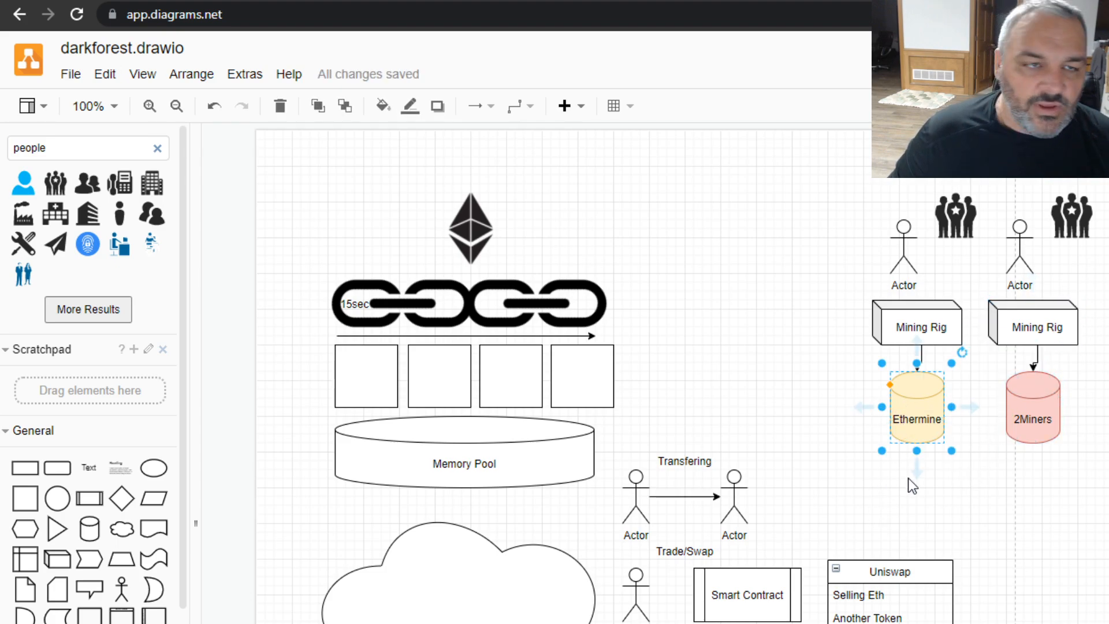
pyautogui.moveTo(690, 374)
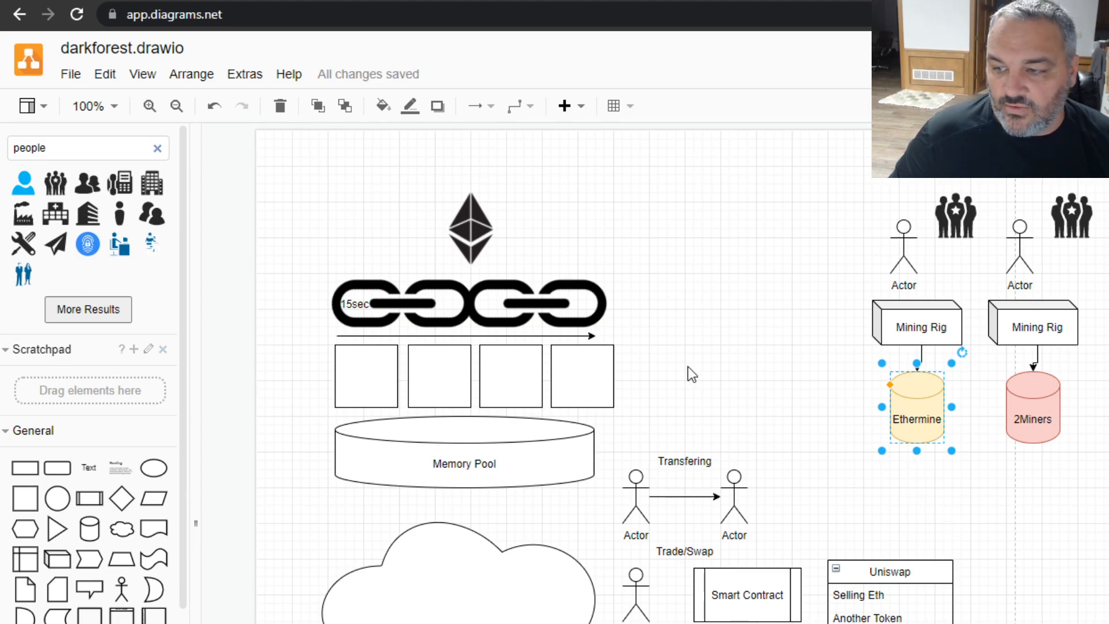
pyautogui.click(366, 377)
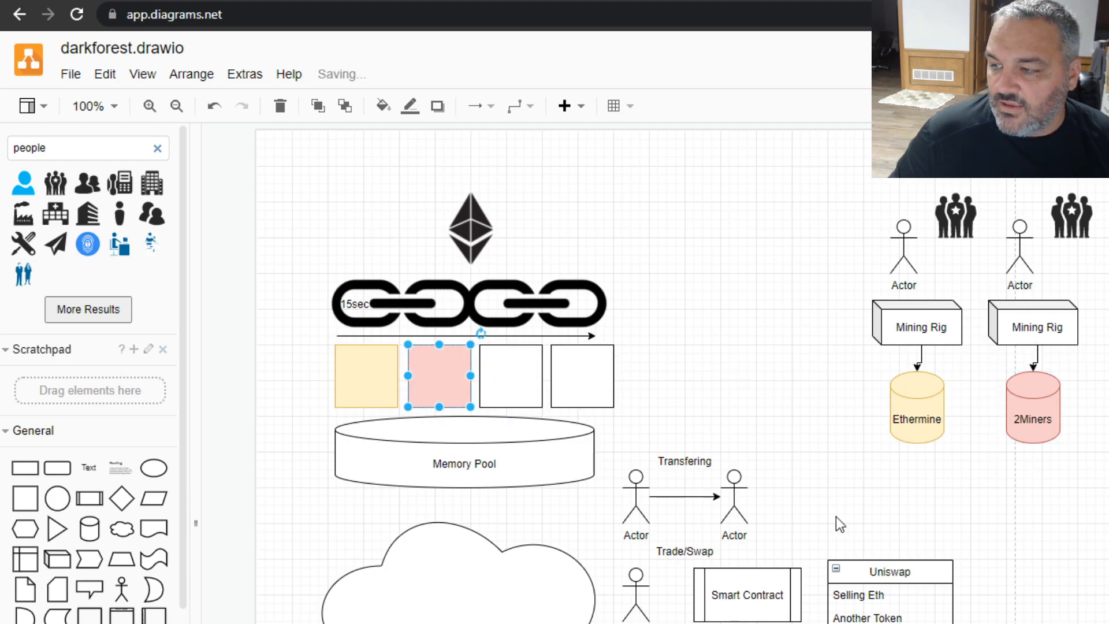
pyautogui.click(787, 415)
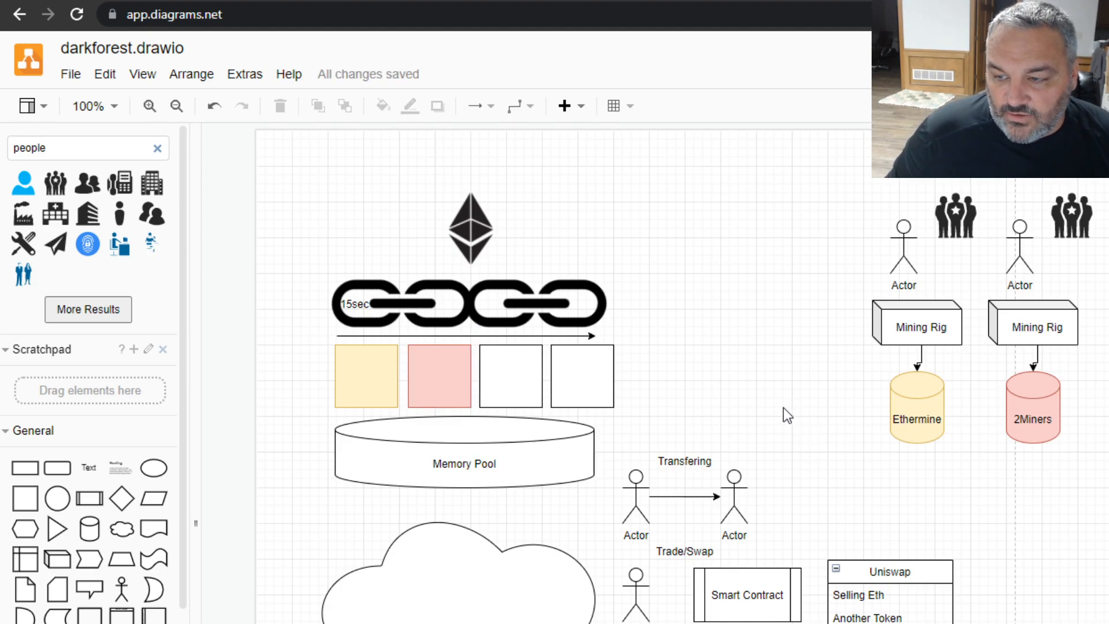
pyautogui.click(510, 376)
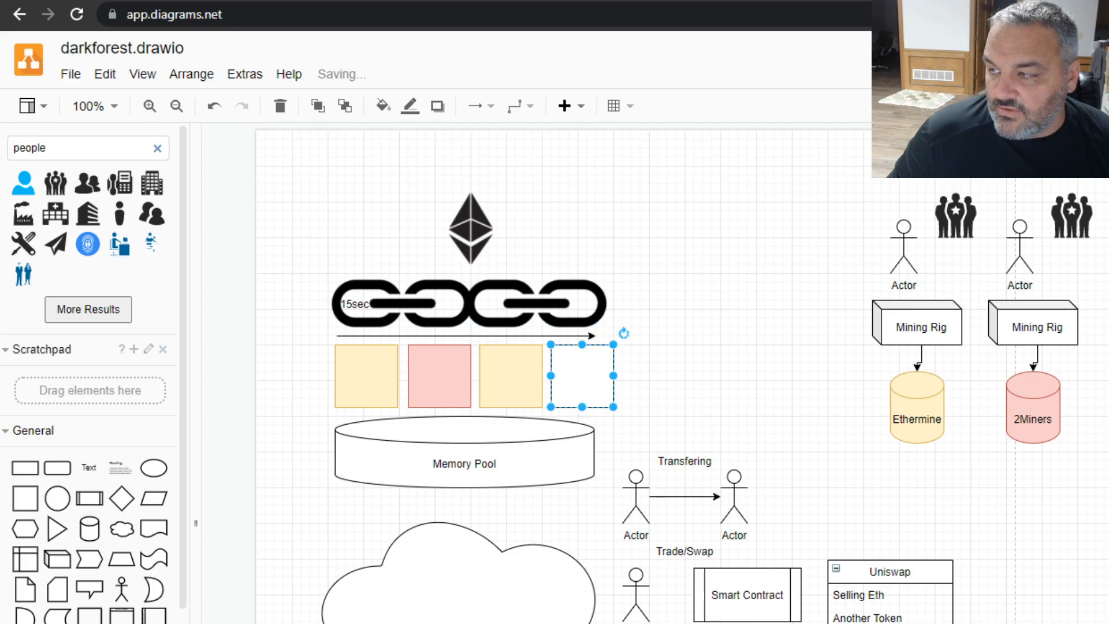
pyautogui.click(757, 432)
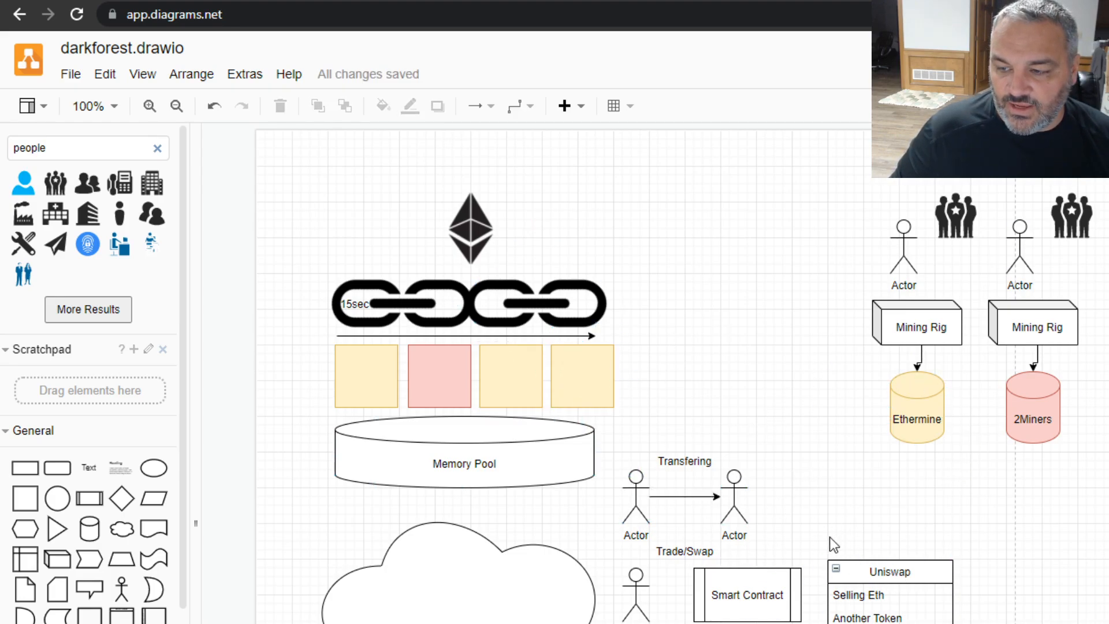
pyautogui.click(464, 452)
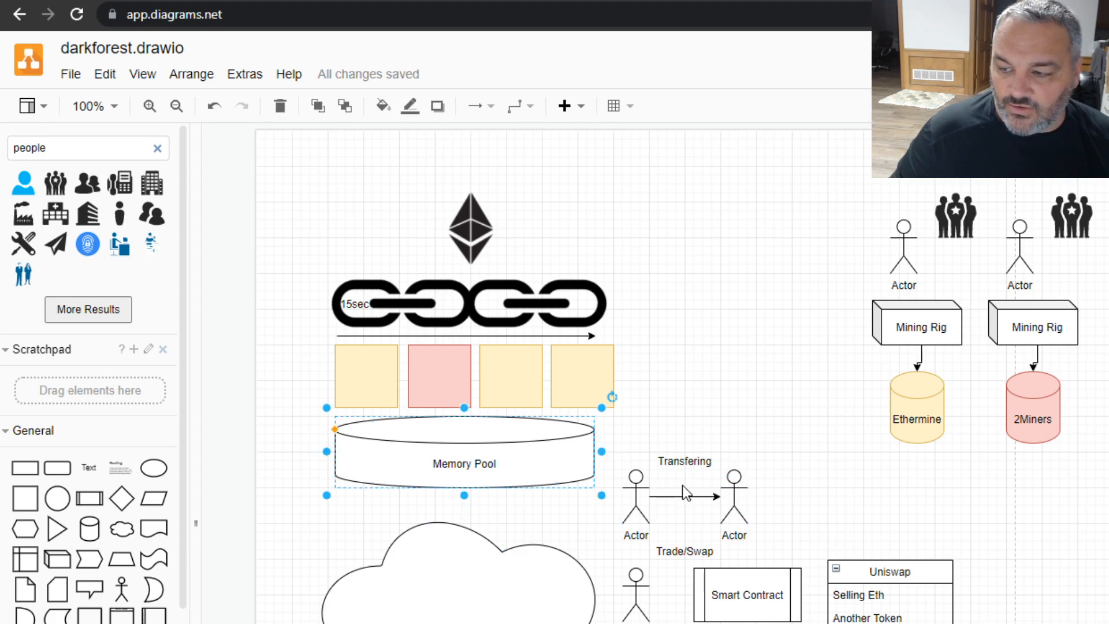
# - Place a chevron step beside the actors with a connector looping back into the Memory Pool
pyautogui.click(826, 425)
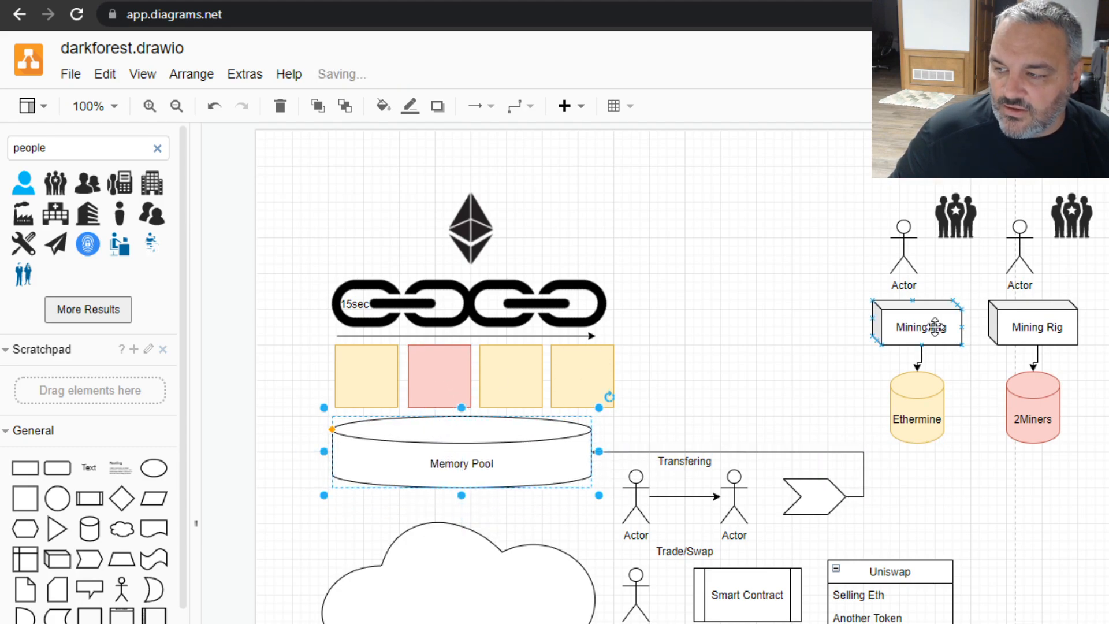
pyautogui.click(914, 409)
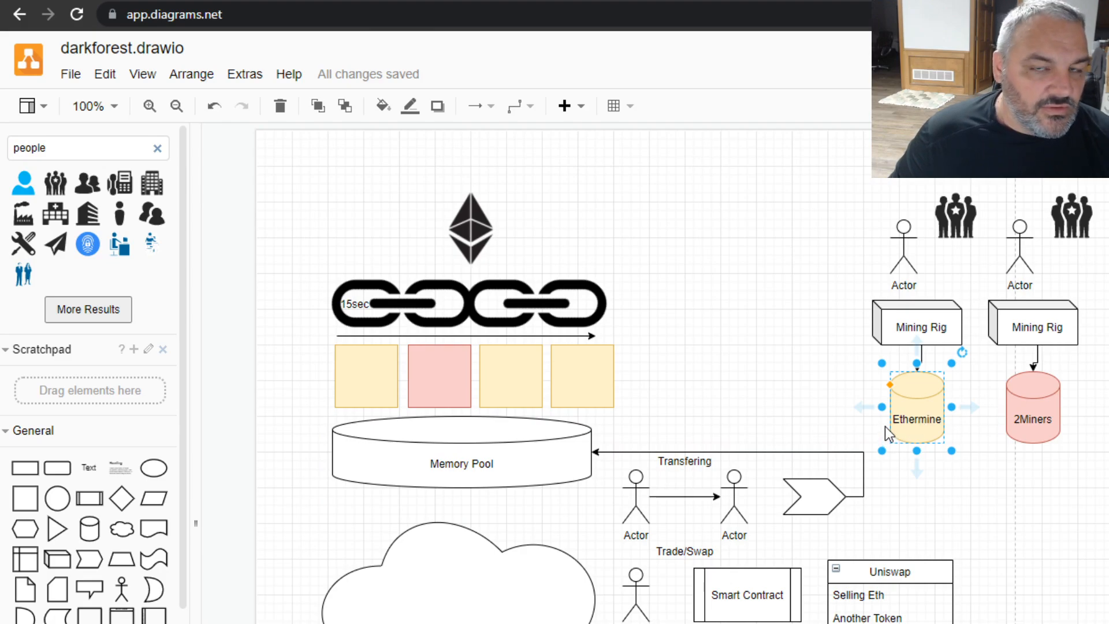
pyautogui.click(461, 464)
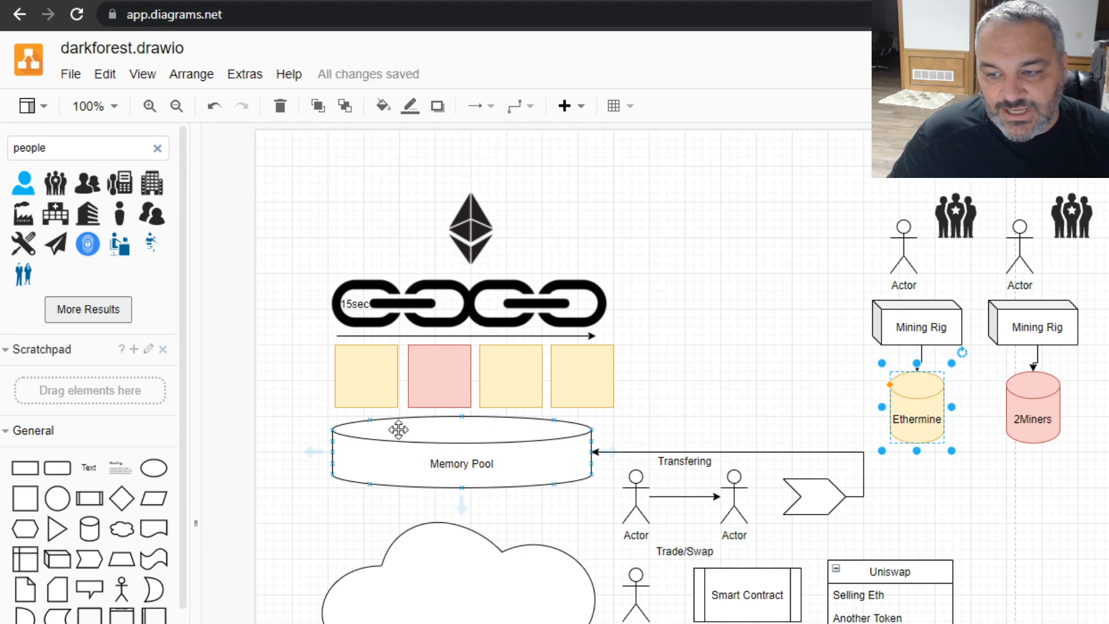
pyautogui.click(439, 376)
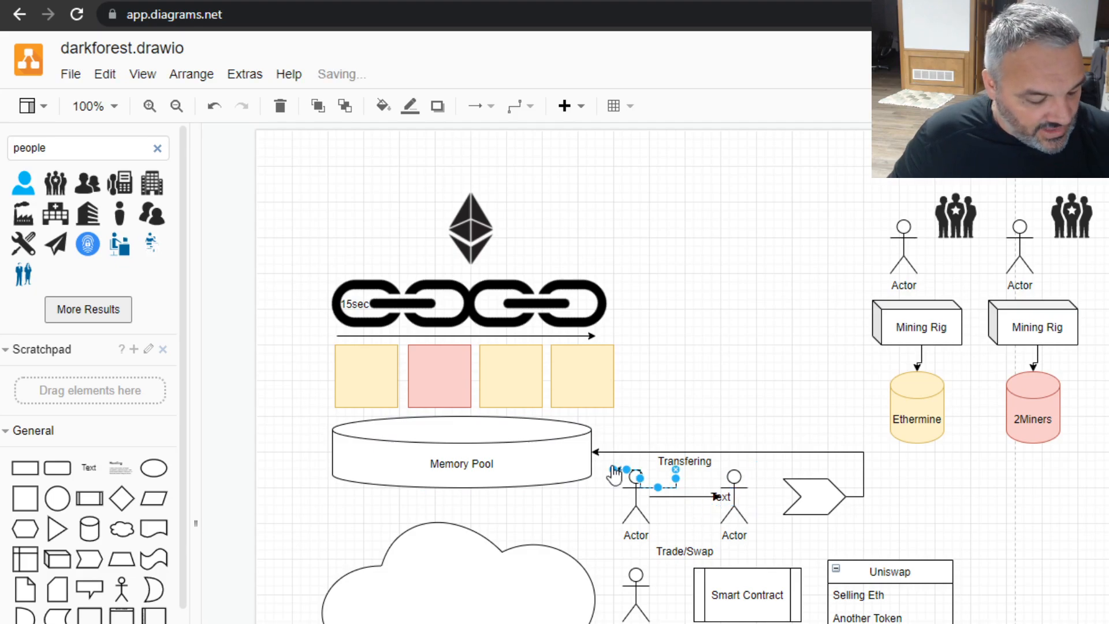
# - Add an 'Activity 1' label in the Memory Pool with an arrow rising to the pink block
pyautogui.click(462, 453)
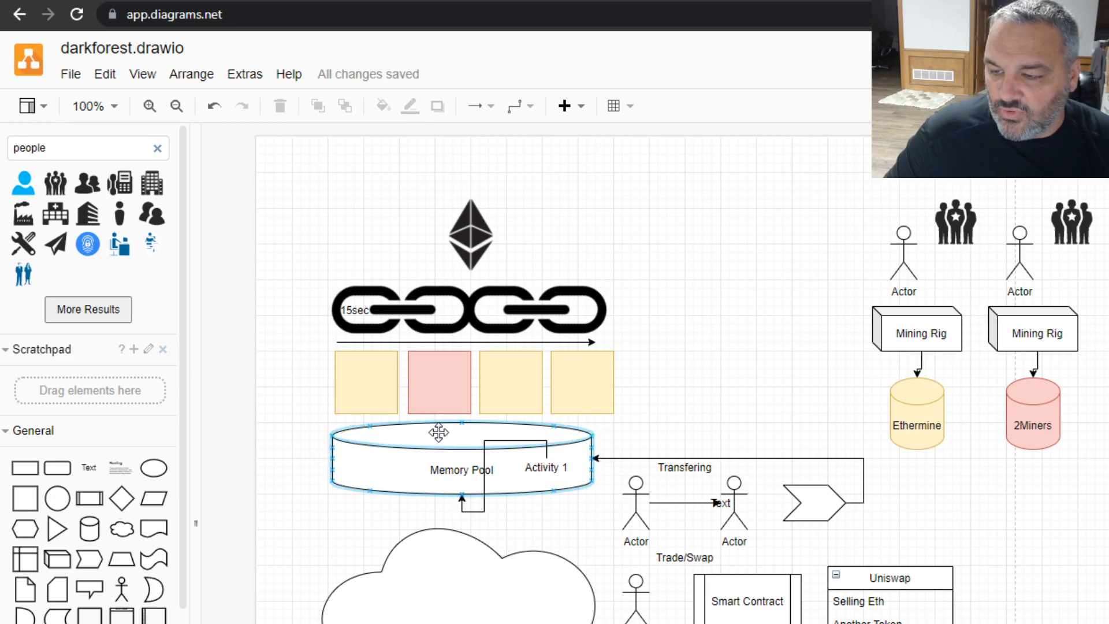
pyautogui.click(512, 382)
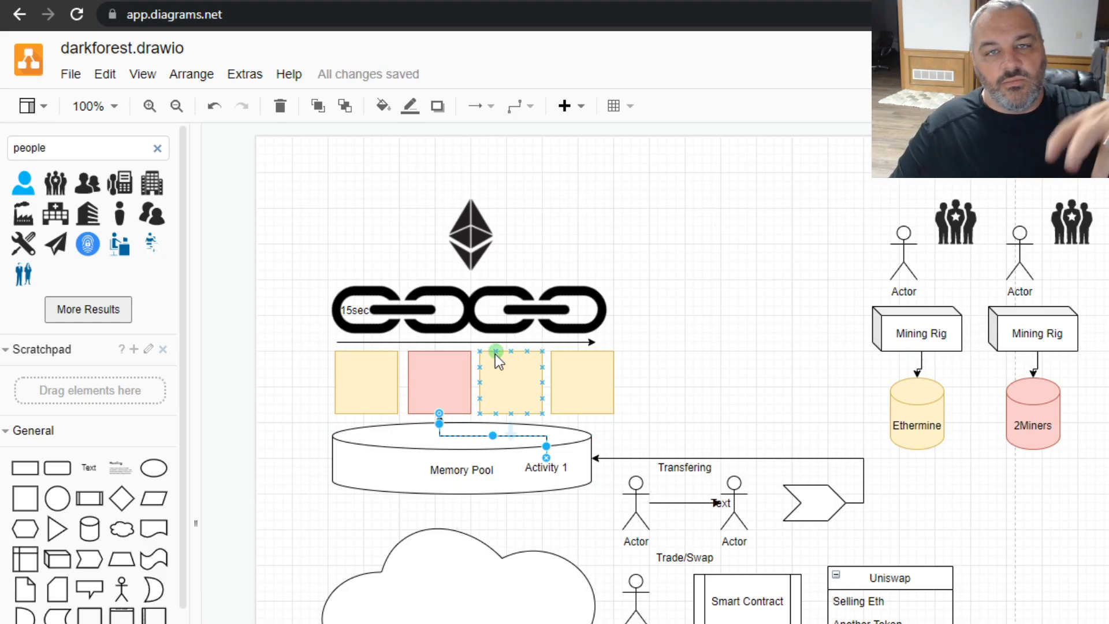
pyautogui.click(569, 529)
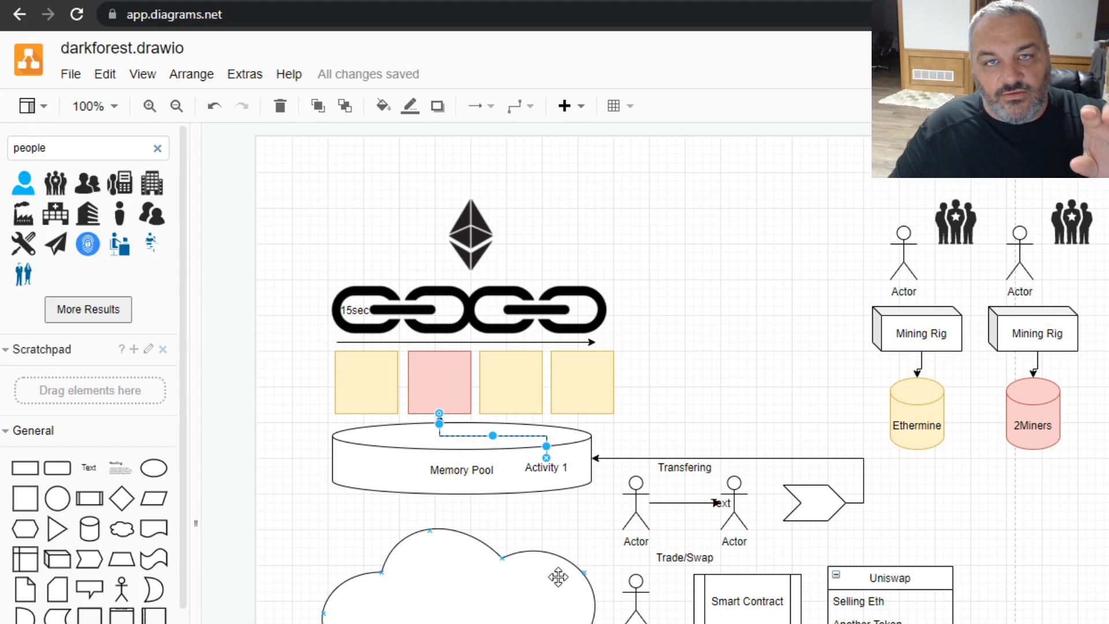
pyautogui.click(461, 469)
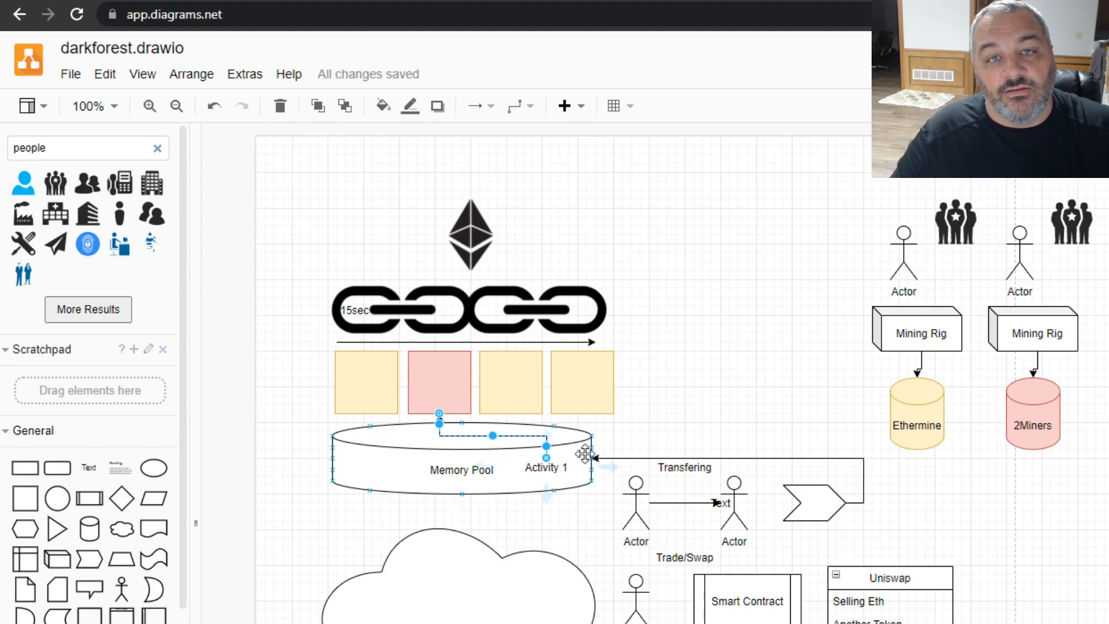
pyautogui.moveTo(601, 428)
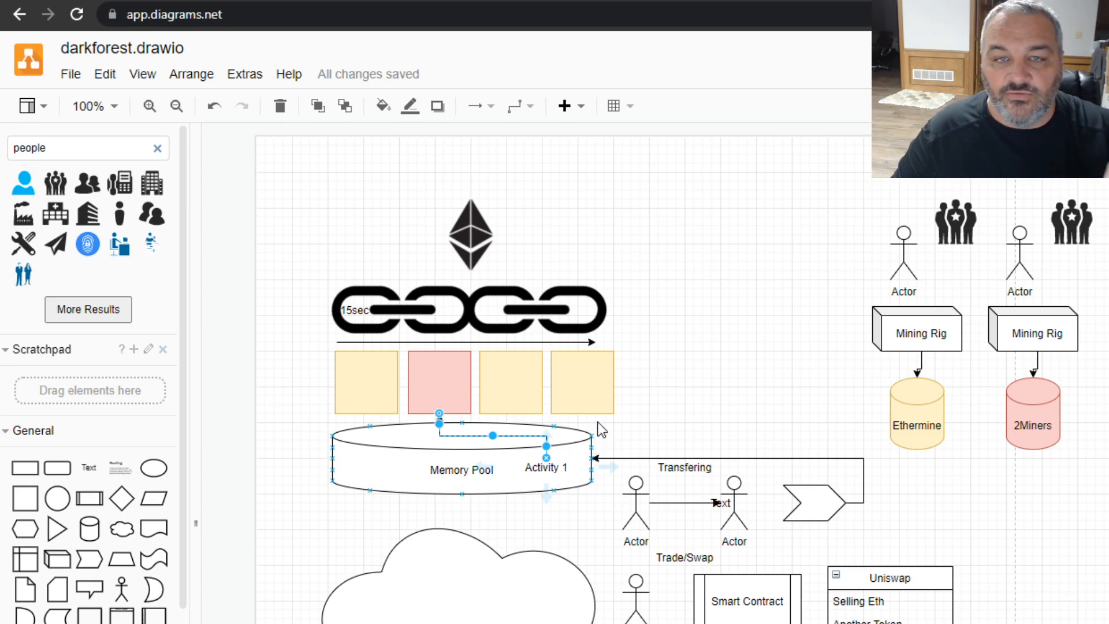
pyautogui.click(436, 384)
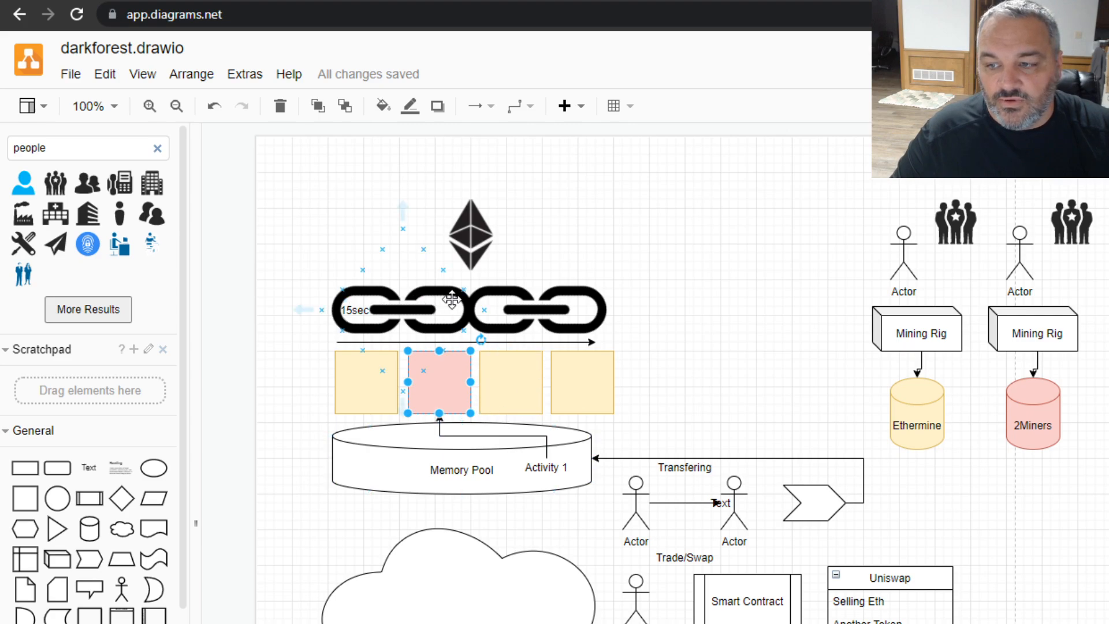
# - Duplicate the '15sec' label and place the copy at the next link along the chain
pyautogui.click(356, 310)
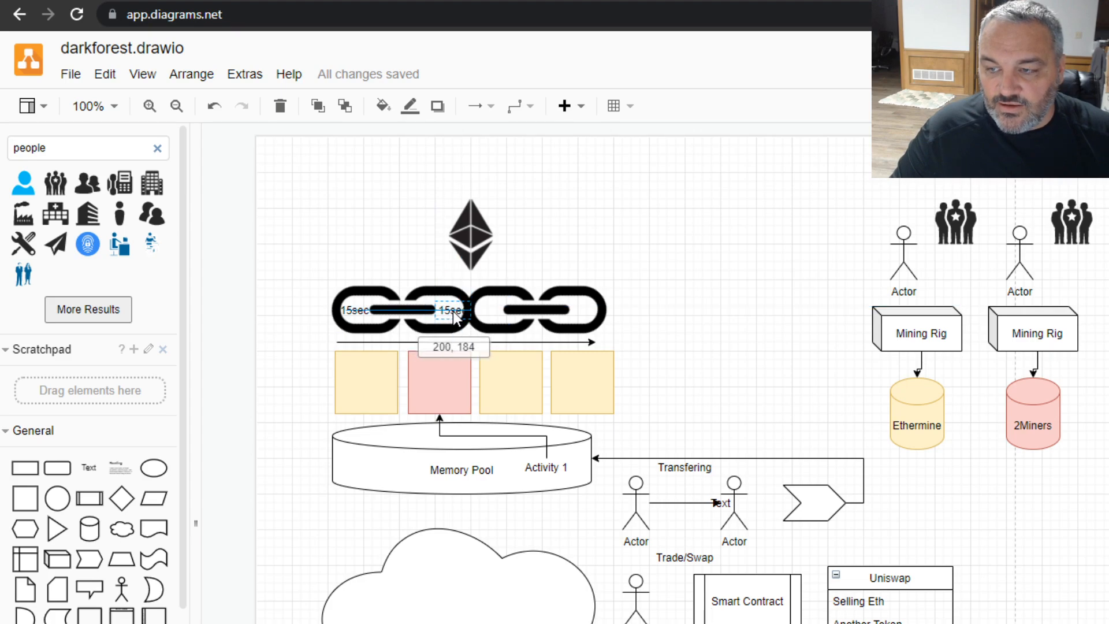
pyautogui.click(439, 383)
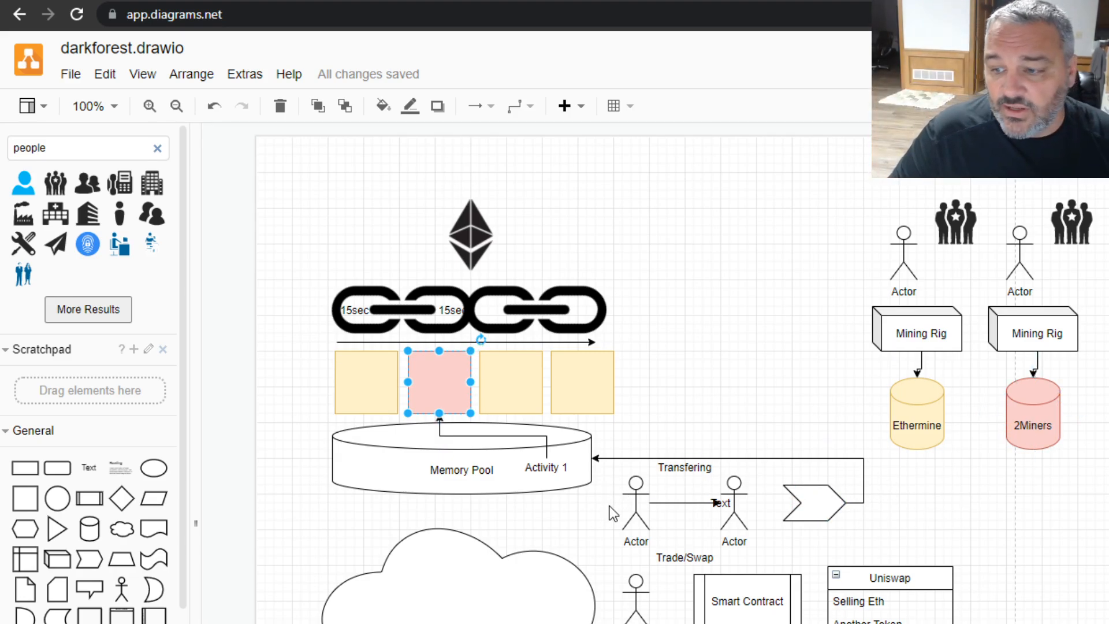
pyautogui.click(459, 459)
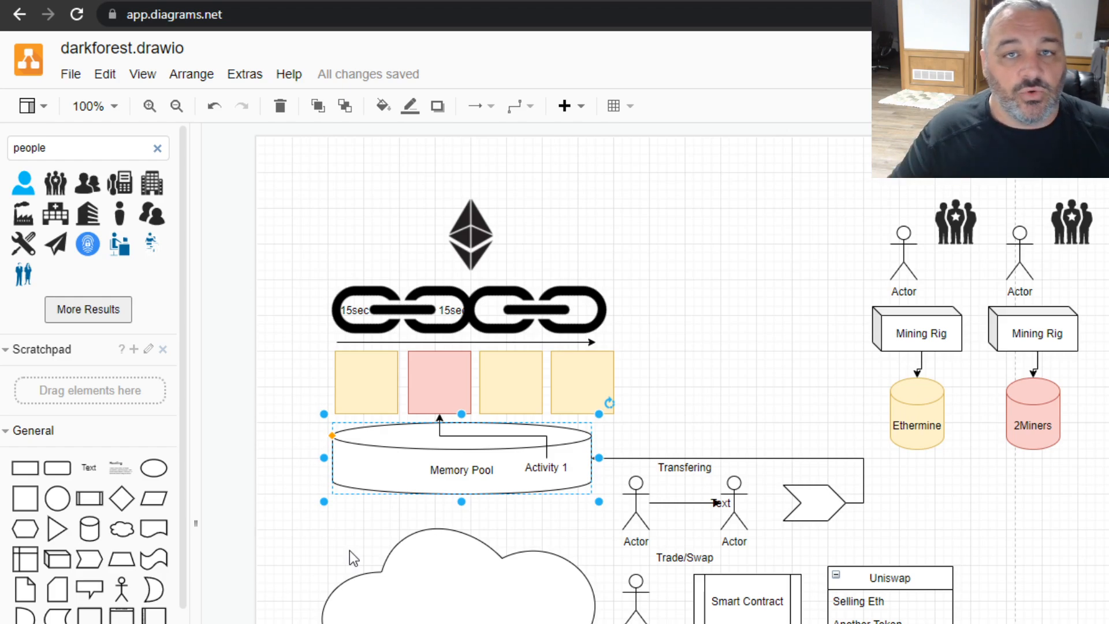
pyautogui.moveTo(614, 453)
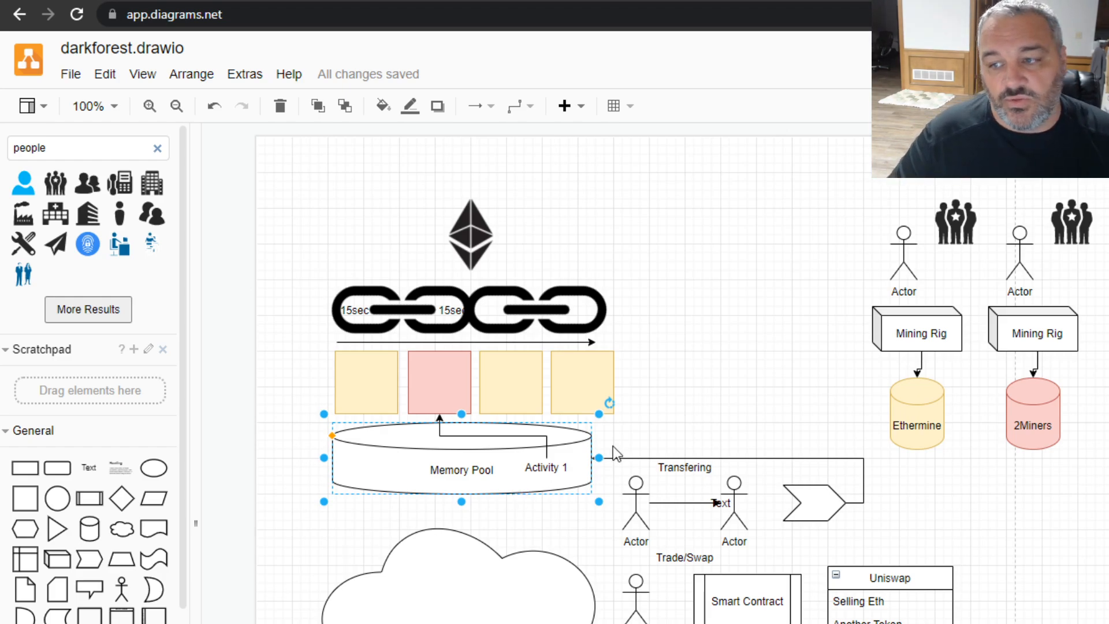
pyautogui.click(582, 383)
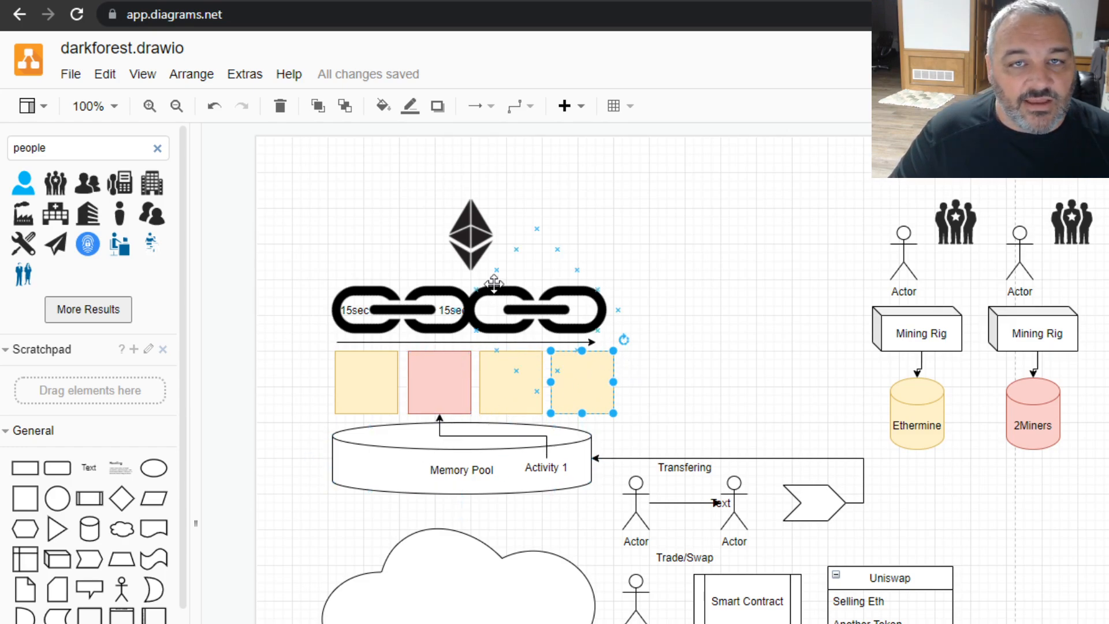
# - Stretch the cloud to about 910 x 480 around the Memory Pool, actors and Uniswap table, behind them, labelled 'Dark Forest'
pyautogui.click(439, 383)
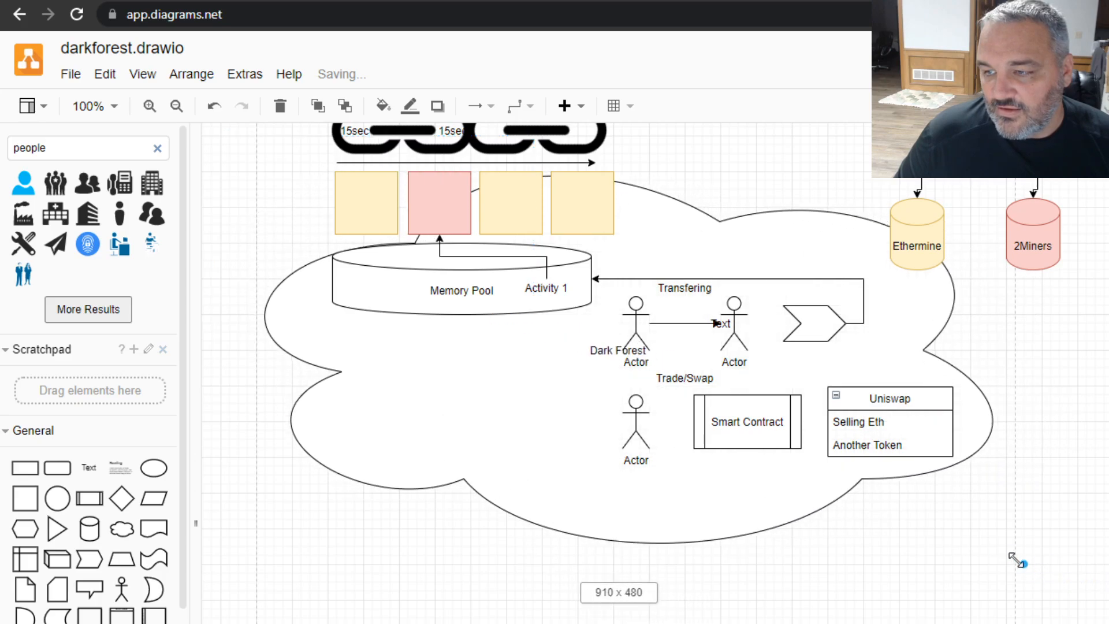
pyautogui.click(387, 391)
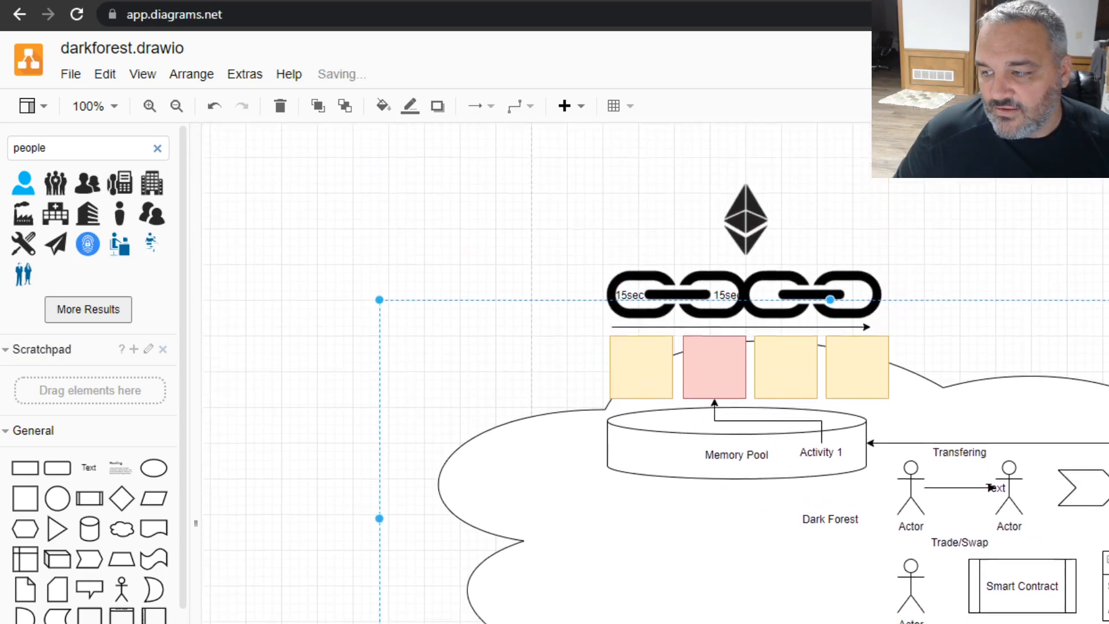
pyautogui.scroll(3)
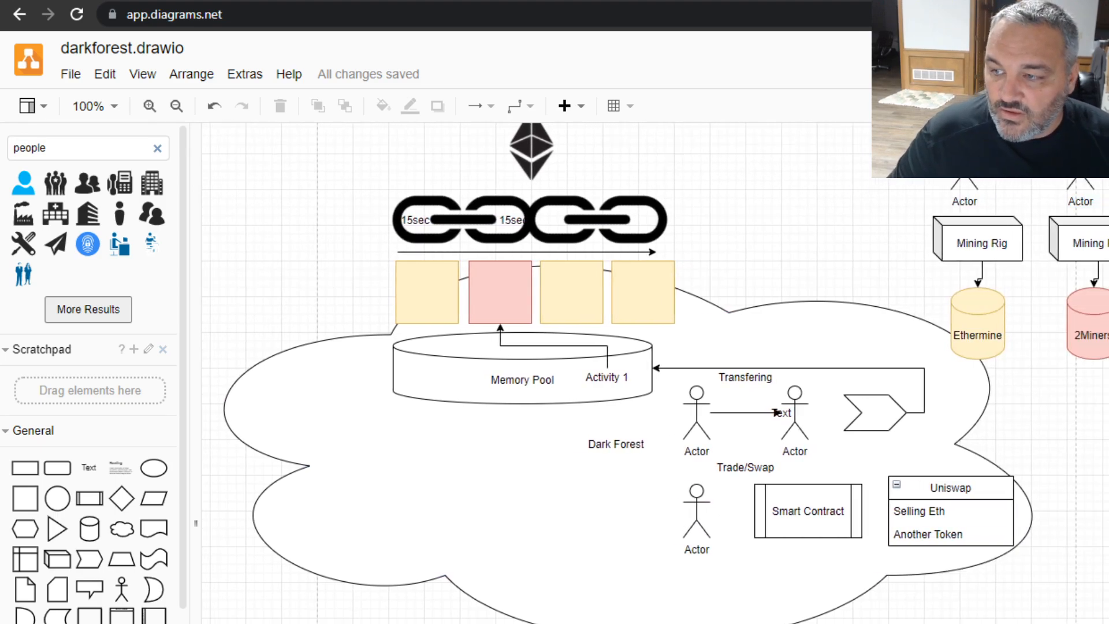
pyautogui.click(1089, 326)
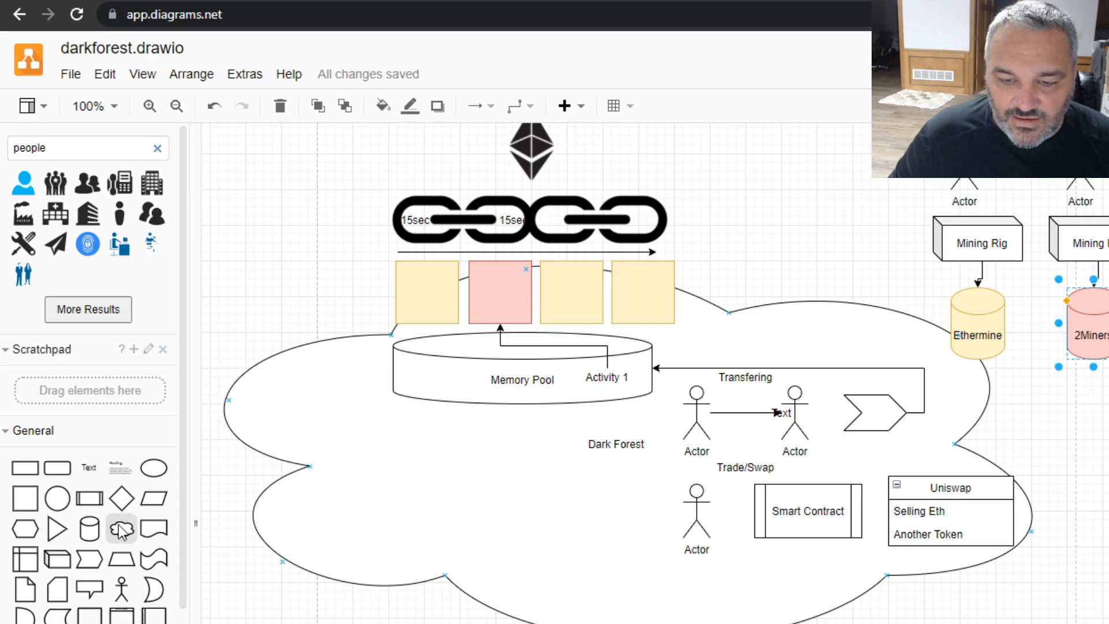
pyautogui.moveTo(89, 497)
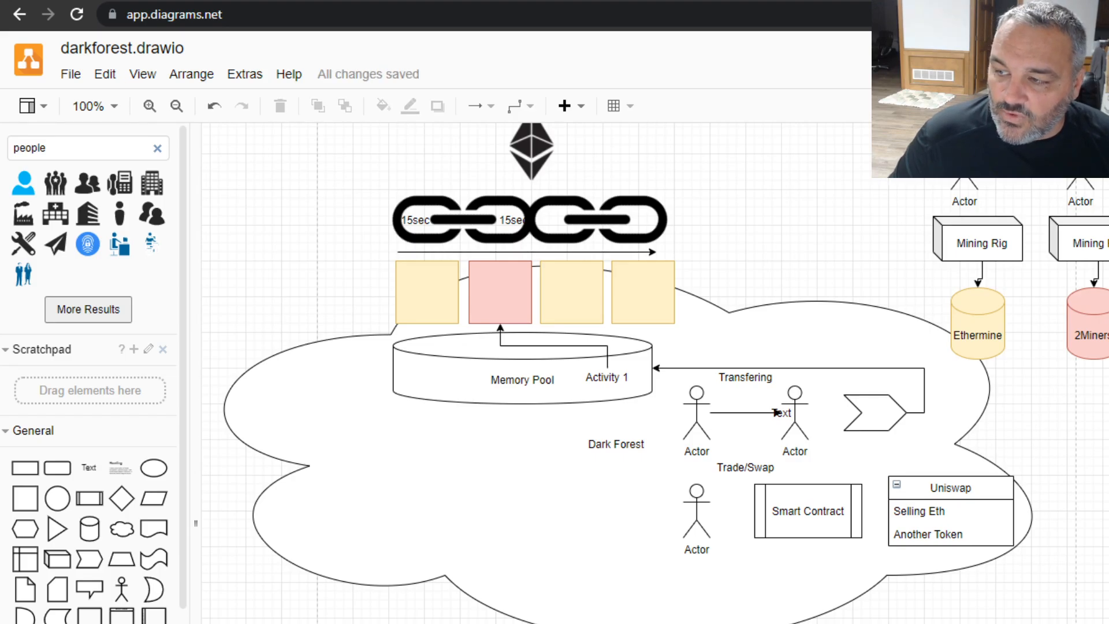
pyautogui.click(606, 377)
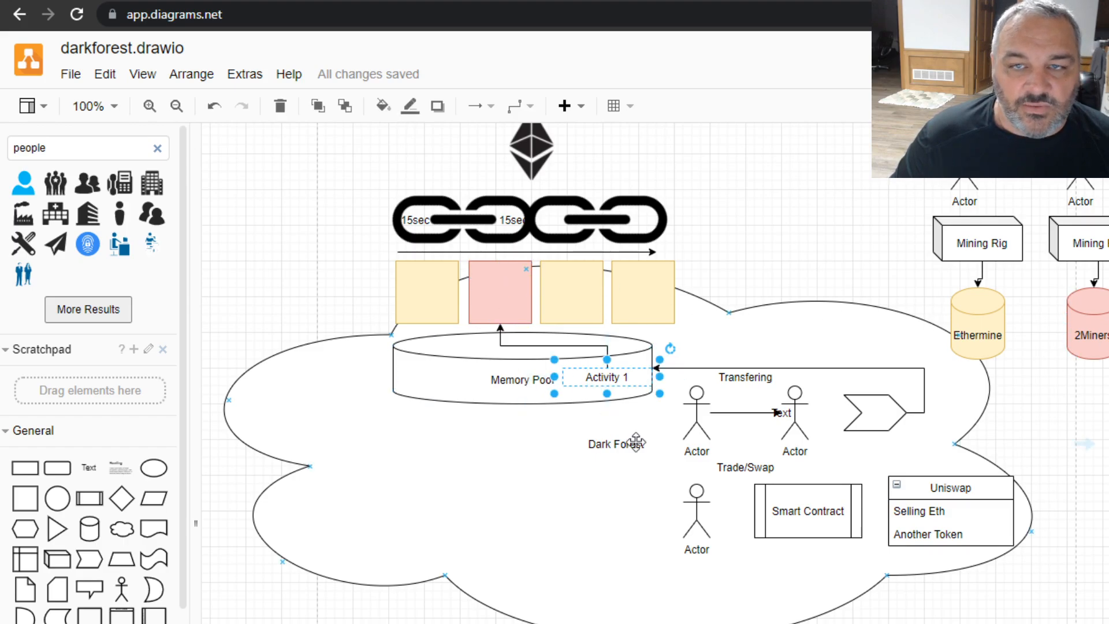
pyautogui.moveTo(1015, 515)
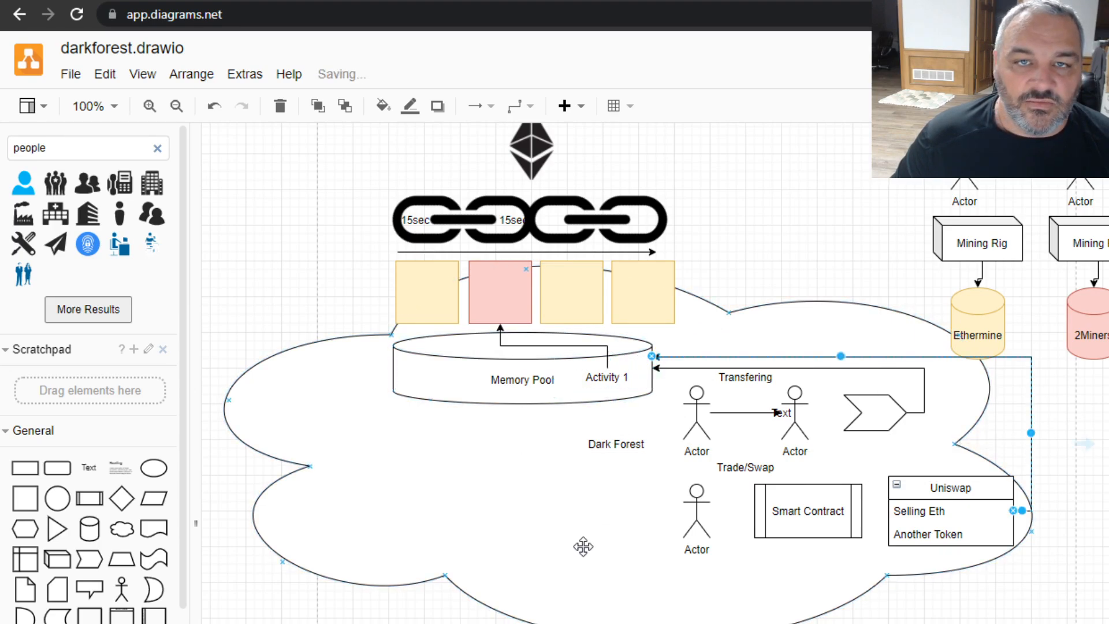
pyautogui.click(807, 510)
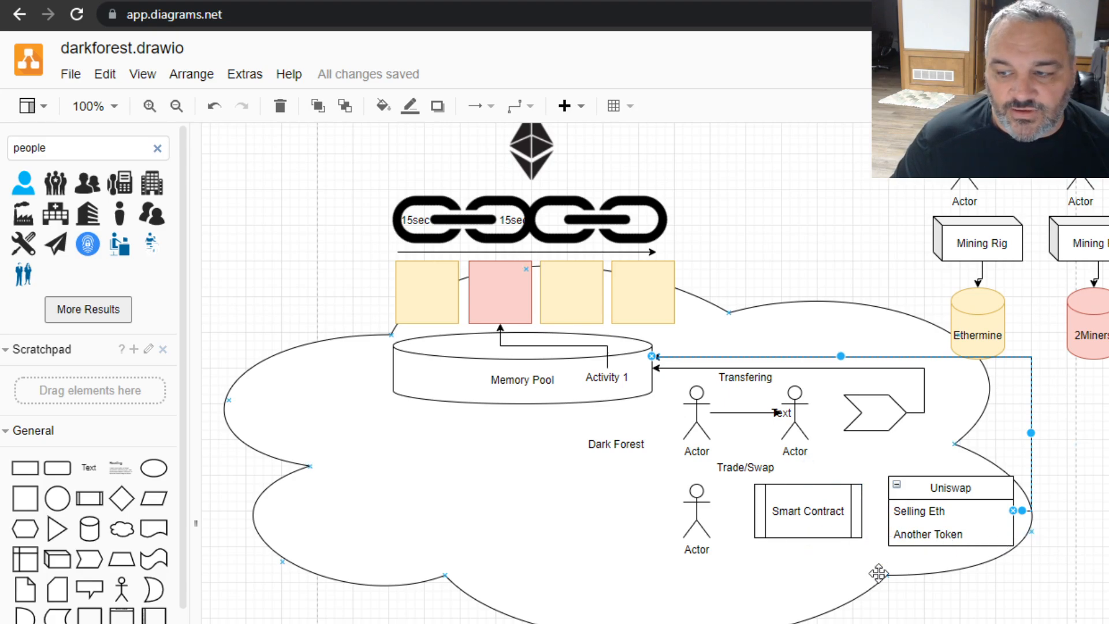
pyautogui.click(807, 511)
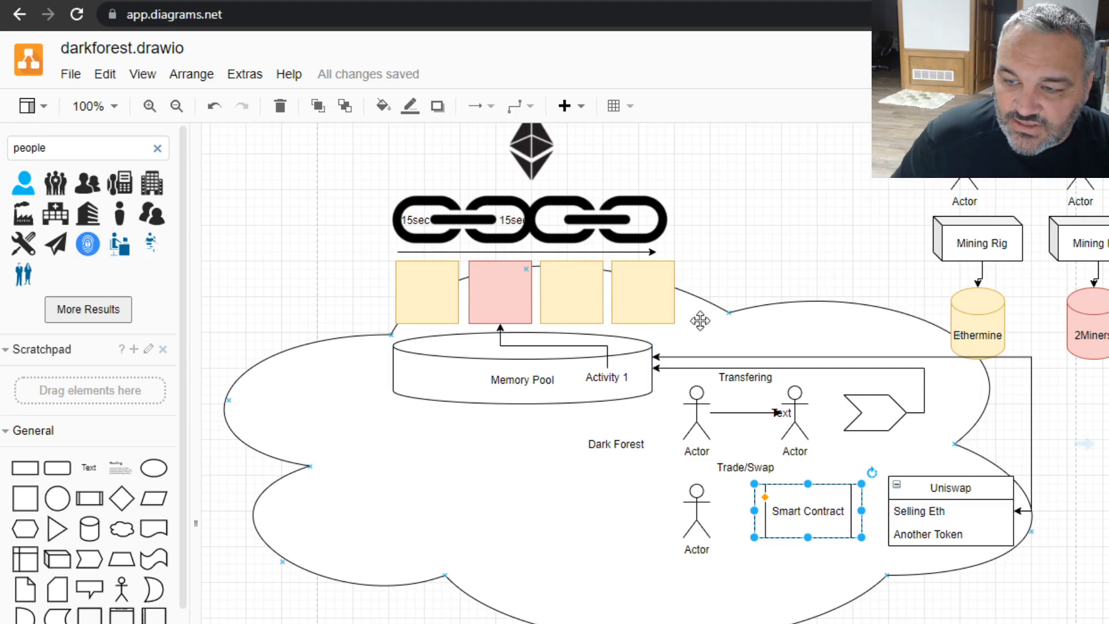
pyautogui.click(607, 377)
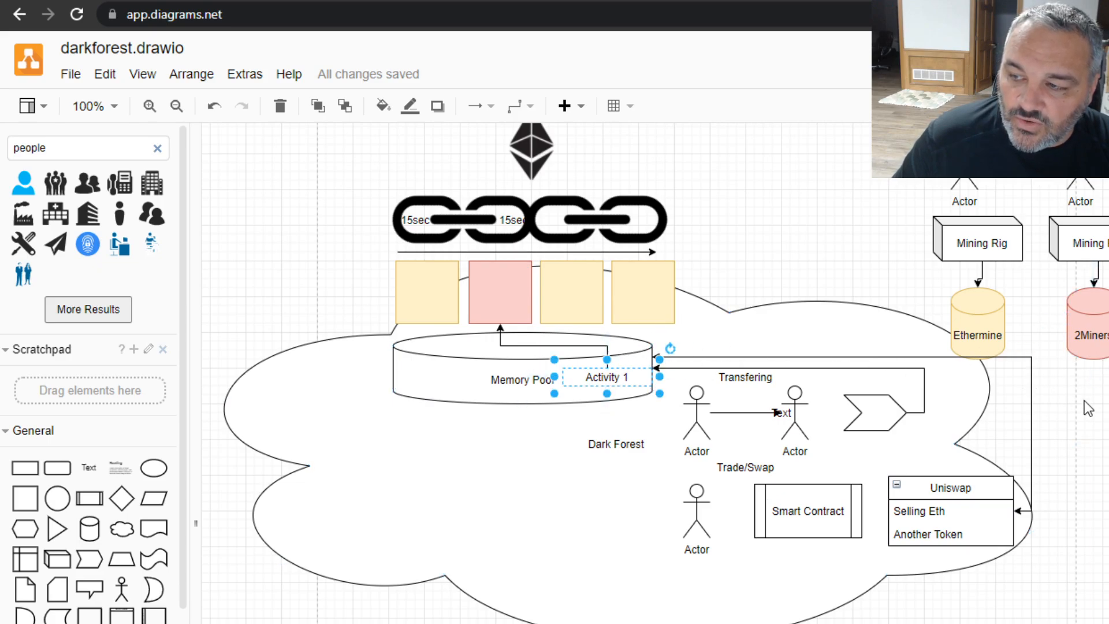
pyautogui.click(1089, 326)
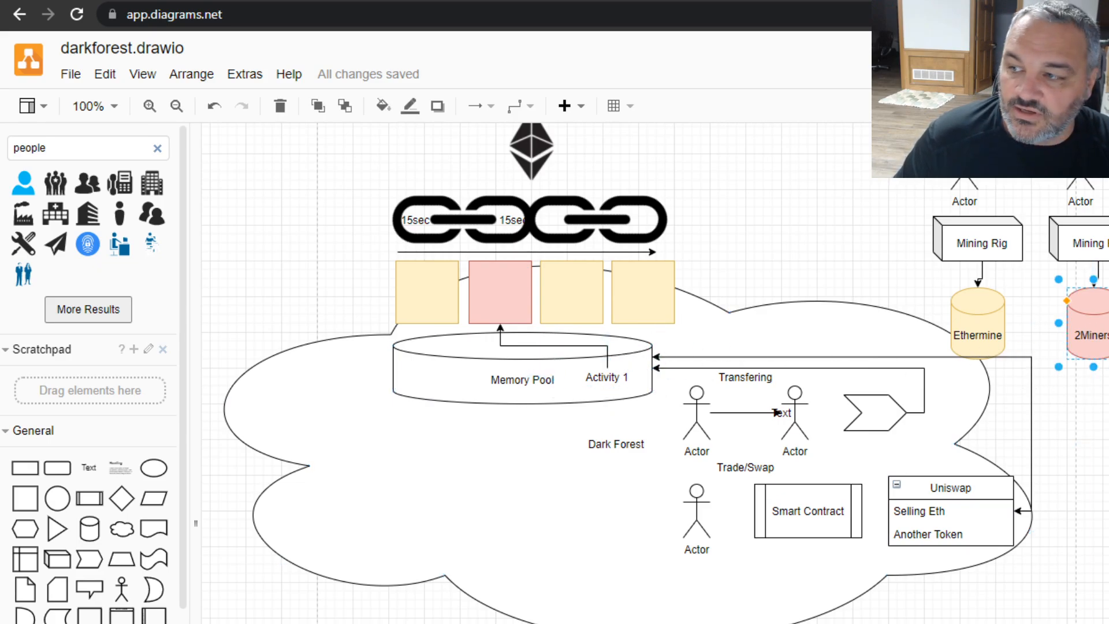
pyautogui.click(977, 324)
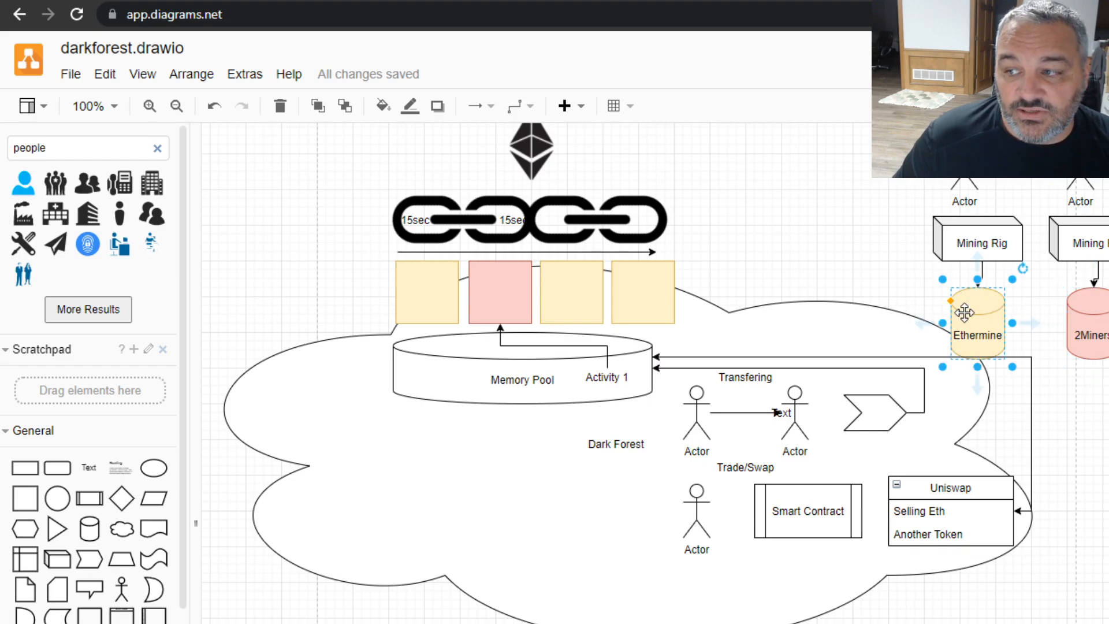
pyautogui.moveTo(1014, 340)
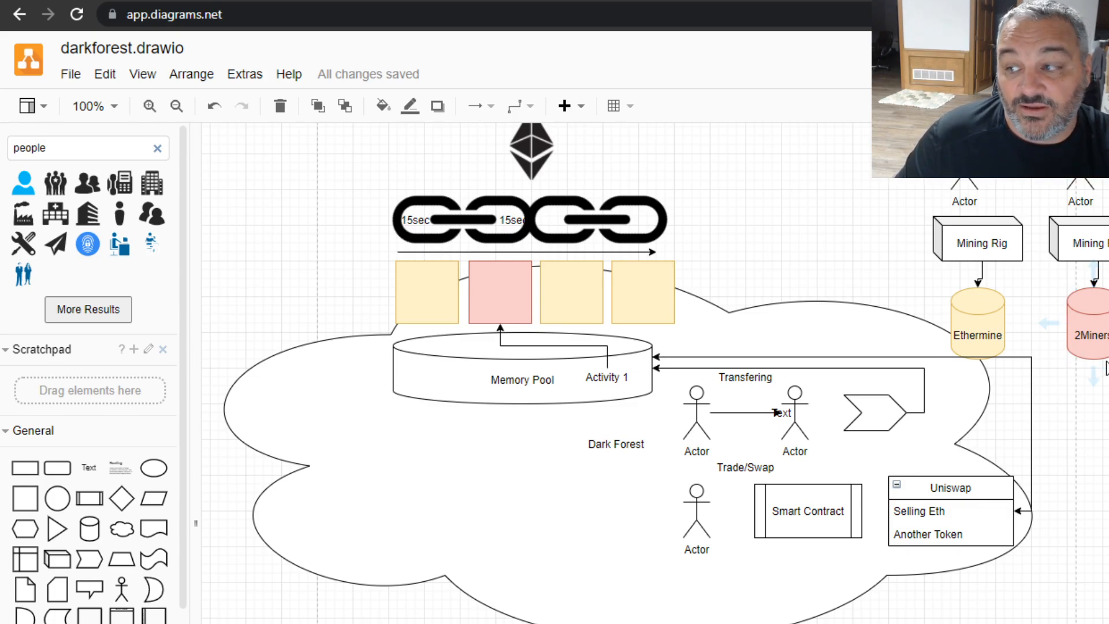
# - Give the red block the two-line label 'pers1' over 'fbactiv2'
pyautogui.click(499, 291)
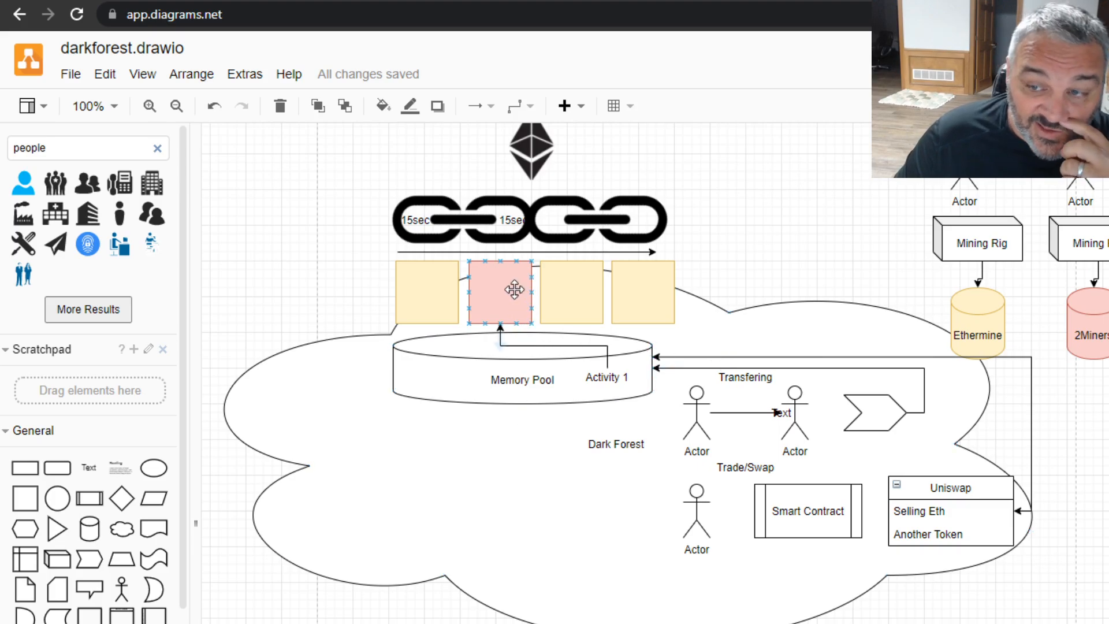
pyautogui.doubleClick(500, 293)
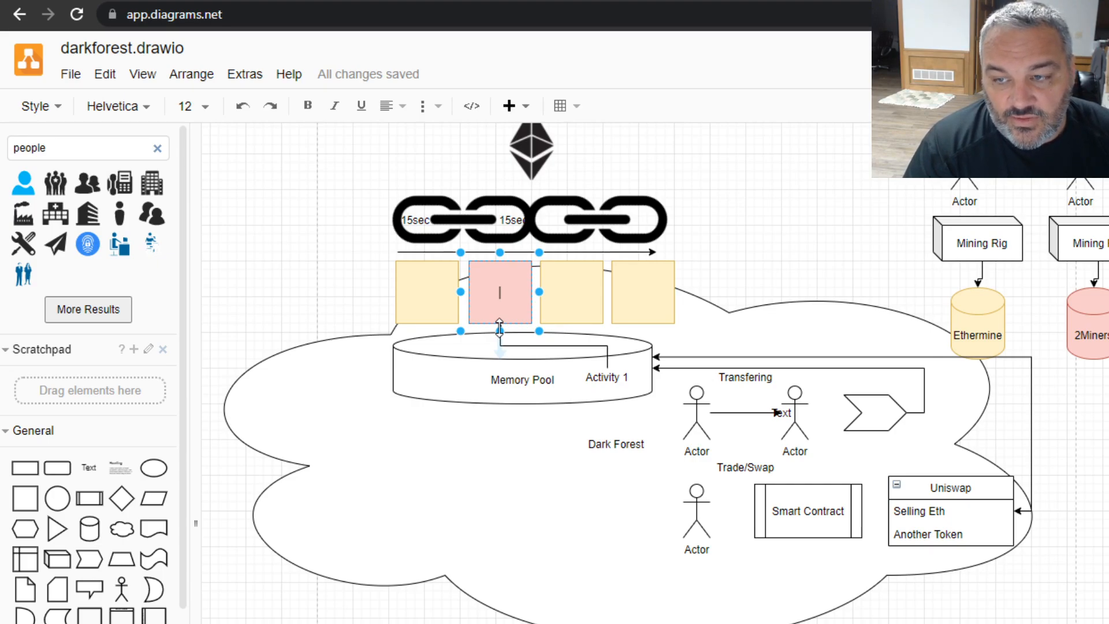
pyautogui.write('1x')
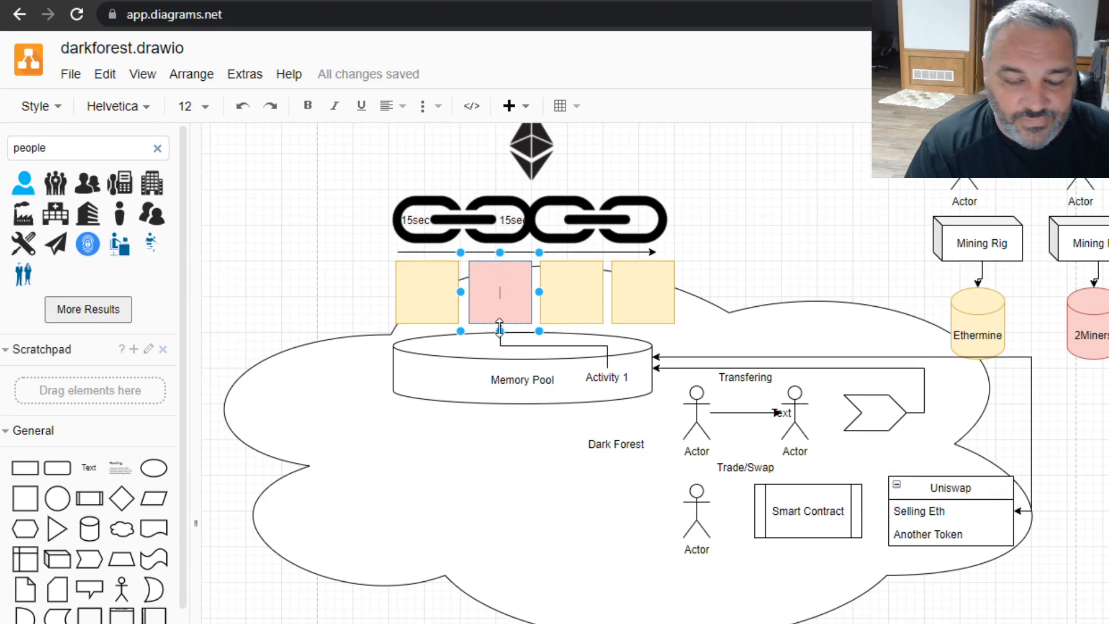
pyautogui.write('pers')
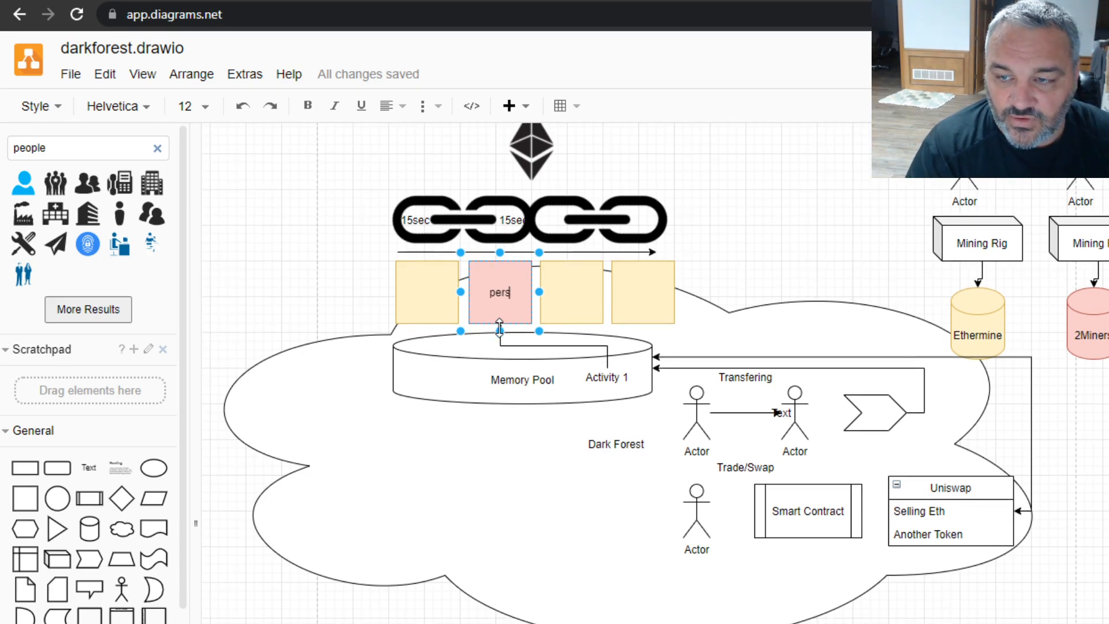
pyautogui.write('1')
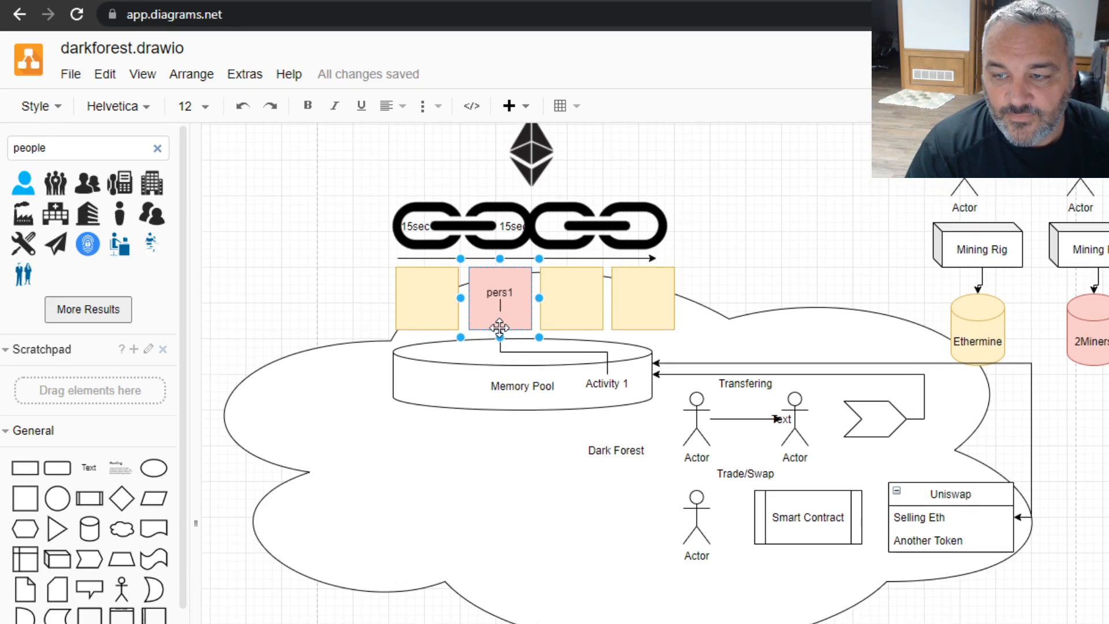
pyautogui.write('fbactiv')
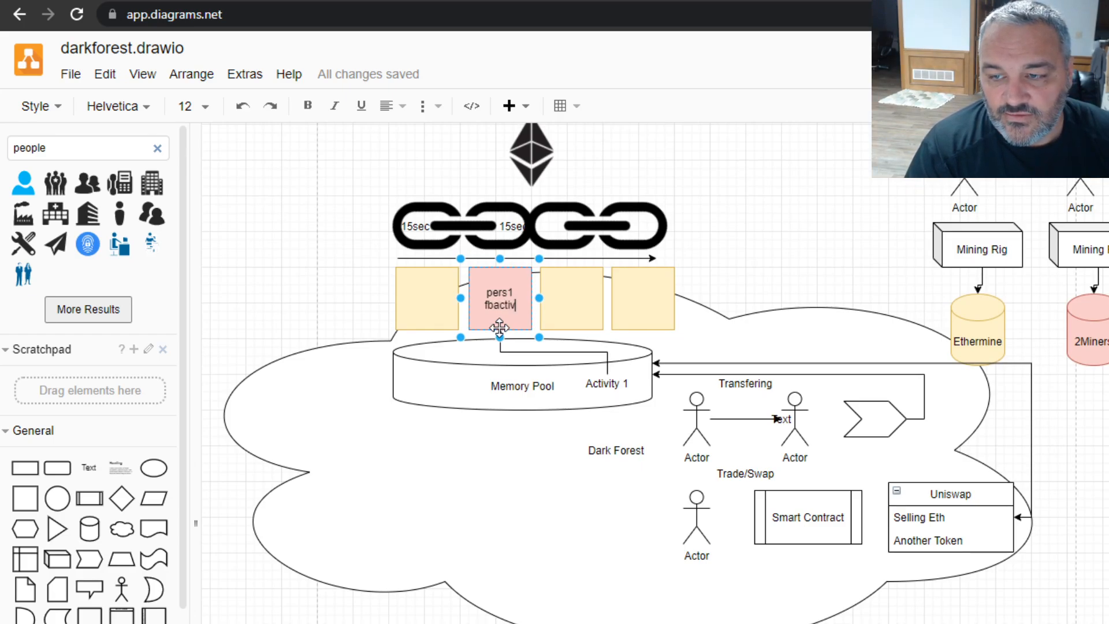
pyautogui.write('2')
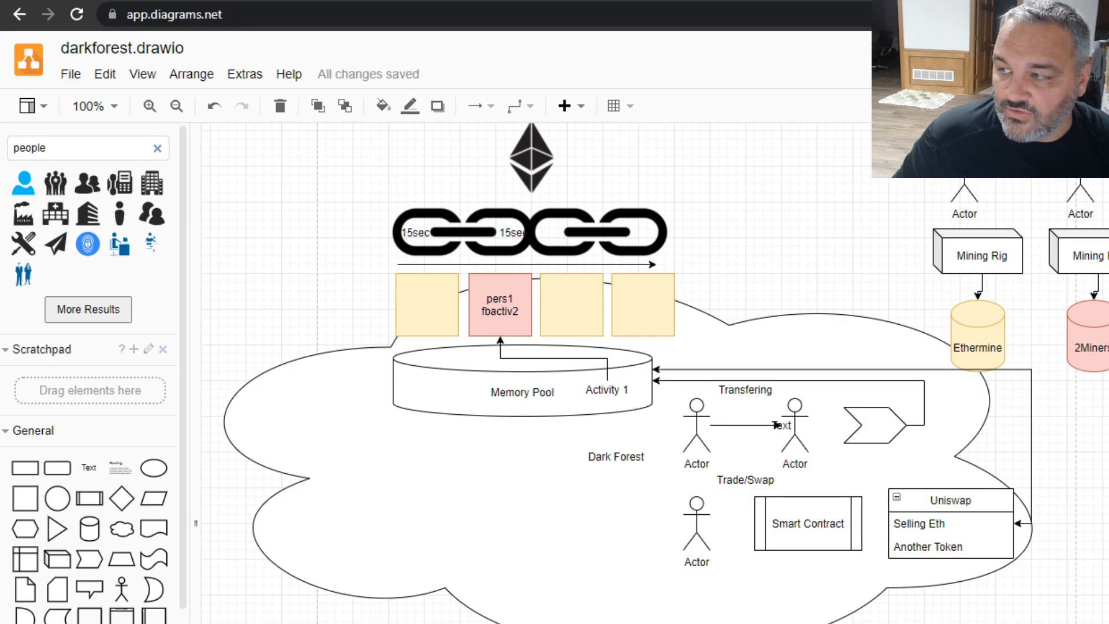
# - Insert the line 'fbactiv1(high)' between 'pers1' and 'fbactiv2' in the red block
pyautogui.click(500, 304)
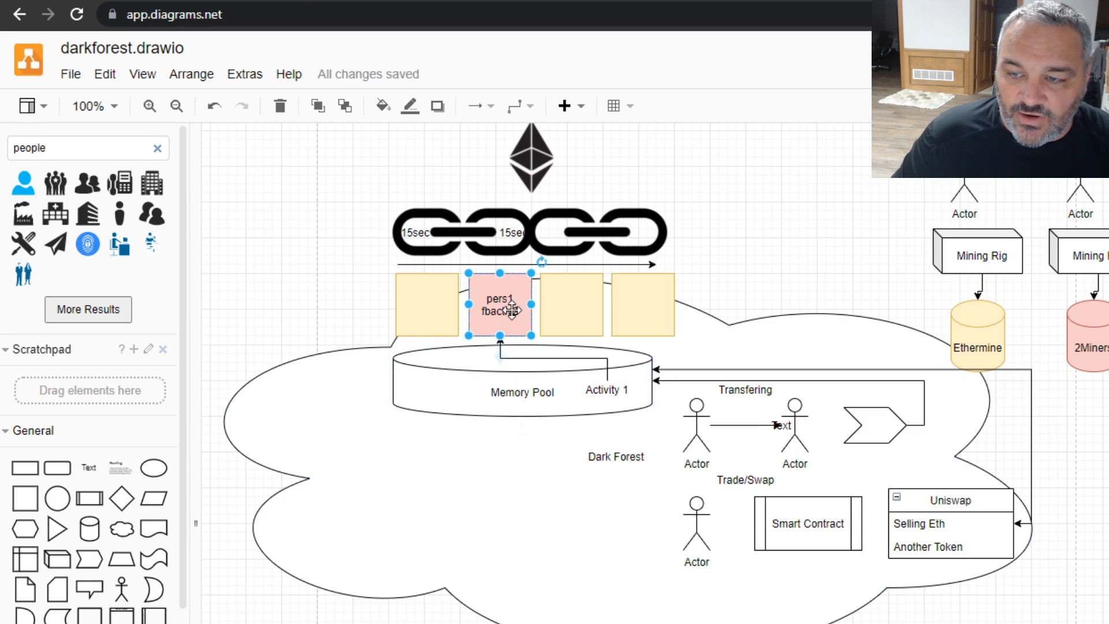
pyautogui.doubleClick(500, 304)
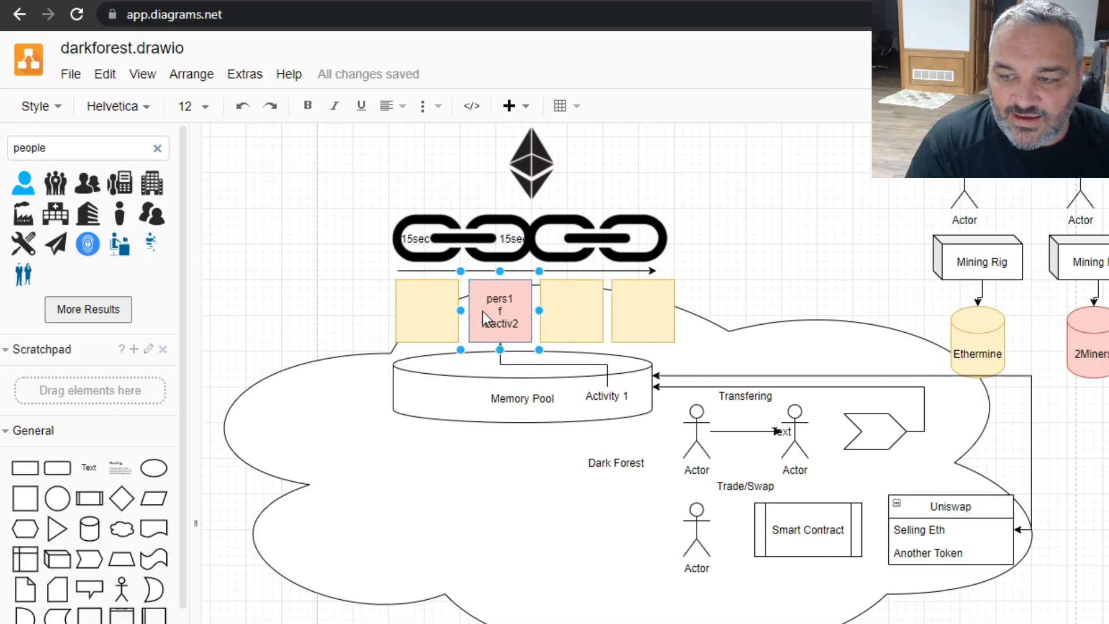
pyautogui.write('fbactiv1(high')
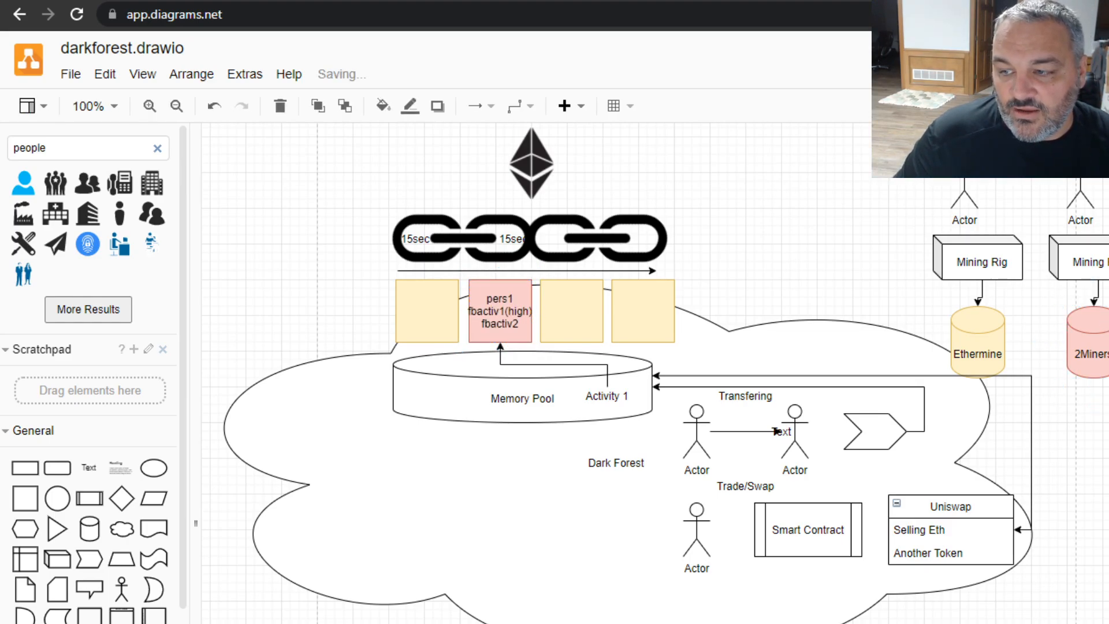
pyautogui.click(976, 343)
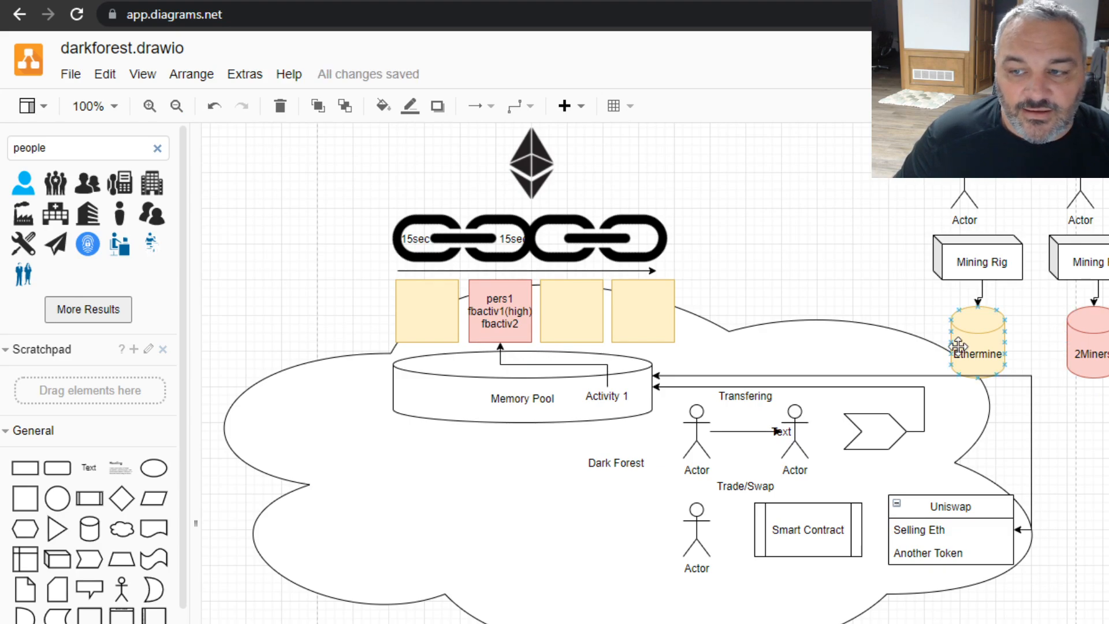
pyautogui.click(499, 311)
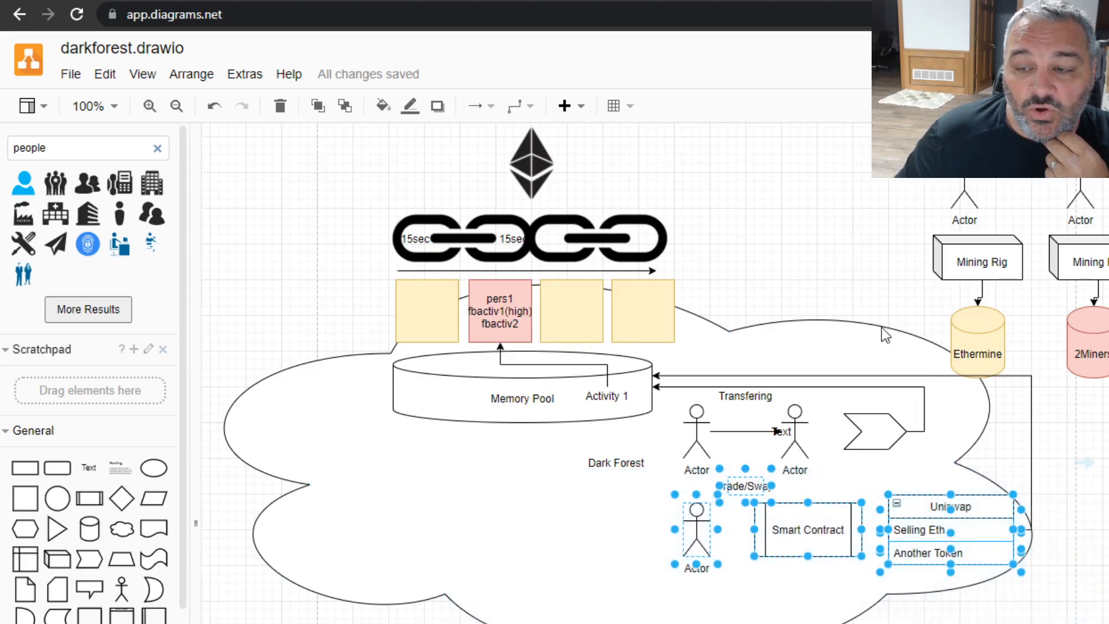
# - Drop a Text shape from the General palette onto the canvas above the Ethereum logo
pyautogui.click(499, 310)
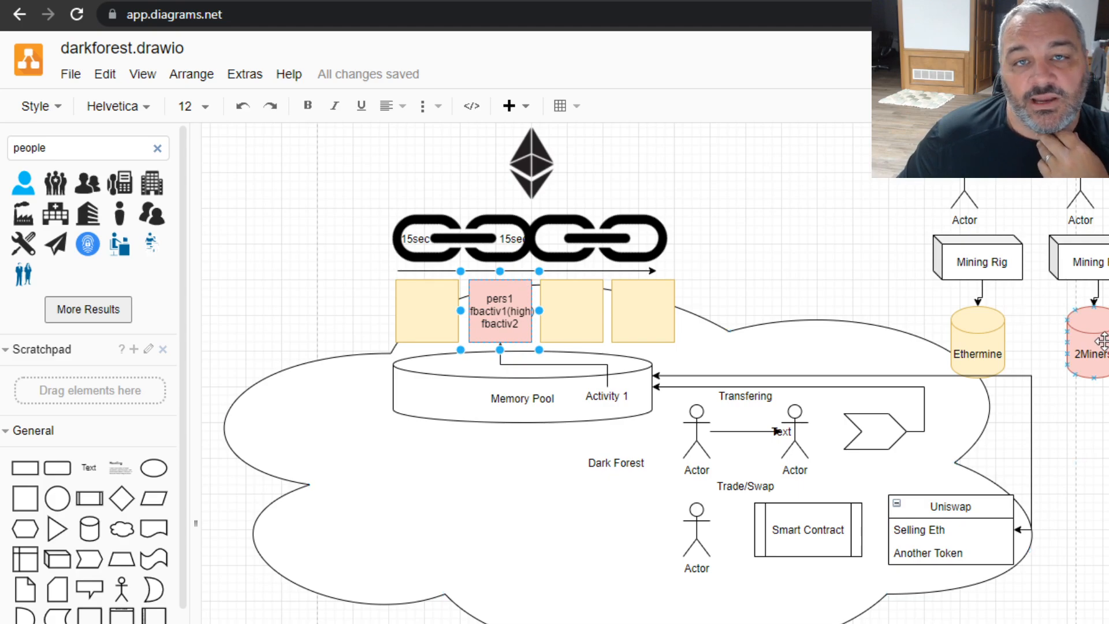
pyautogui.moveTo(1019, 396)
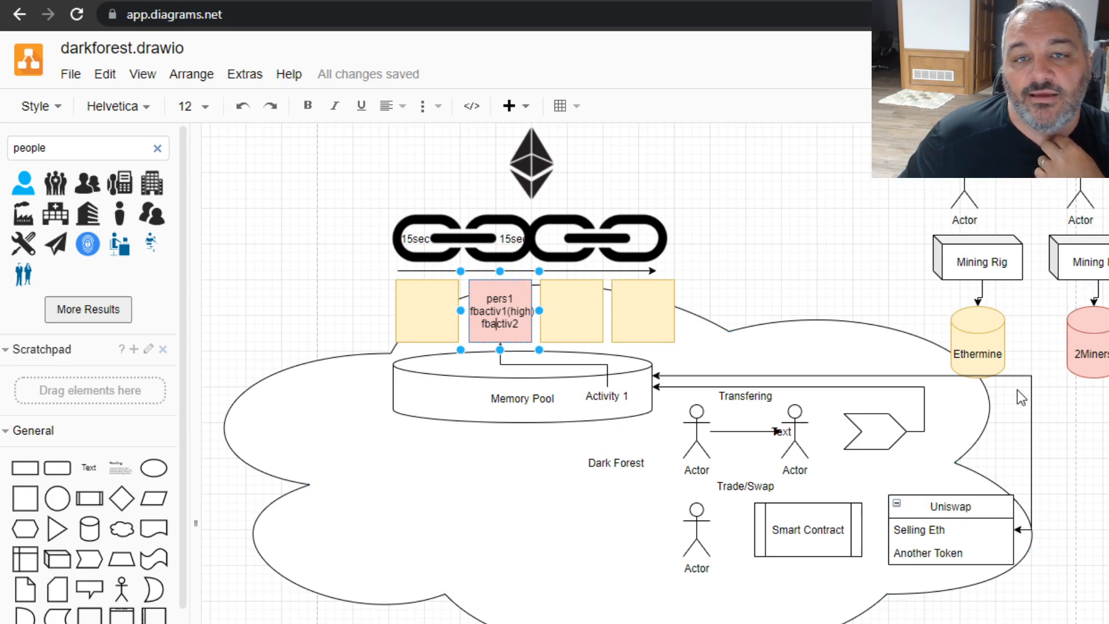
pyautogui.click(499, 310)
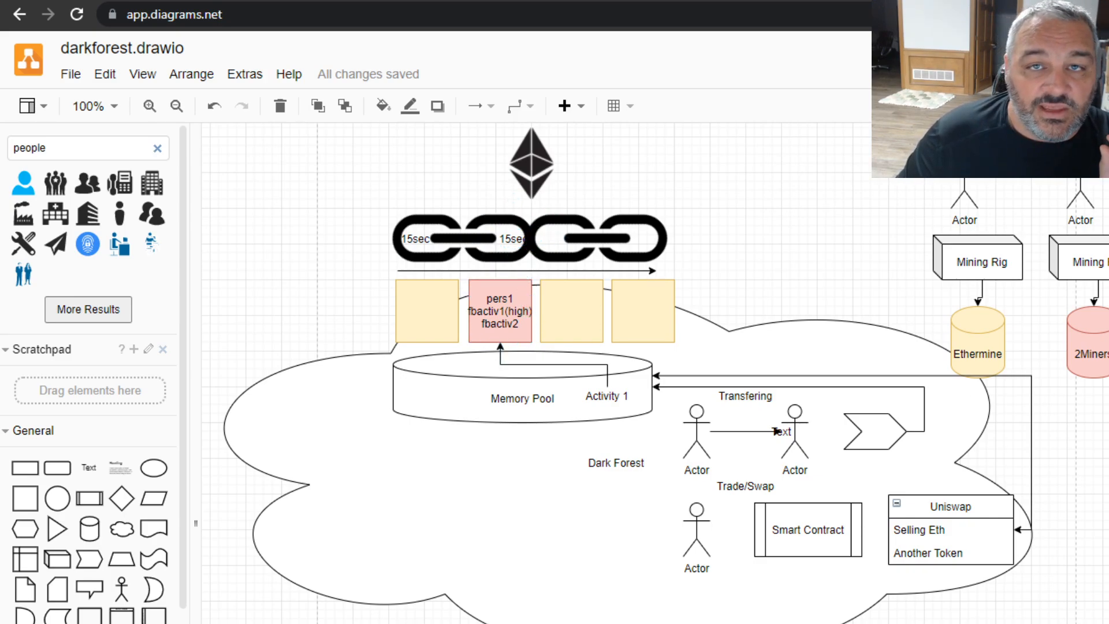
pyautogui.click(499, 312)
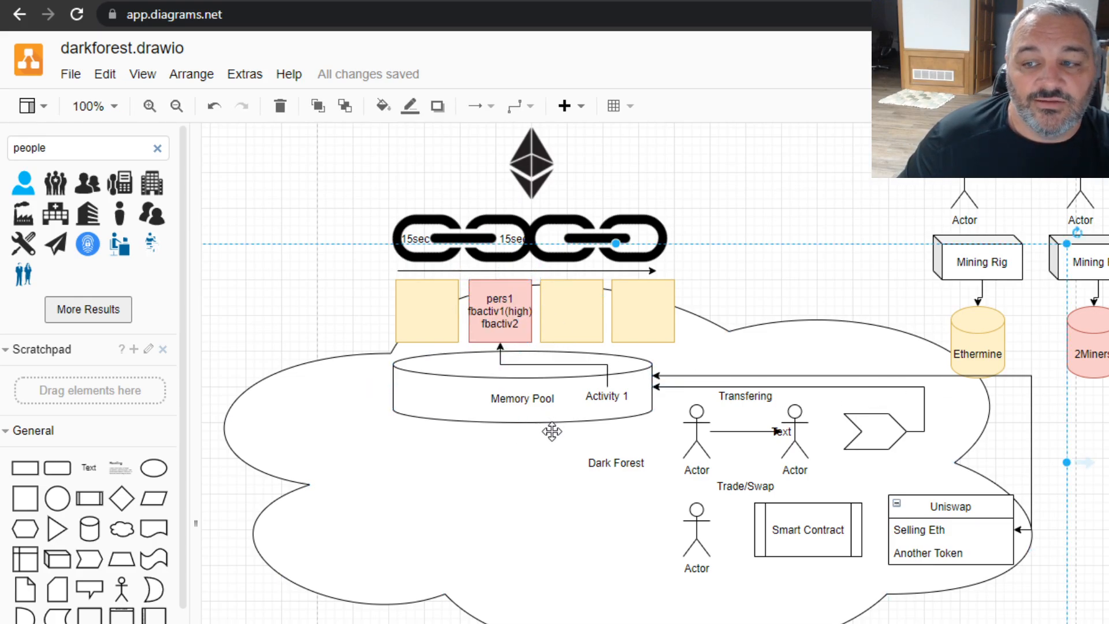
pyautogui.moveTo(767, 279)
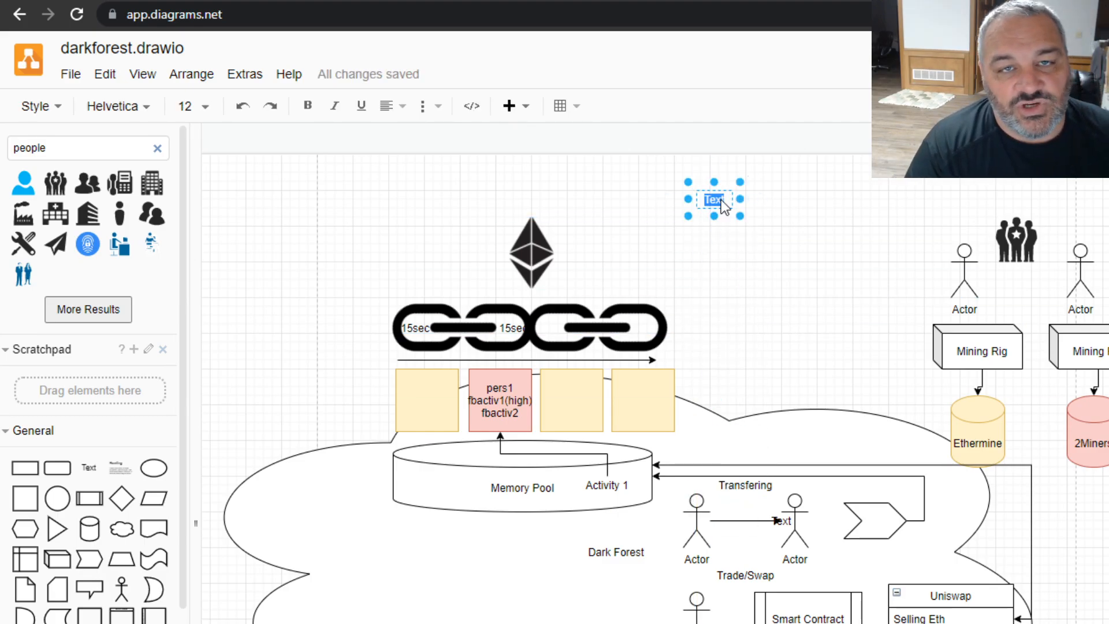
# - Make the new label read 'MEV' and finish editing
pyautogui.write('MEM')
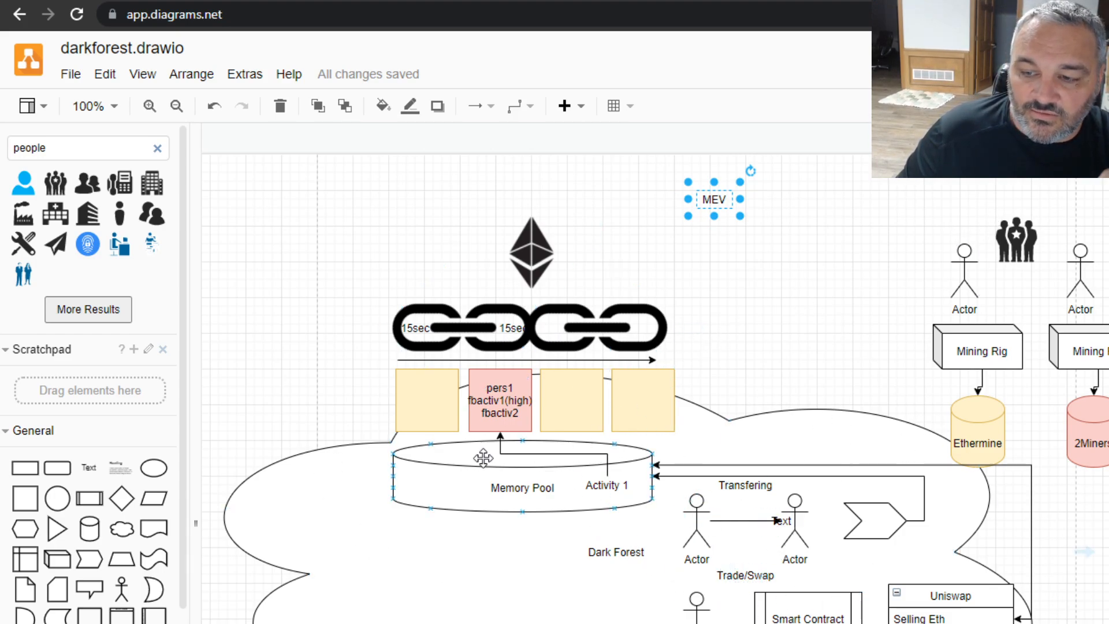
pyautogui.click(1091, 443)
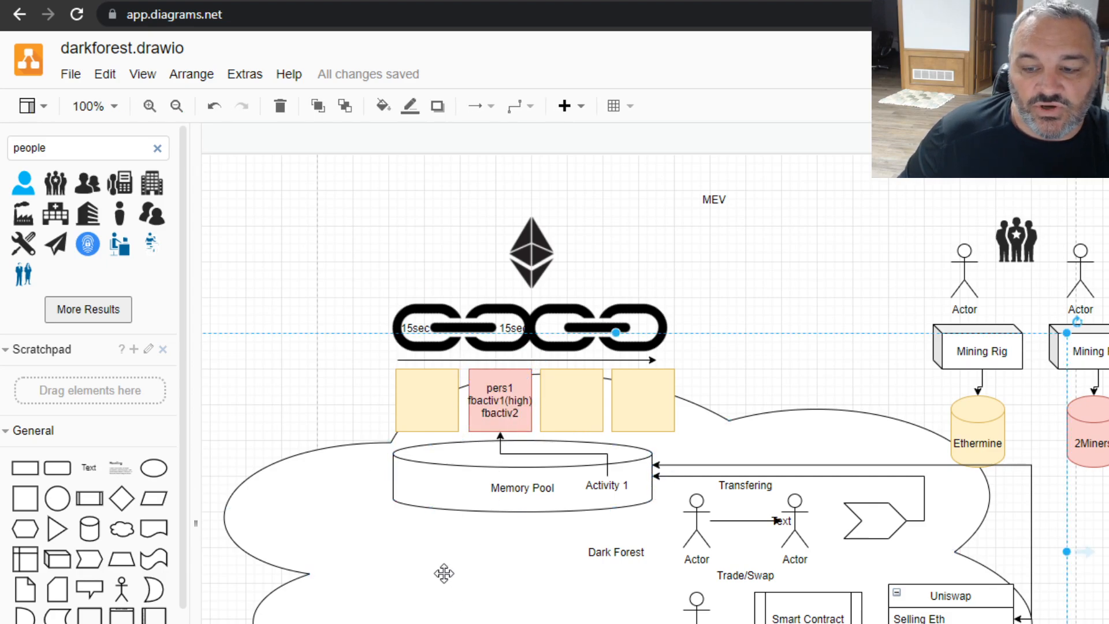
pyautogui.moveTo(440, 562)
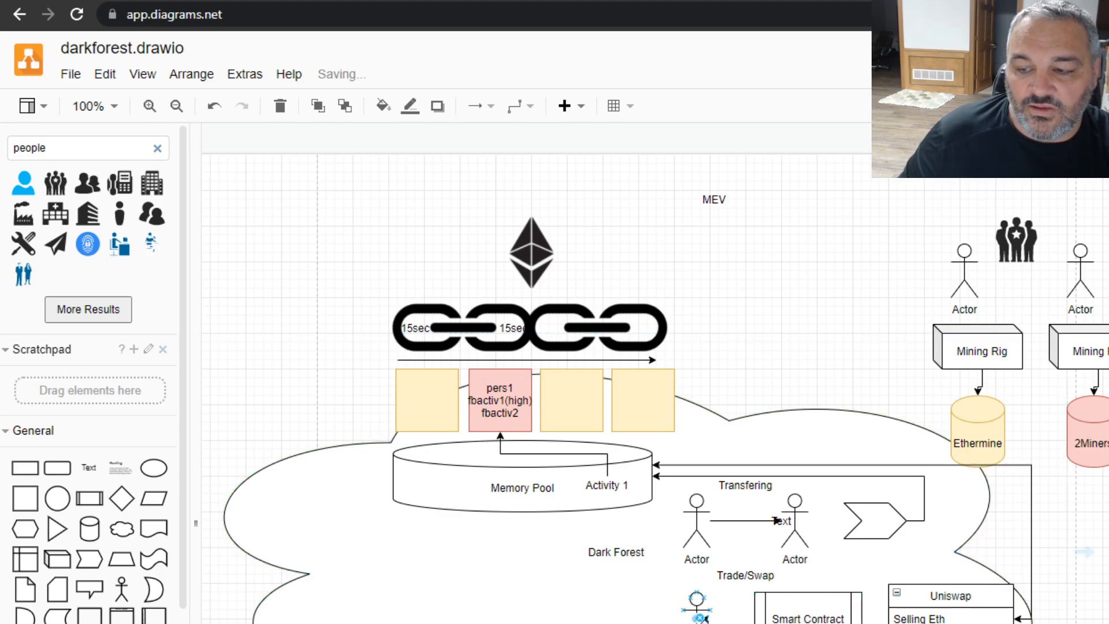
pyautogui.click(426, 400)
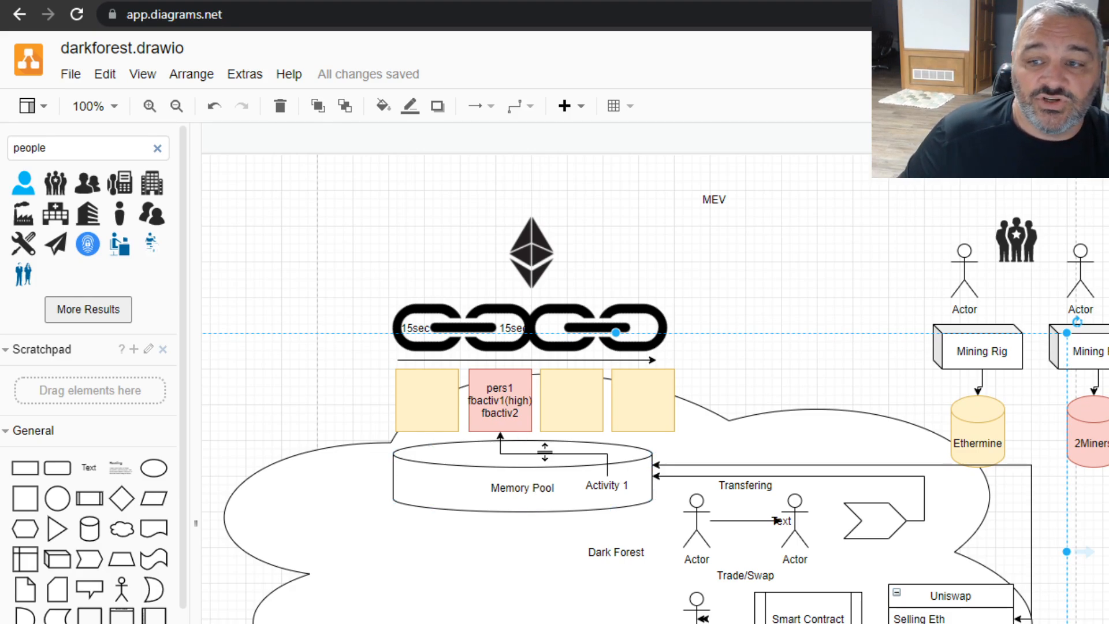
pyautogui.click(570, 399)
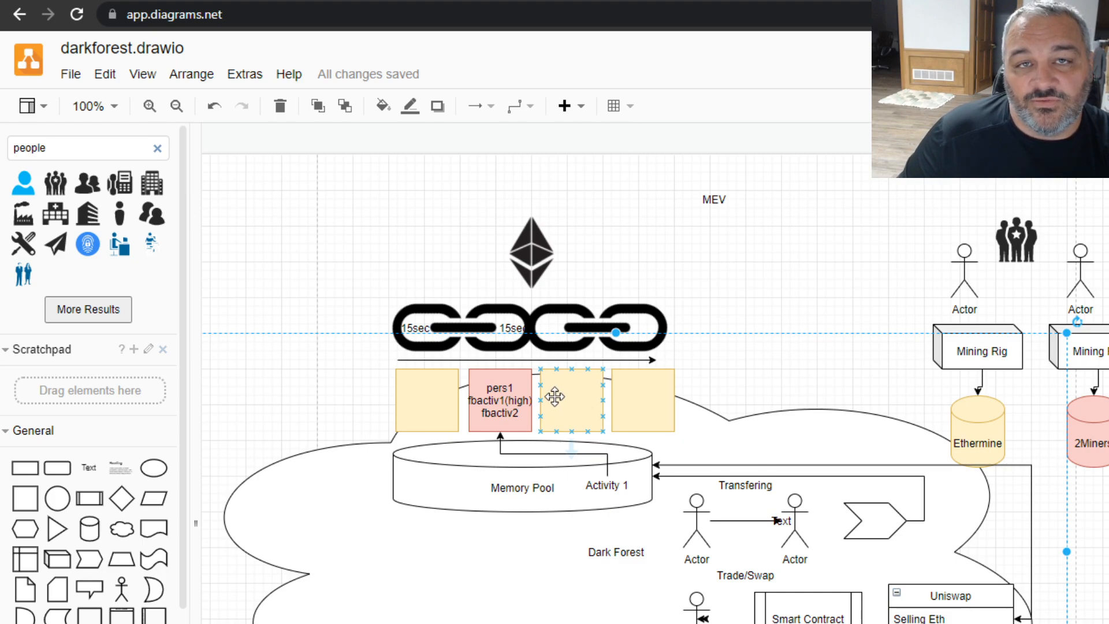